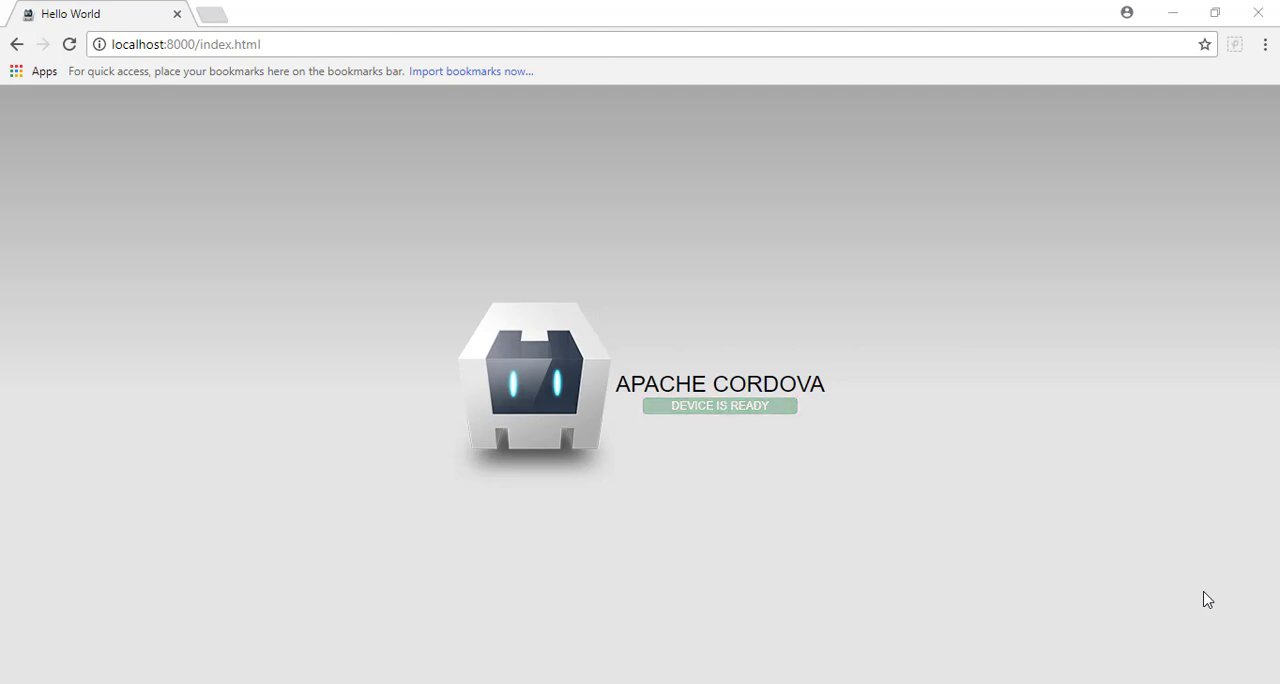
{"action": "mouse_move", "coordinate": [728, 384]}
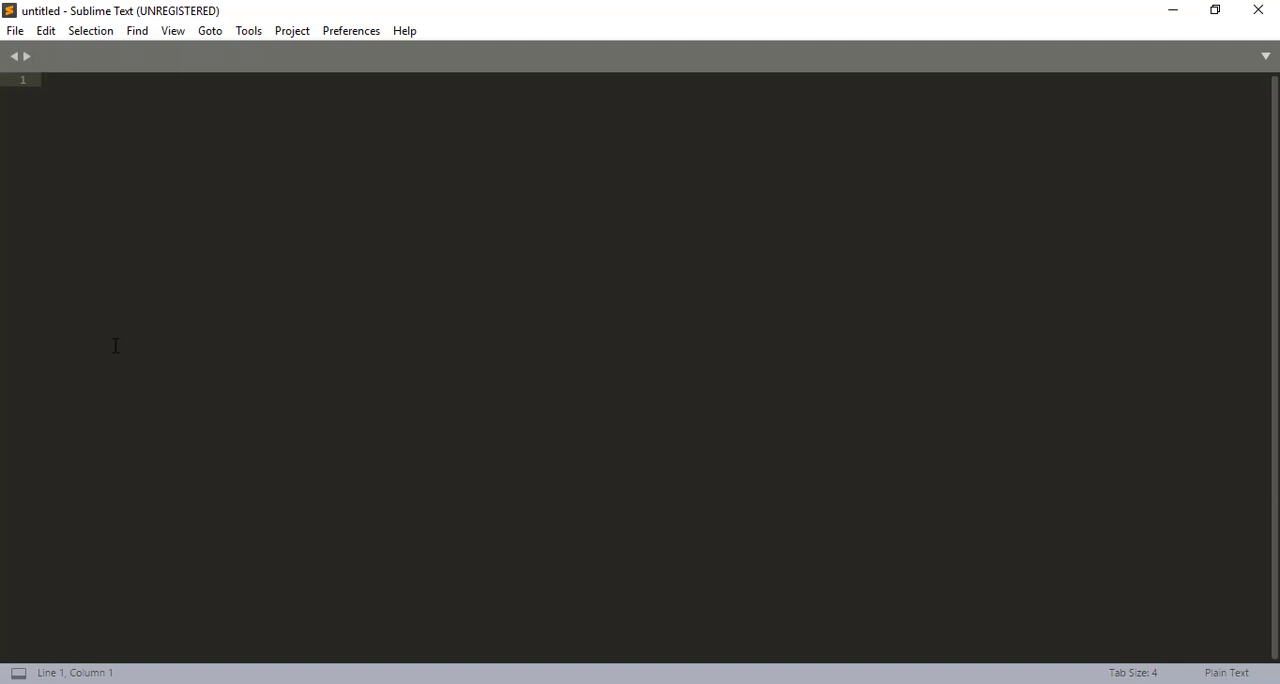
- Open the C:\Users\Owner\cordovatest project folder via File > Open Folder
{"action": "left_click", "coordinate": [16, 30]}
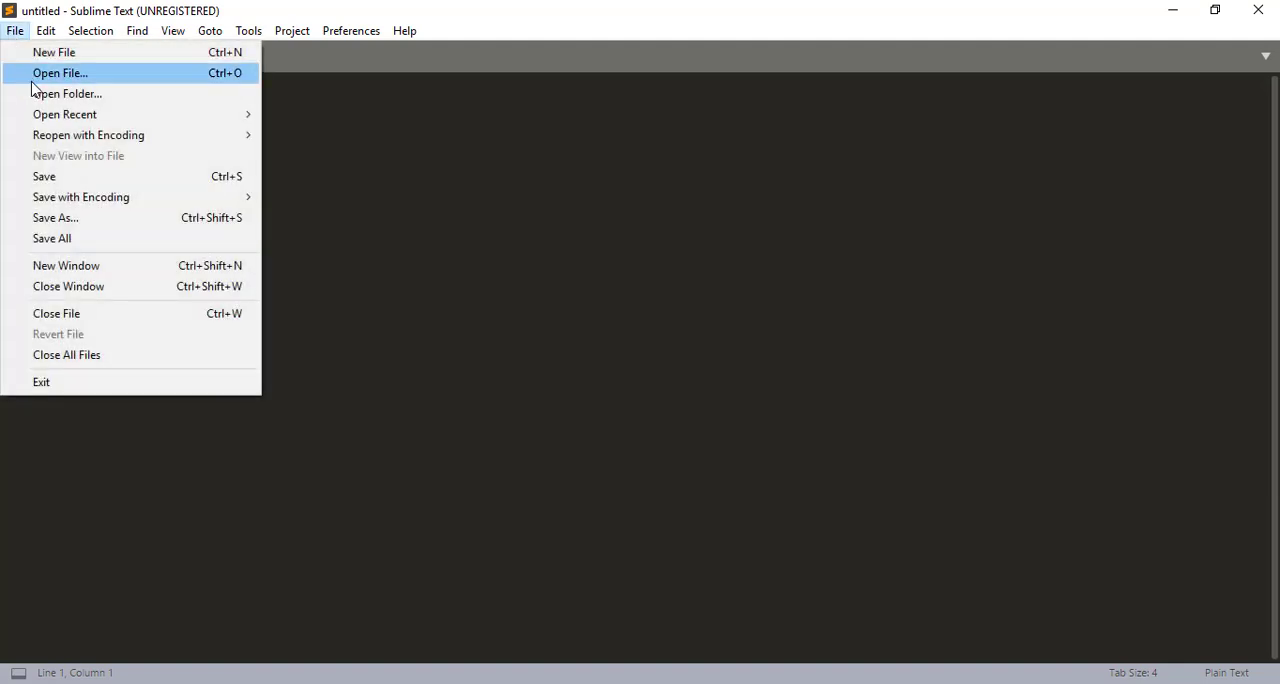
{"action": "left_click", "coordinate": [68, 92]}
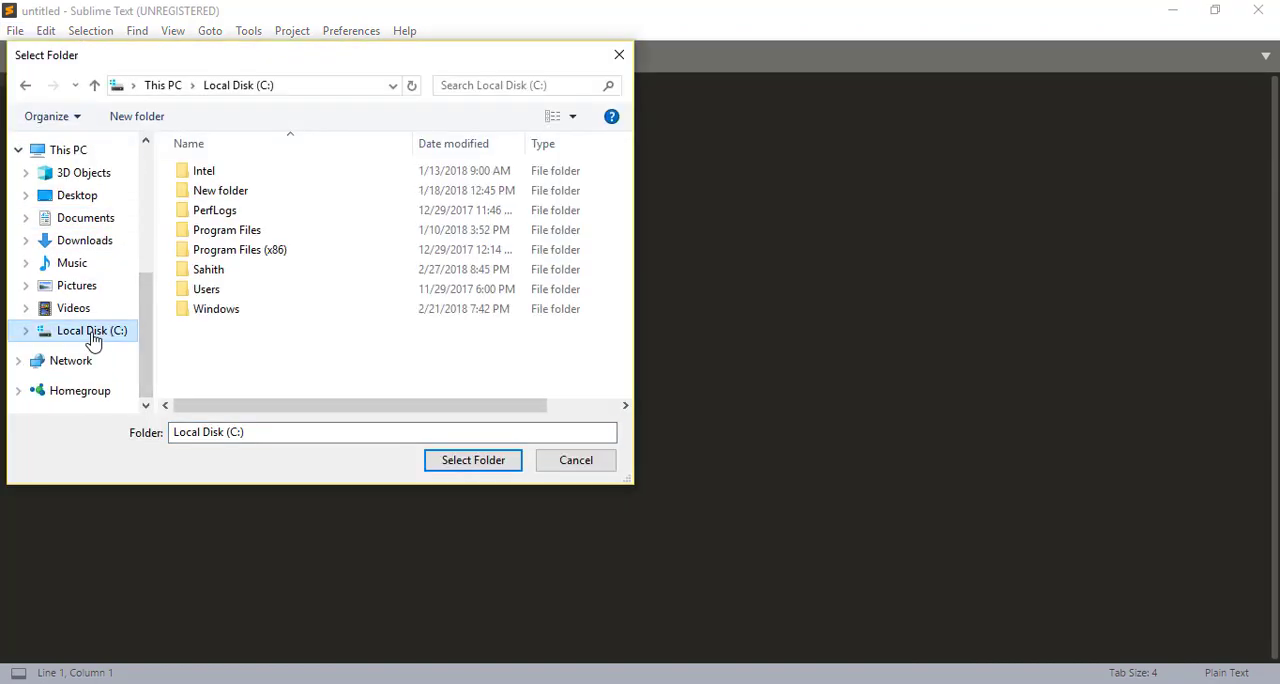
{"action": "left_click", "coordinate": [206, 288]}
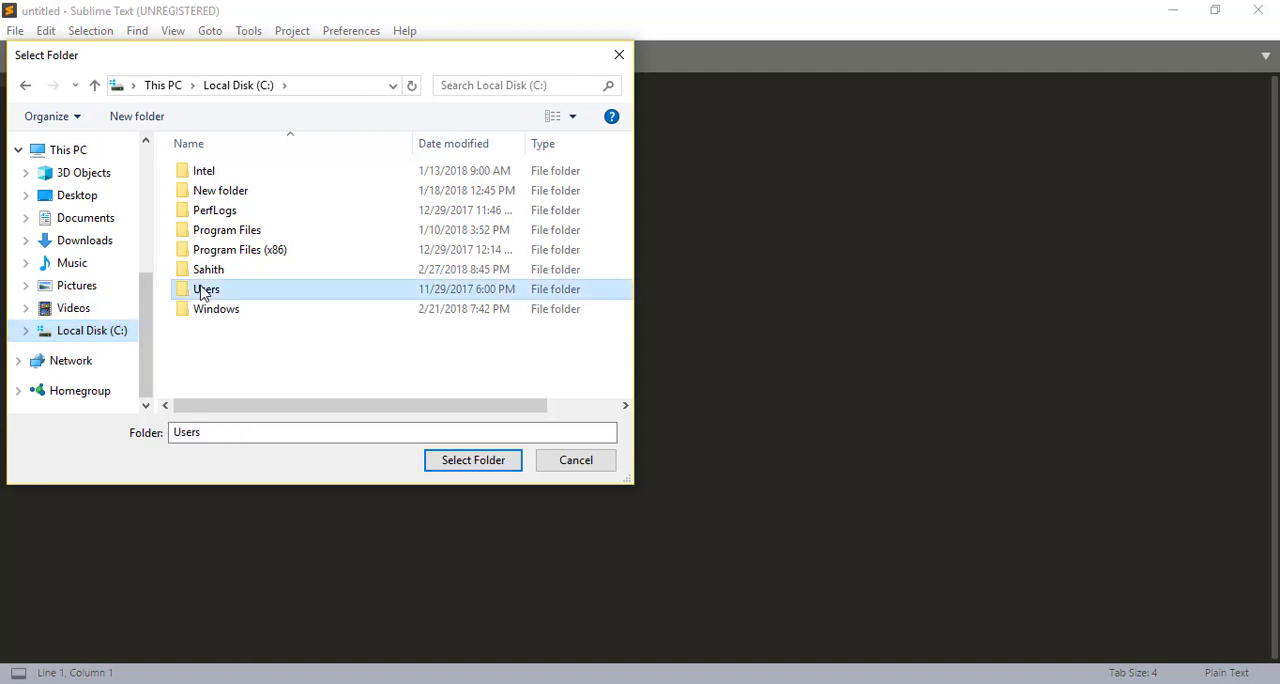
{"action": "double_click", "coordinate": [206, 288]}
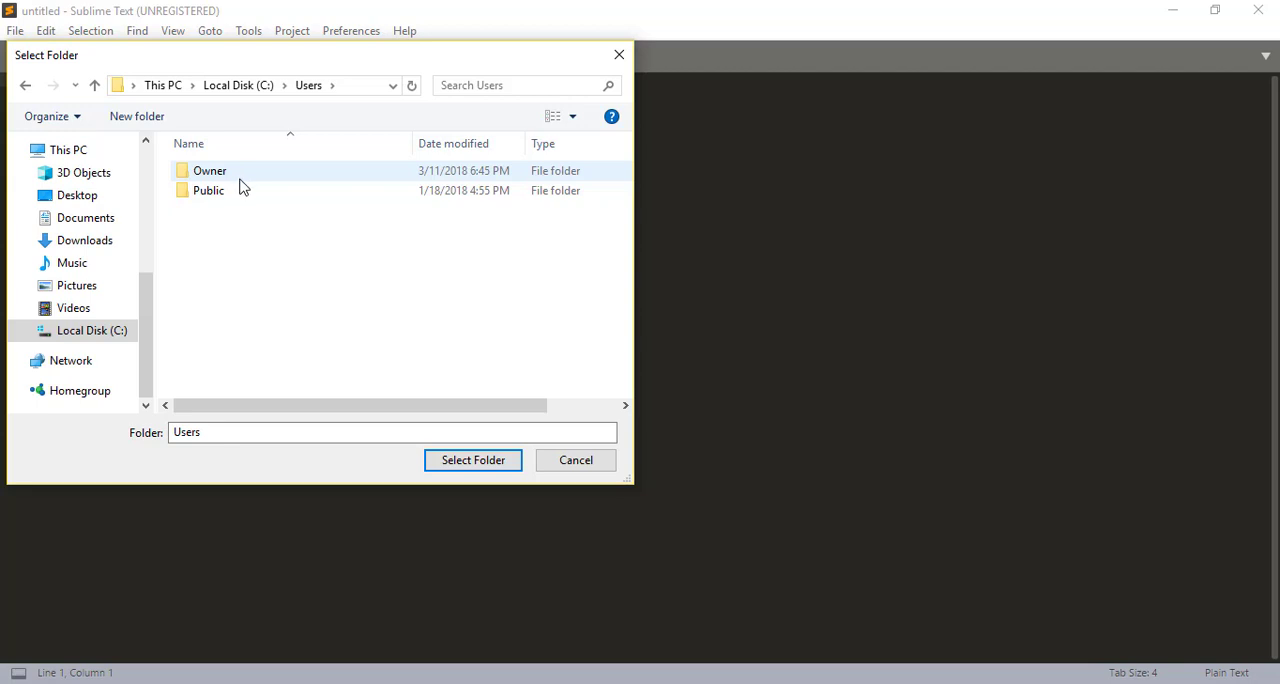
{"action": "double_click", "coordinate": [208, 190]}
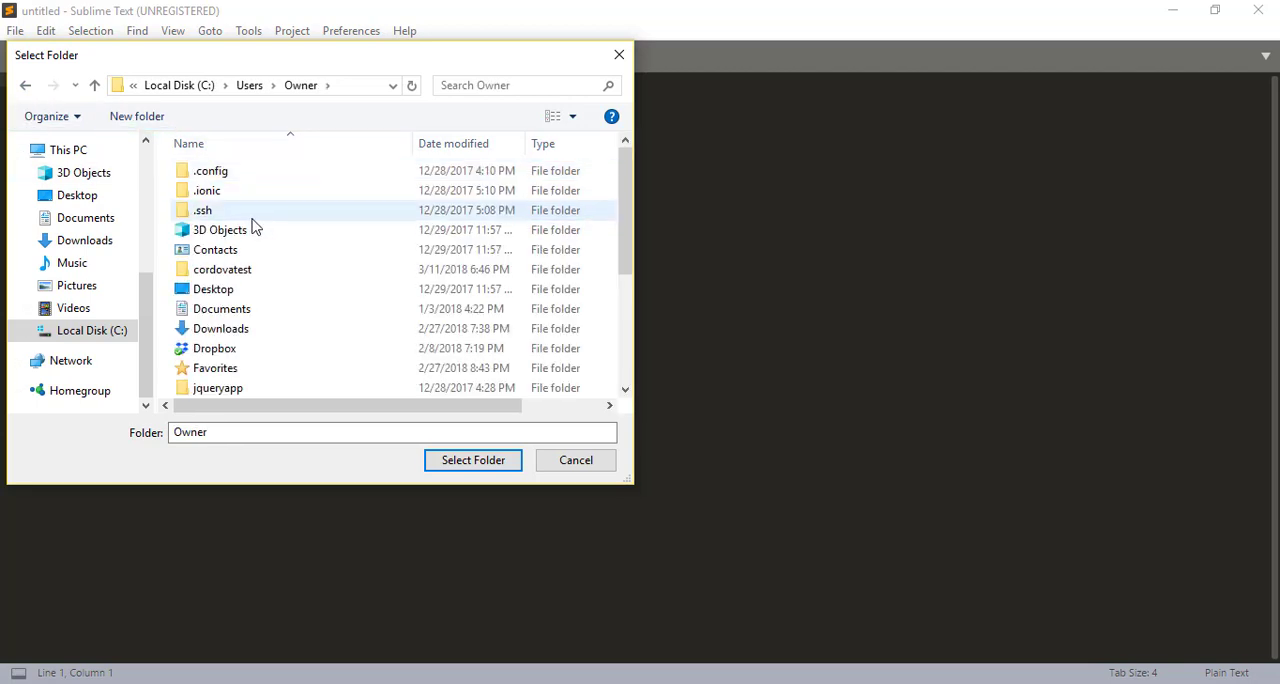
{"action": "scroll", "scroll_direction": "down", "scroll_amount": 3}
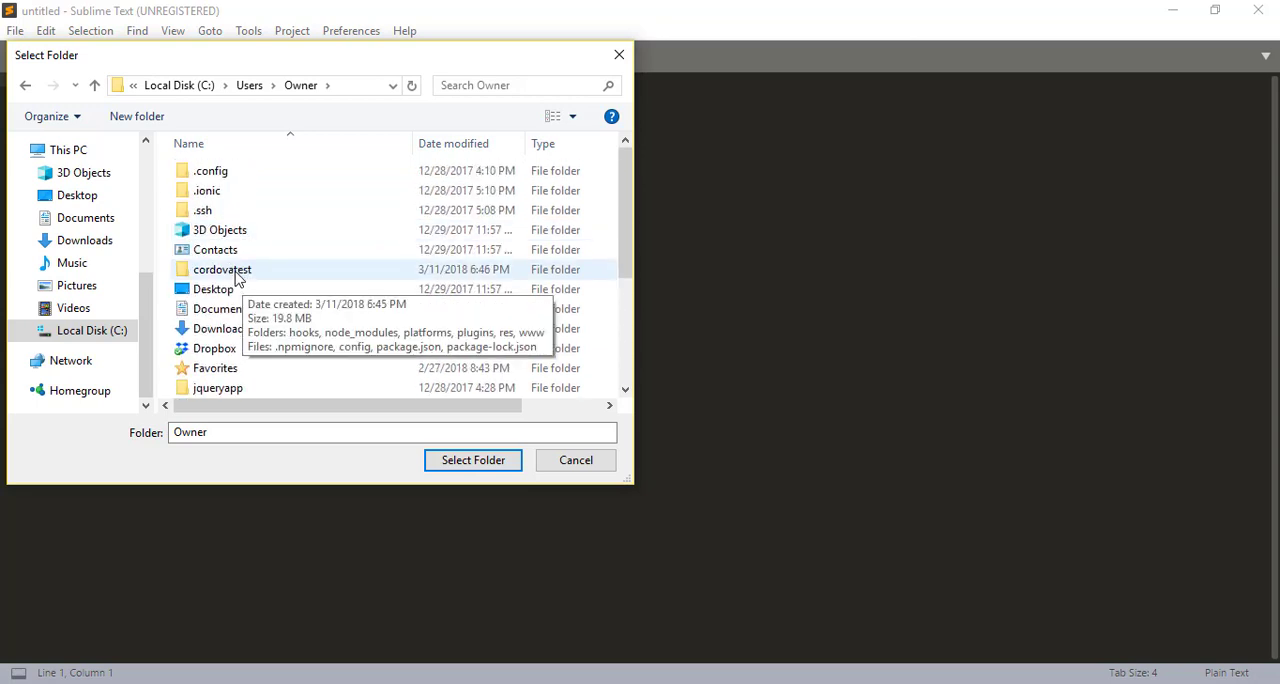
{"action": "left_click", "coordinate": [472, 460]}
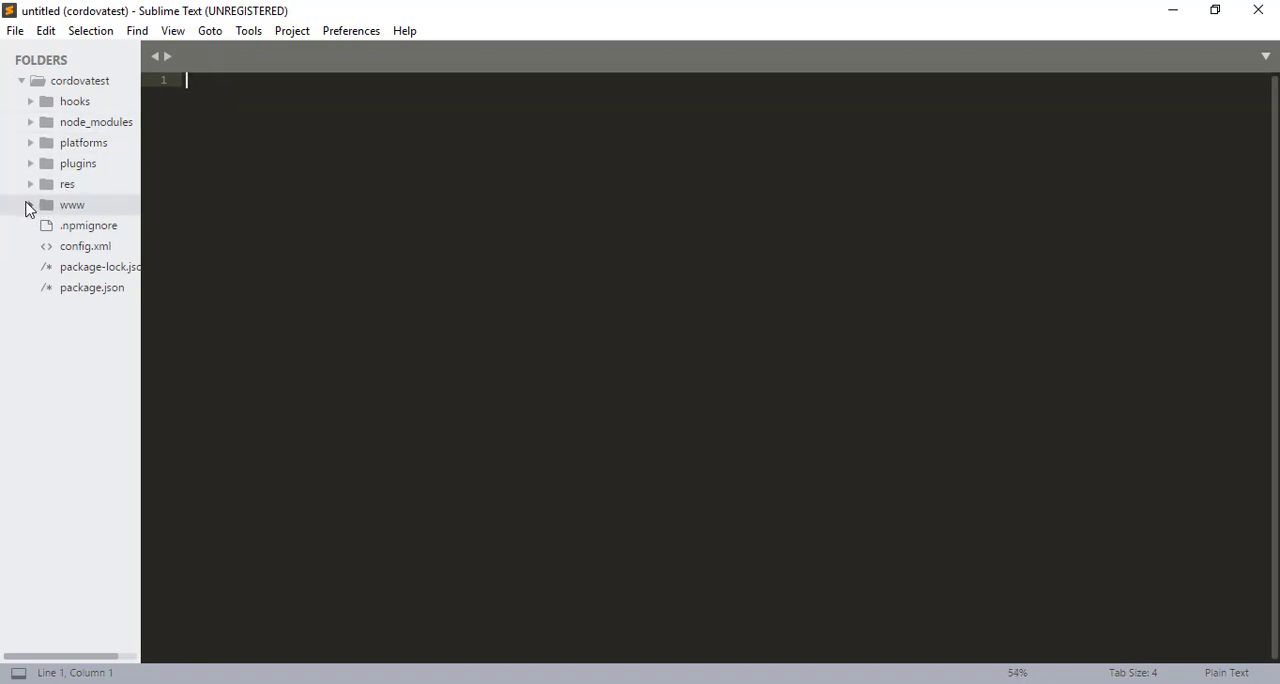
- Browse the sidebar's www and platforms folders, leaving www expanded to show css, img, js and index.html
{"action": "left_click", "coordinate": [28, 206]}
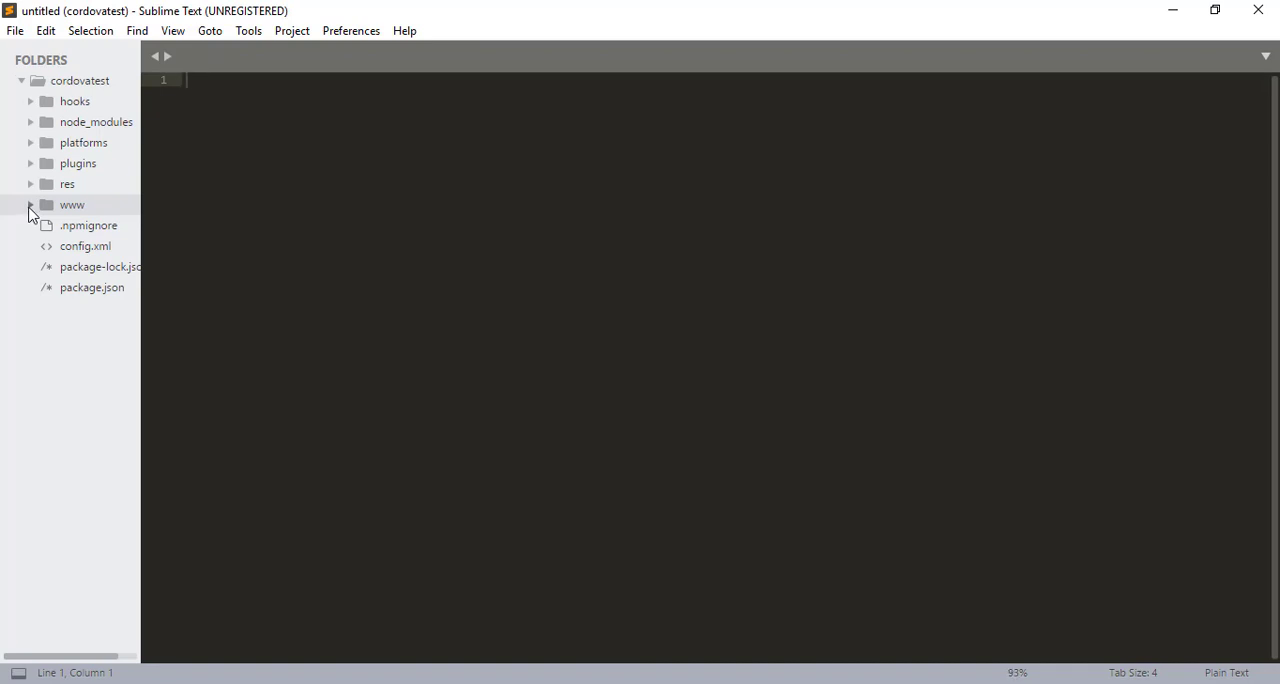
{"action": "left_click", "coordinate": [32, 204]}
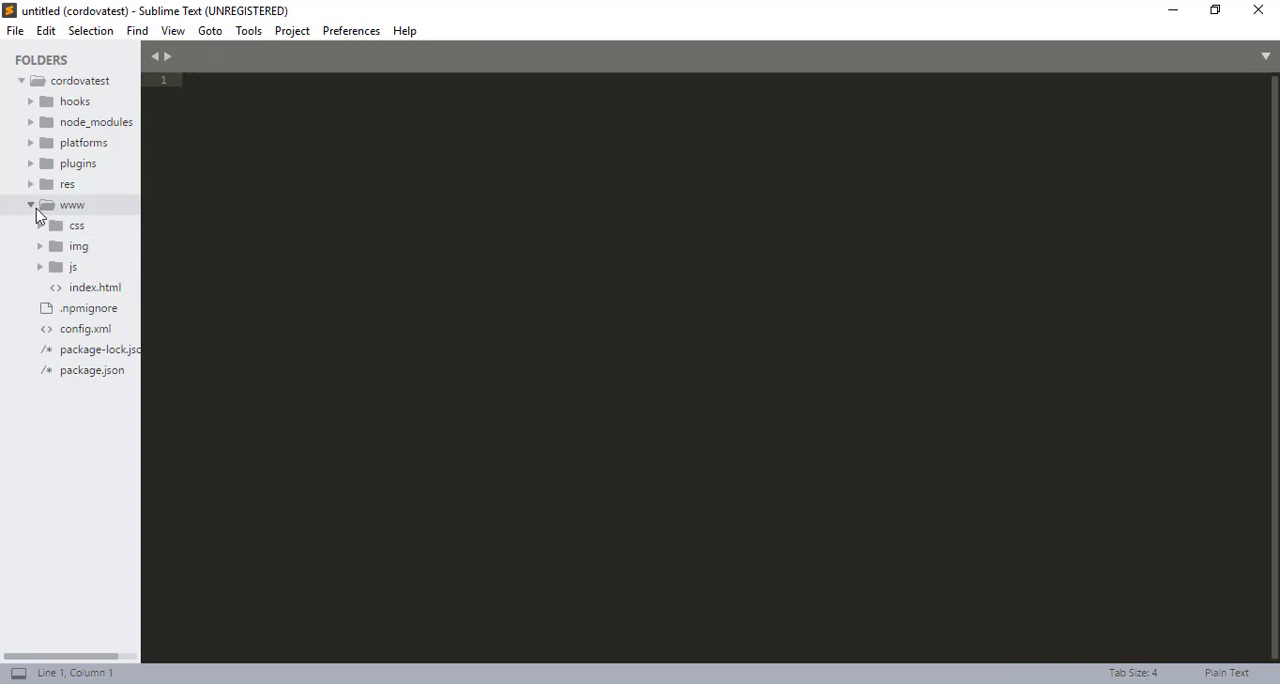
{"action": "left_click", "coordinate": [30, 206]}
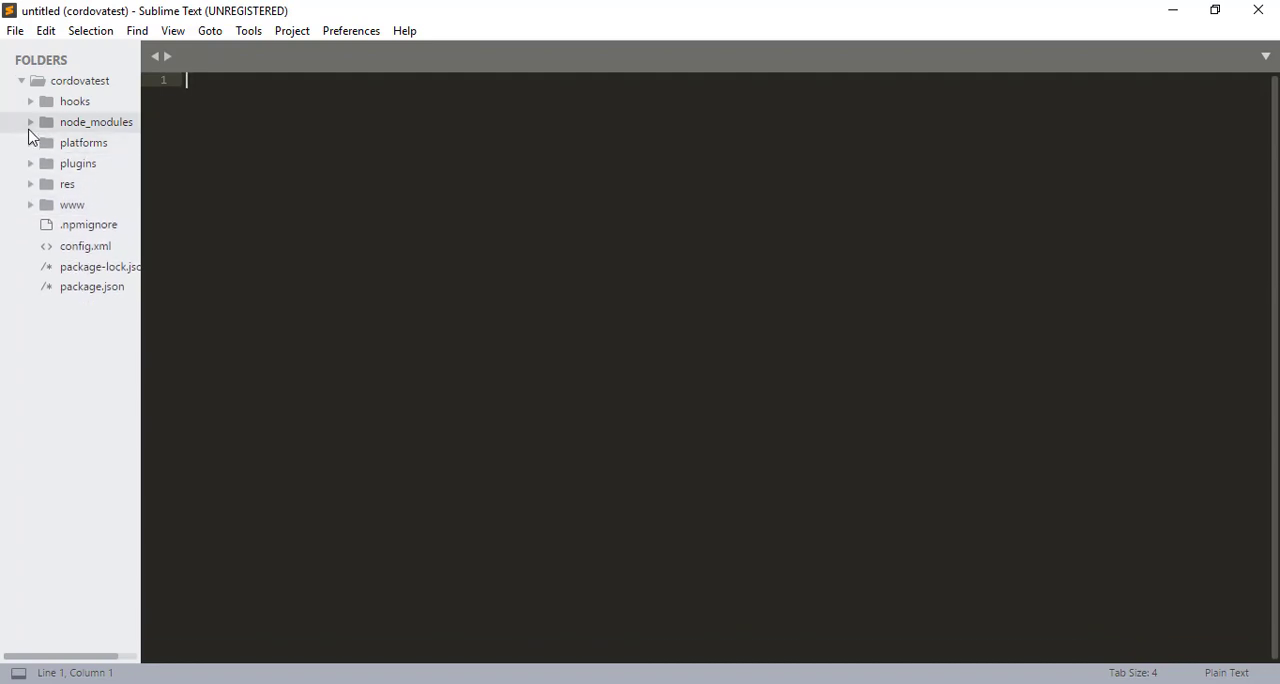
{"action": "left_click", "coordinate": [84, 142]}
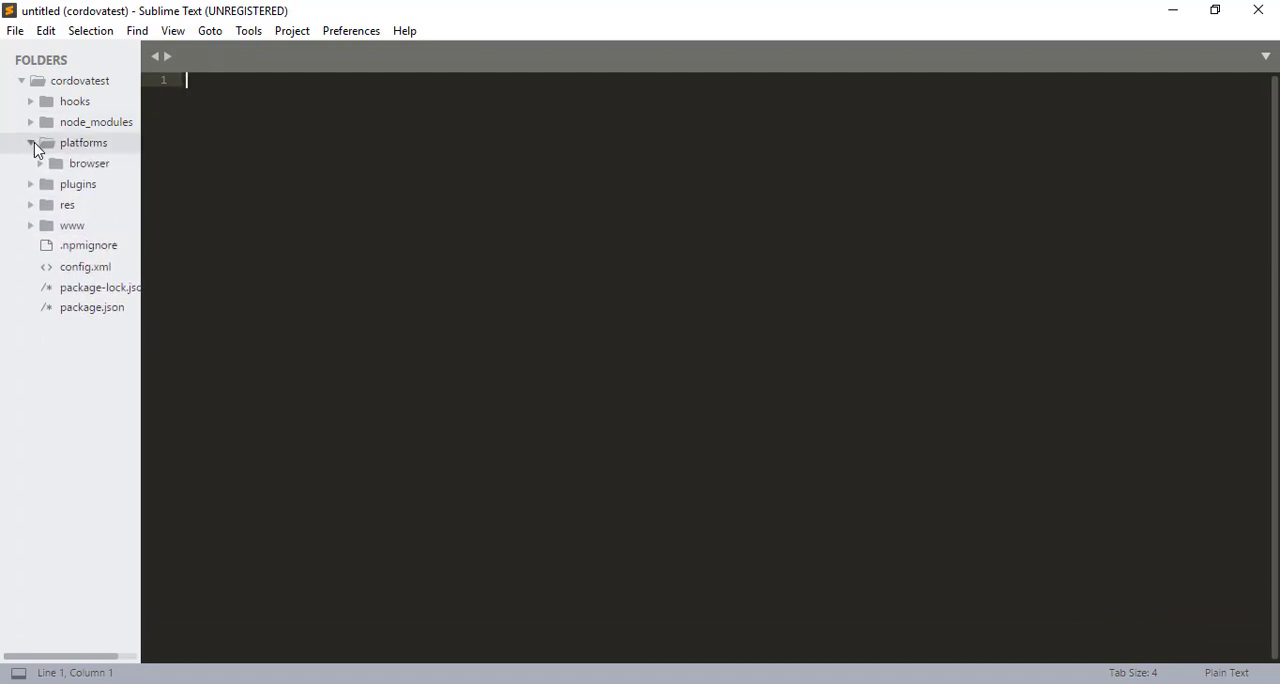
{"action": "left_click", "coordinate": [32, 142]}
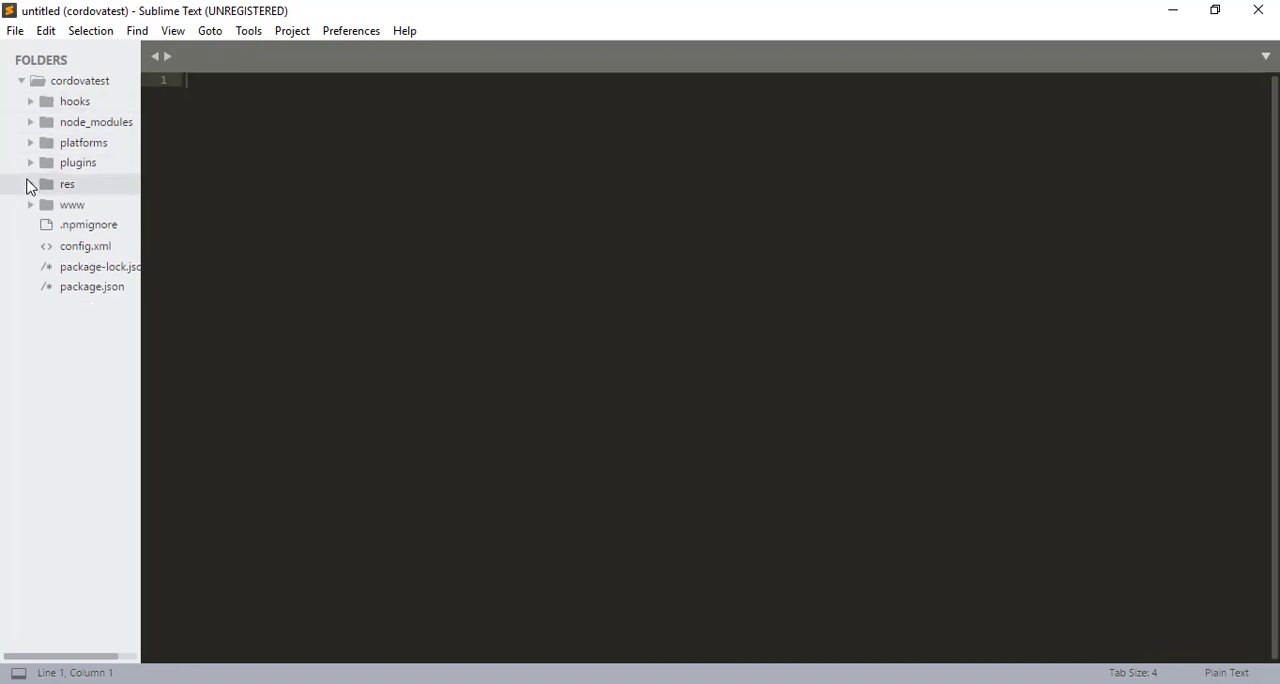
{"action": "left_click", "coordinate": [30, 184]}
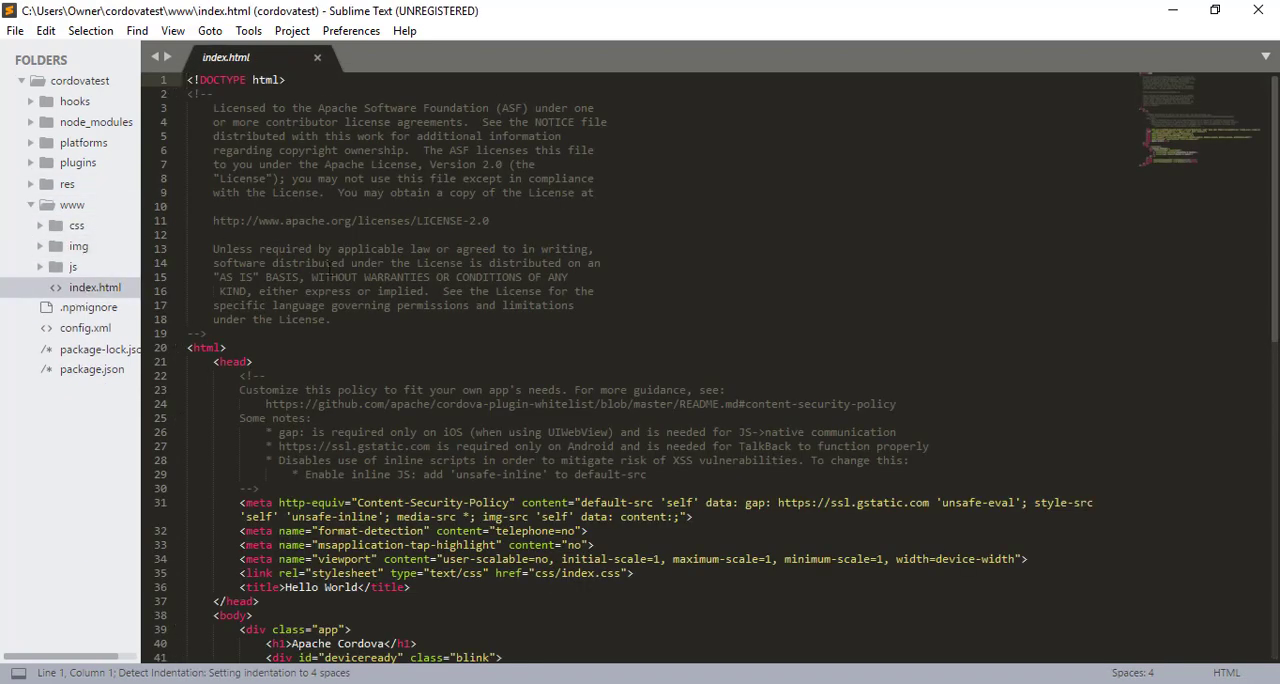
- Retitle index.html to 'Jquery Mobile App' and delete the app div from the body
{"action": "scroll", "scroll_direction": "down", "scroll_amount": 3}
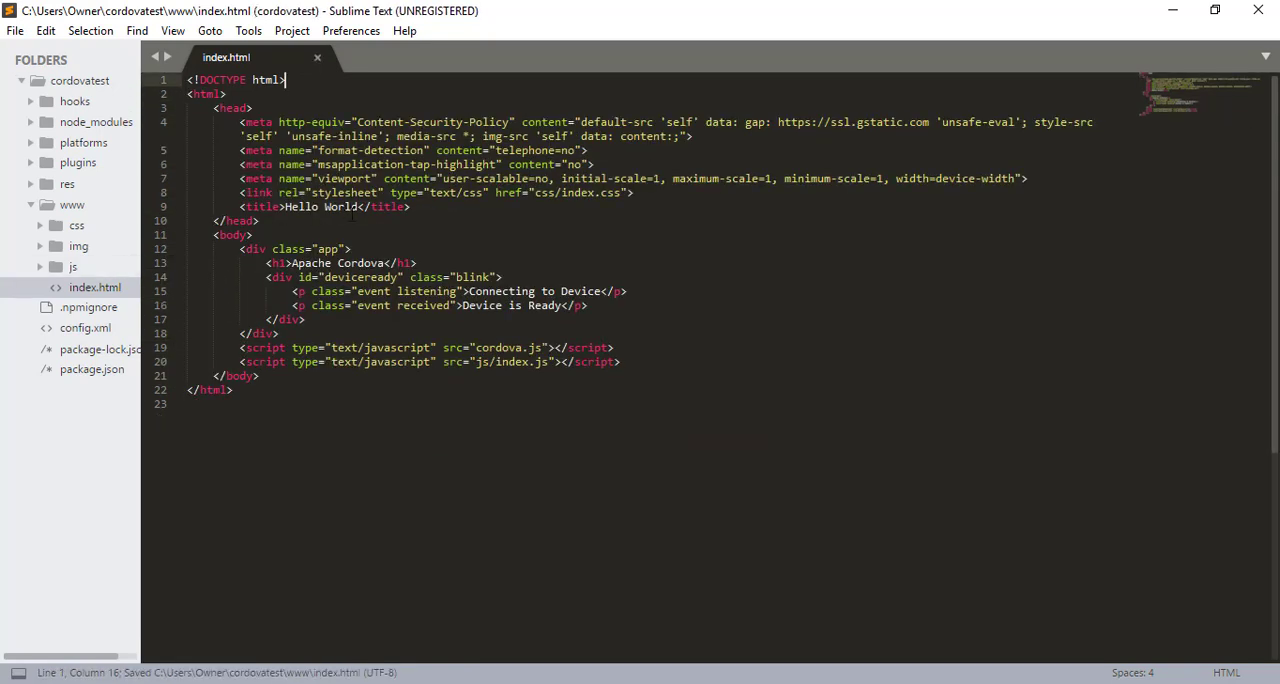
{"action": "double_click", "coordinate": [340, 208]}
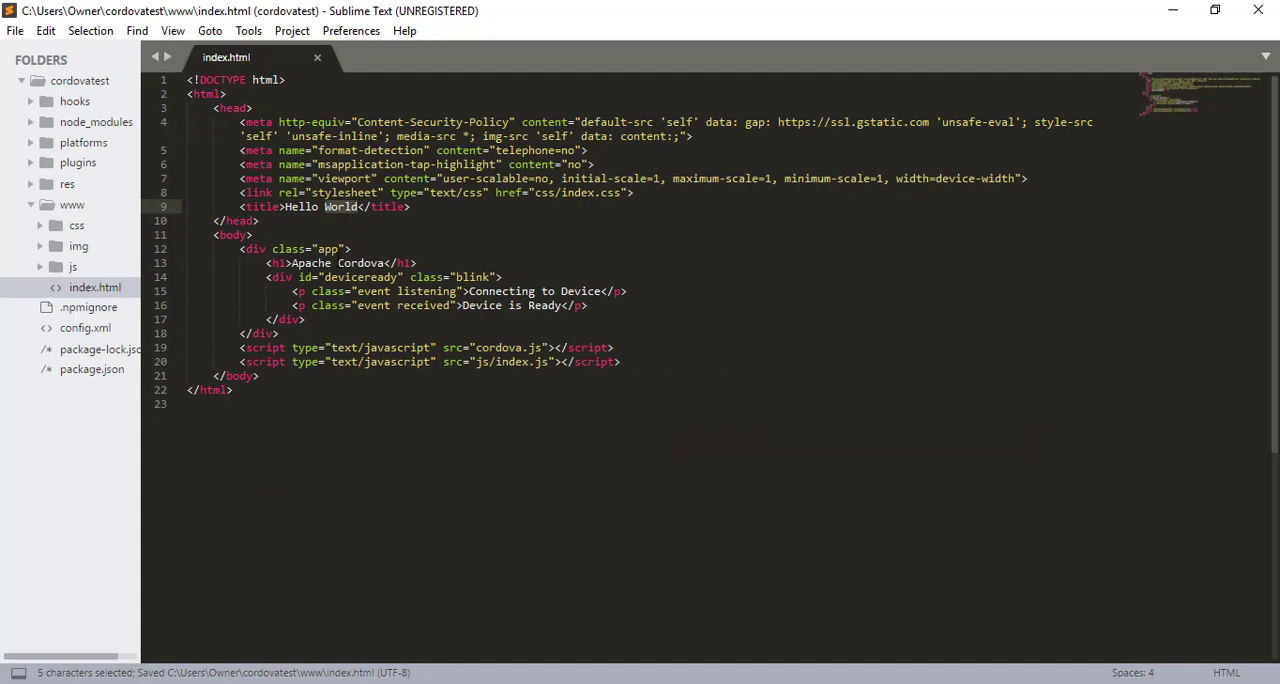
{"action": "key", "text": "Delete"}
{"action": "type", "text": "J"}
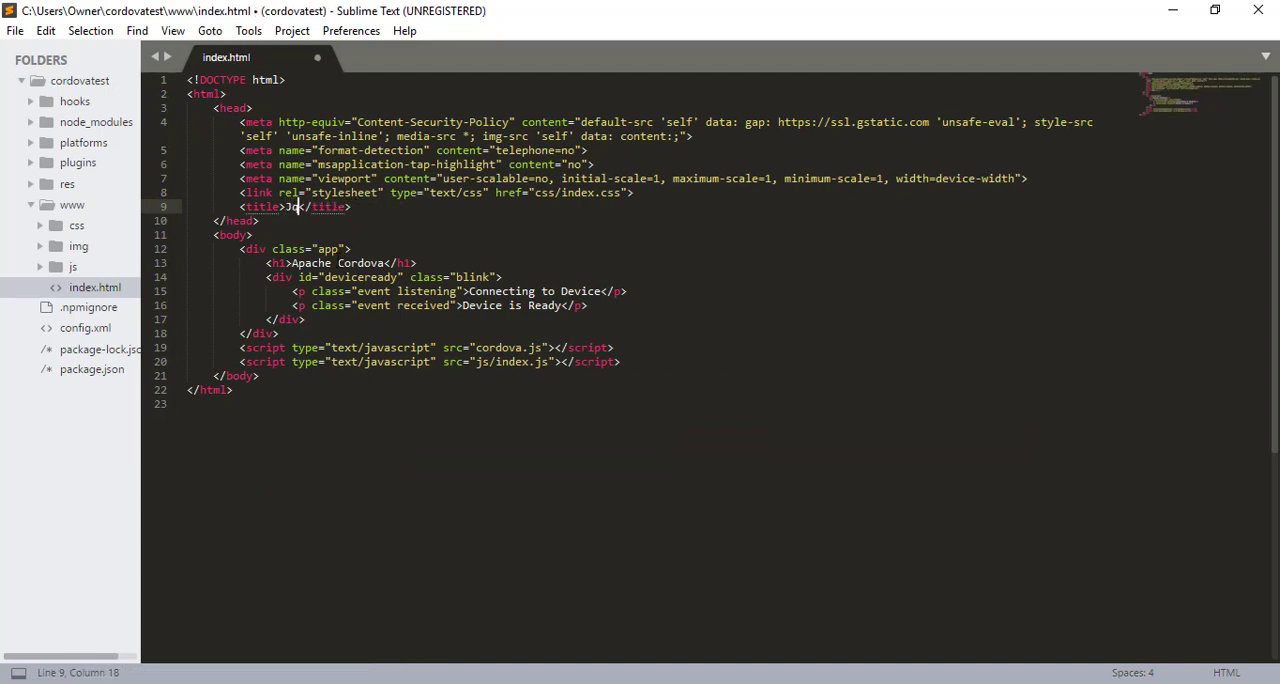
{"action": "type", "text": "query Mobile App"}
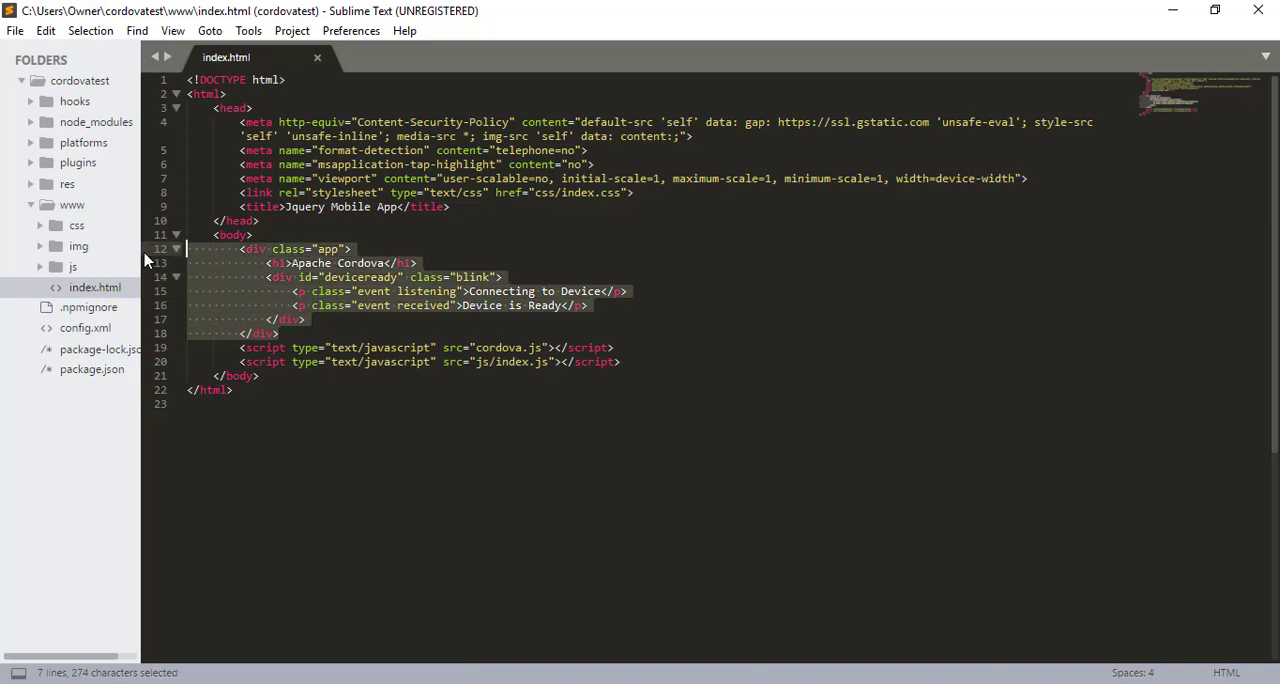
{"action": "key", "text": "Delete"}
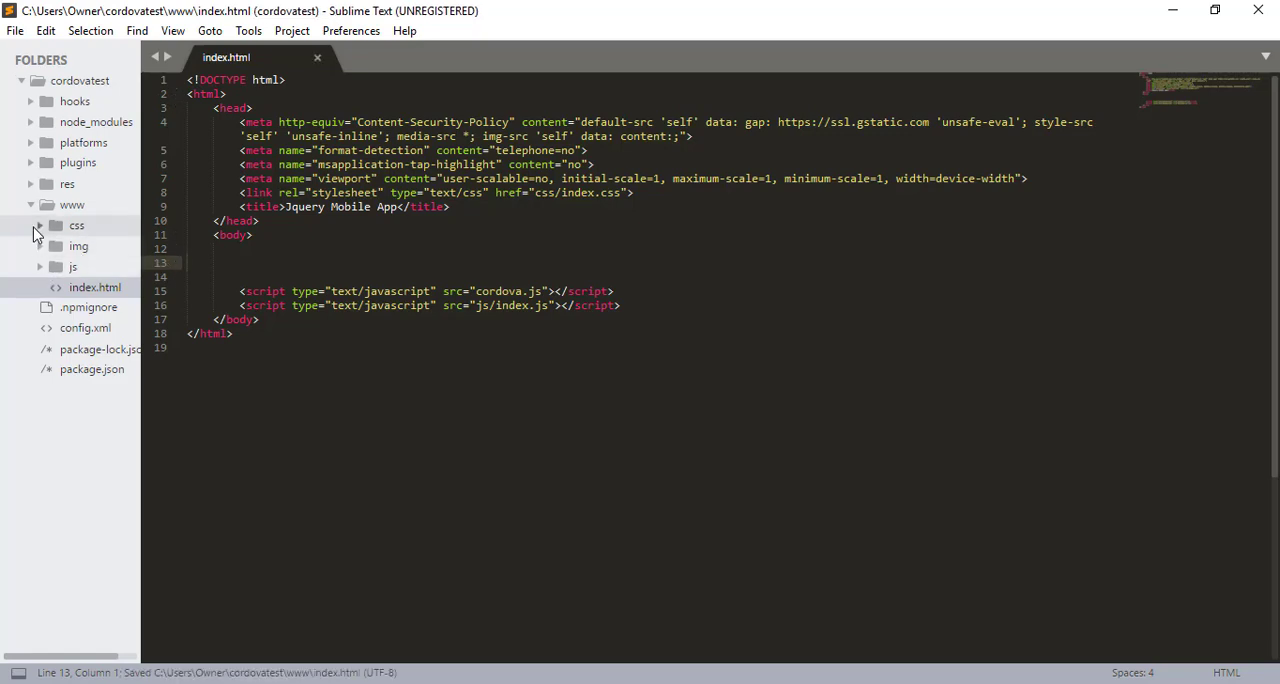
- Open css/index.css and look through its default Cordova styles
{"action": "left_click", "coordinate": [100, 246]}
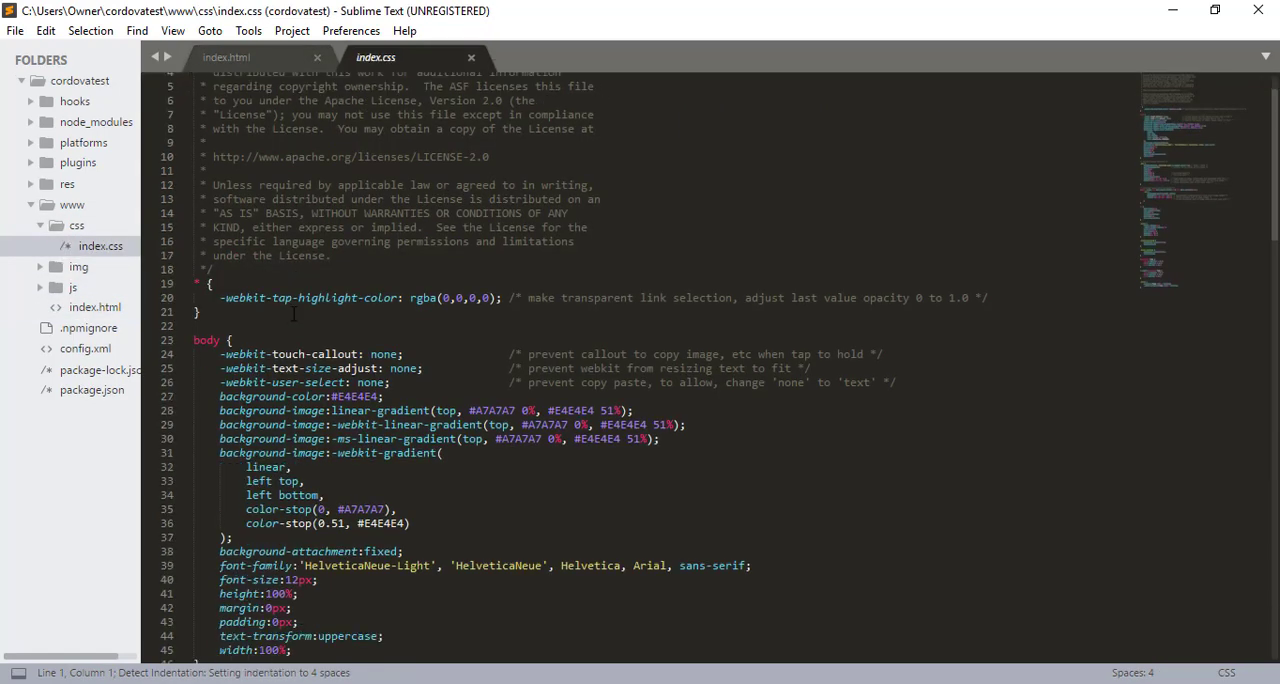
{"action": "scroll", "scroll_direction": "down", "scroll_amount": 3}
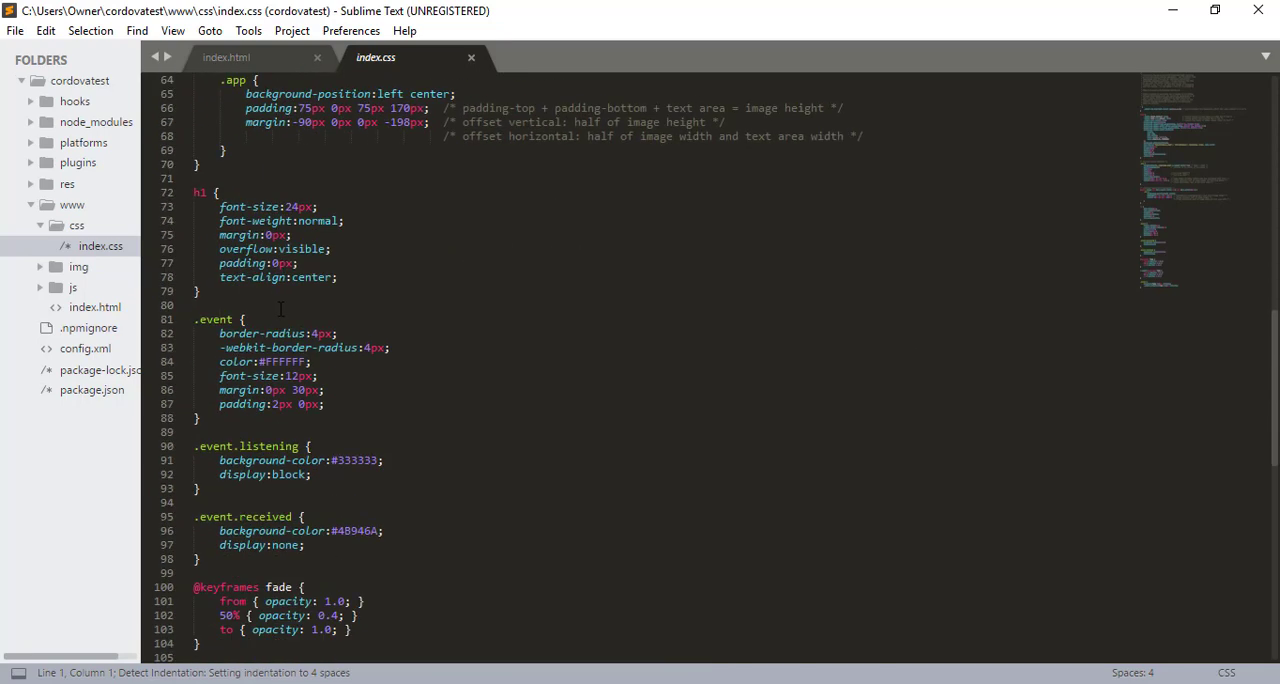
{"action": "scroll", "scroll_direction": "down", "scroll_amount": 3}
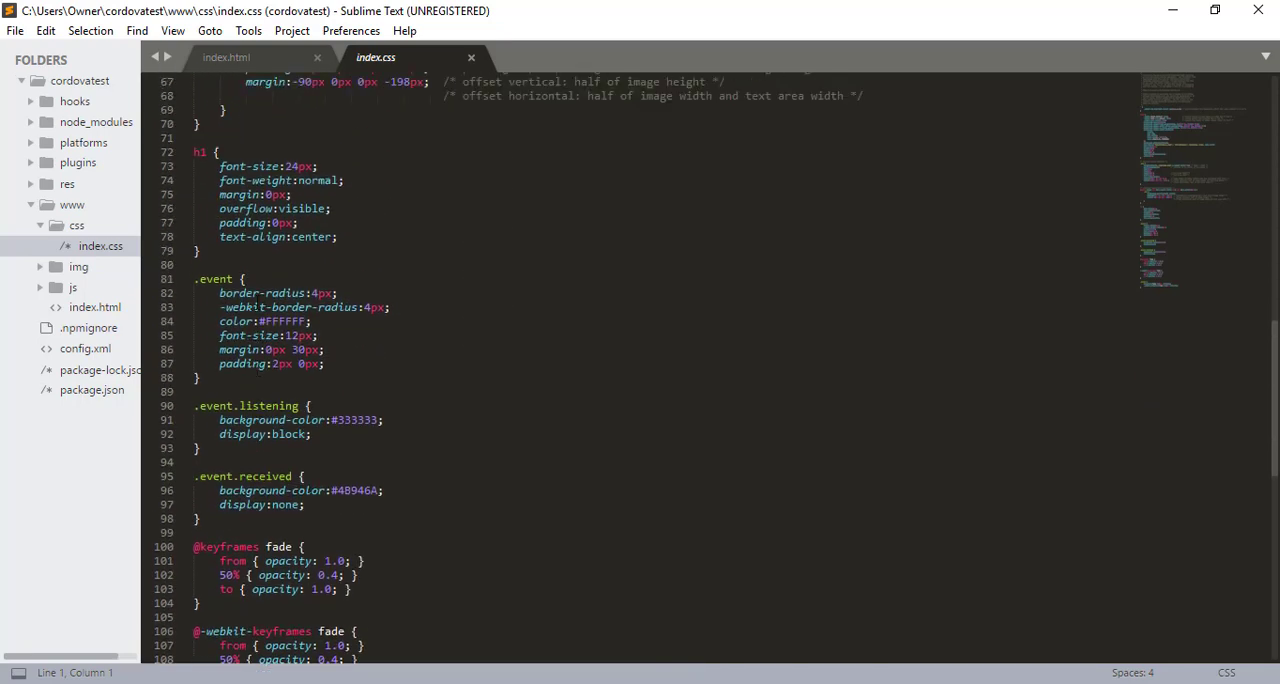
{"action": "scroll", "scroll_direction": "up", "scroll_amount": 3}
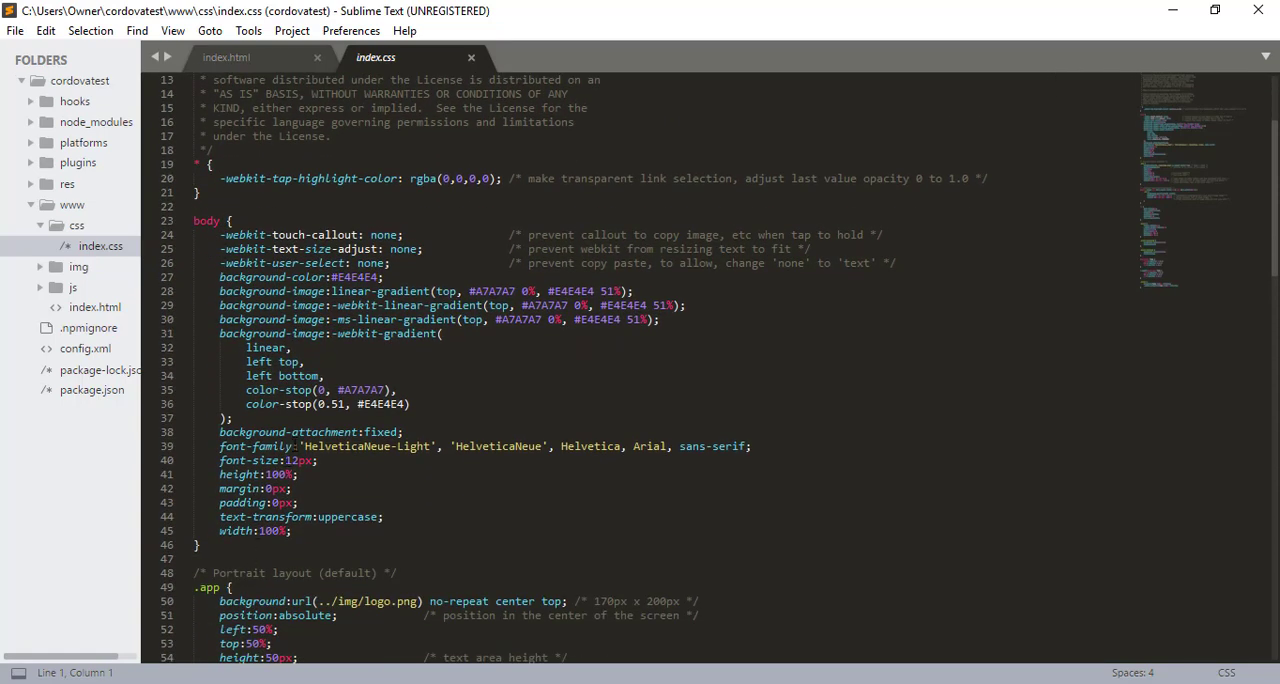
- Select all of index.css and delete every style, leaving an empty file
{"action": "left_click", "coordinate": [226, 56]}
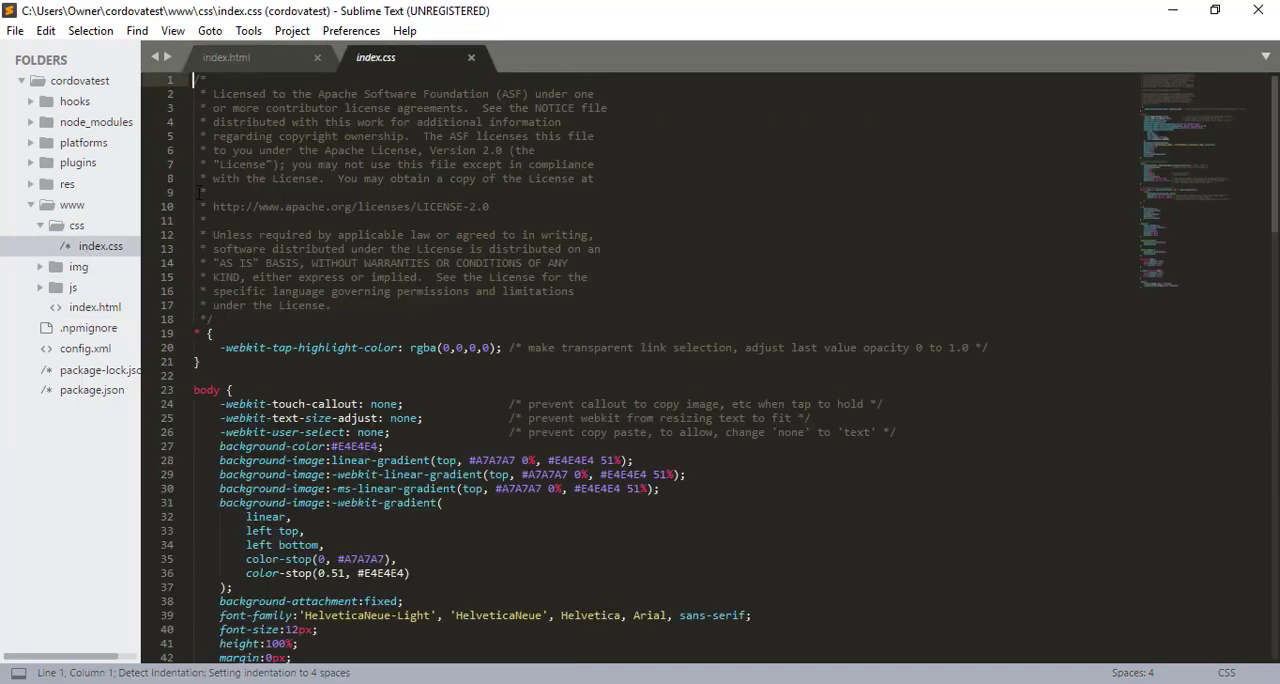
{"action": "scroll", "scroll_direction": "down", "scroll_amount": 3}
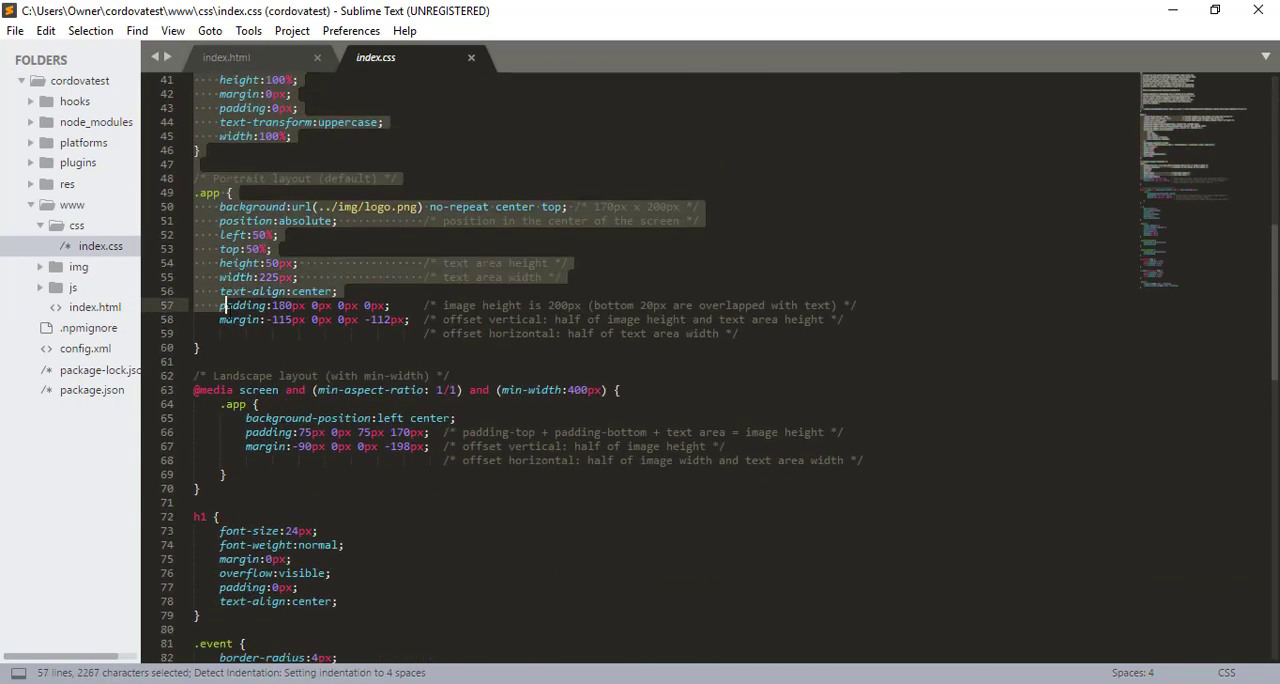
{"action": "scroll", "scroll_direction": "down", "scroll_amount": 3}
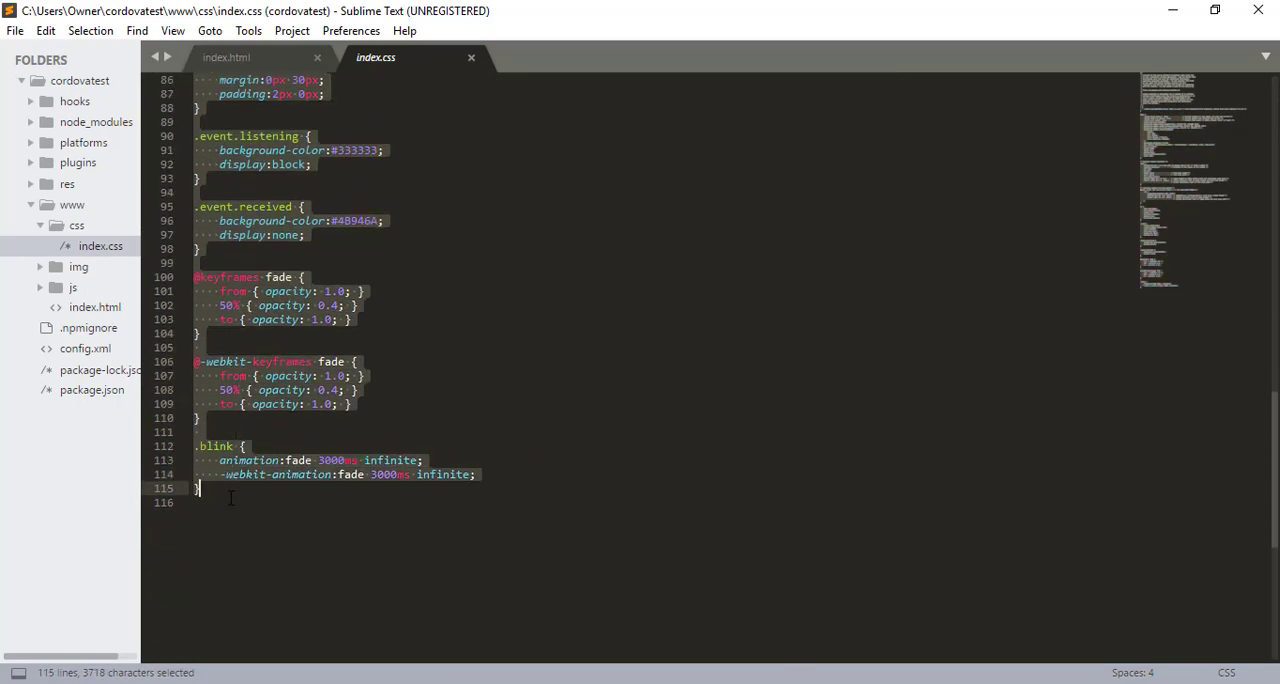
{"action": "key", "text": "ctrl+a"}
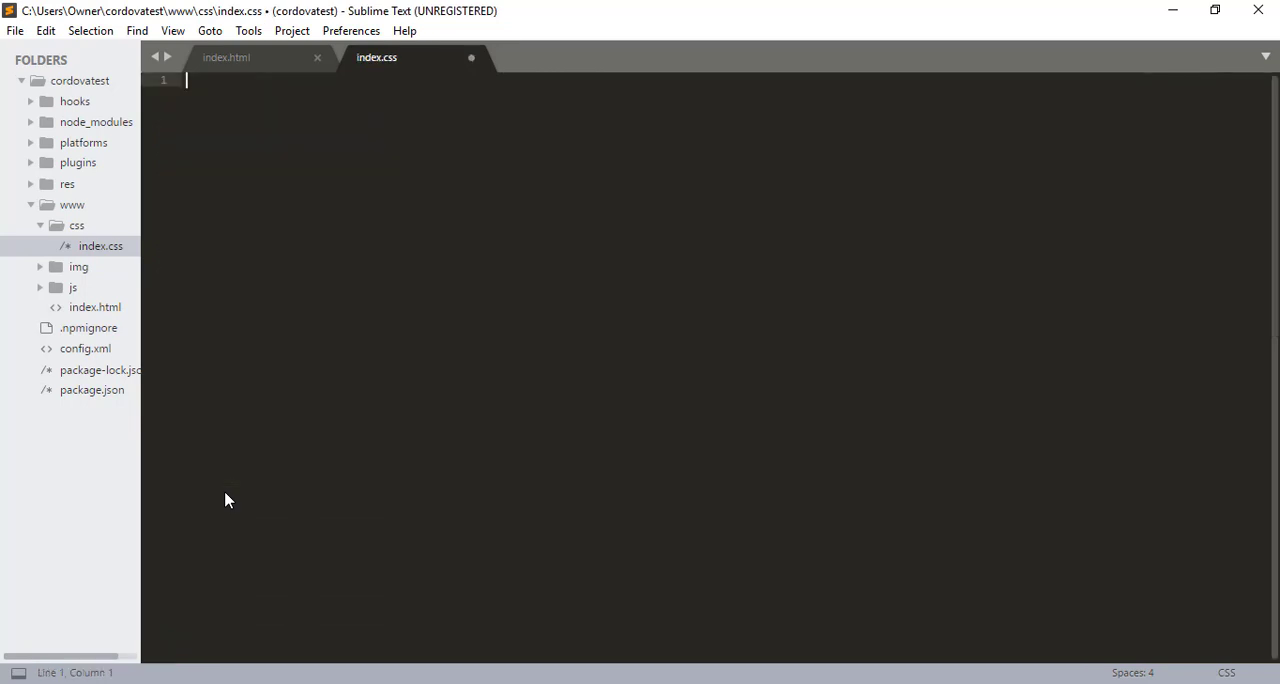
{"action": "left_click", "coordinate": [226, 56]}
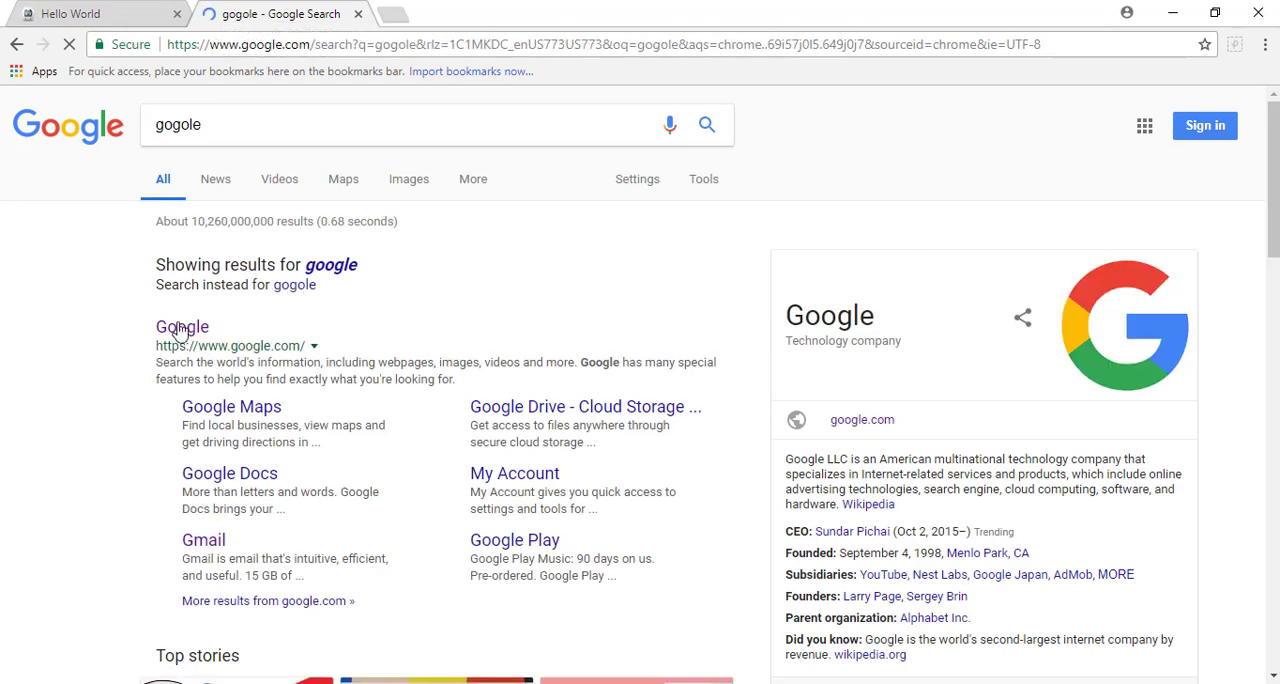
- Search Google for 'jquery mobile' and reach the jQuery Mobile 1.4.5 download page
{"action": "left_click", "coordinate": [182, 328]}
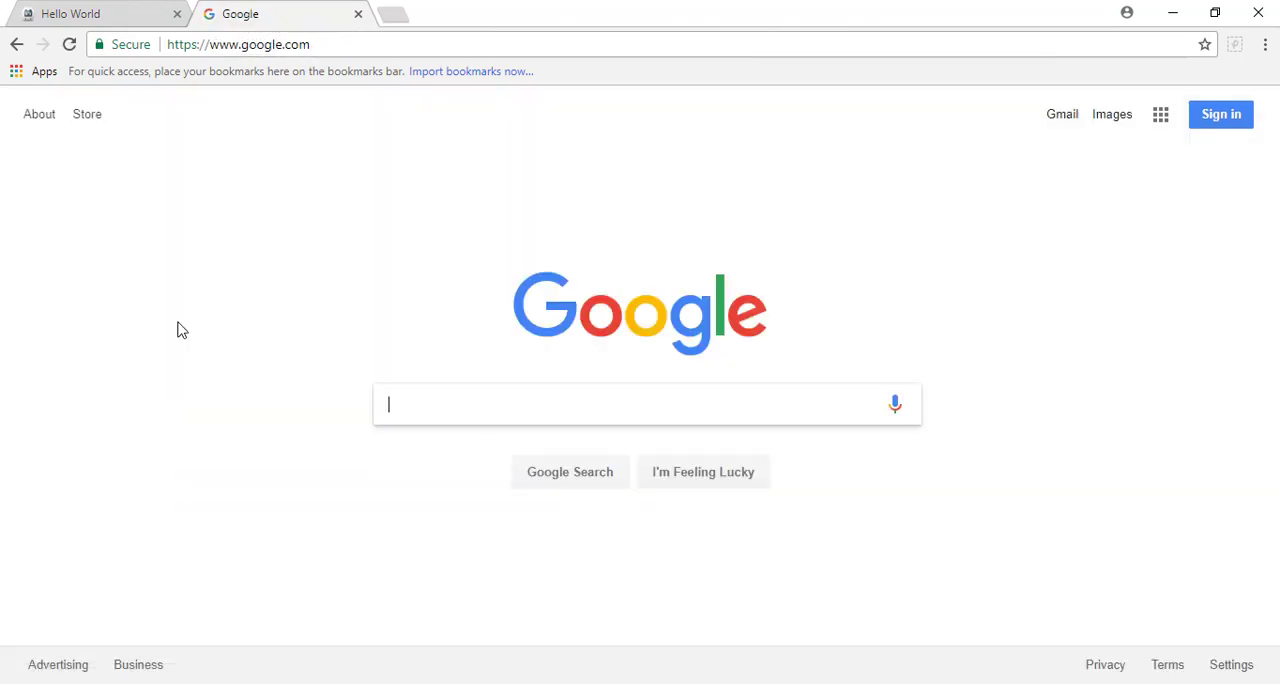
{"action": "type", "text": "jquery mobile"}
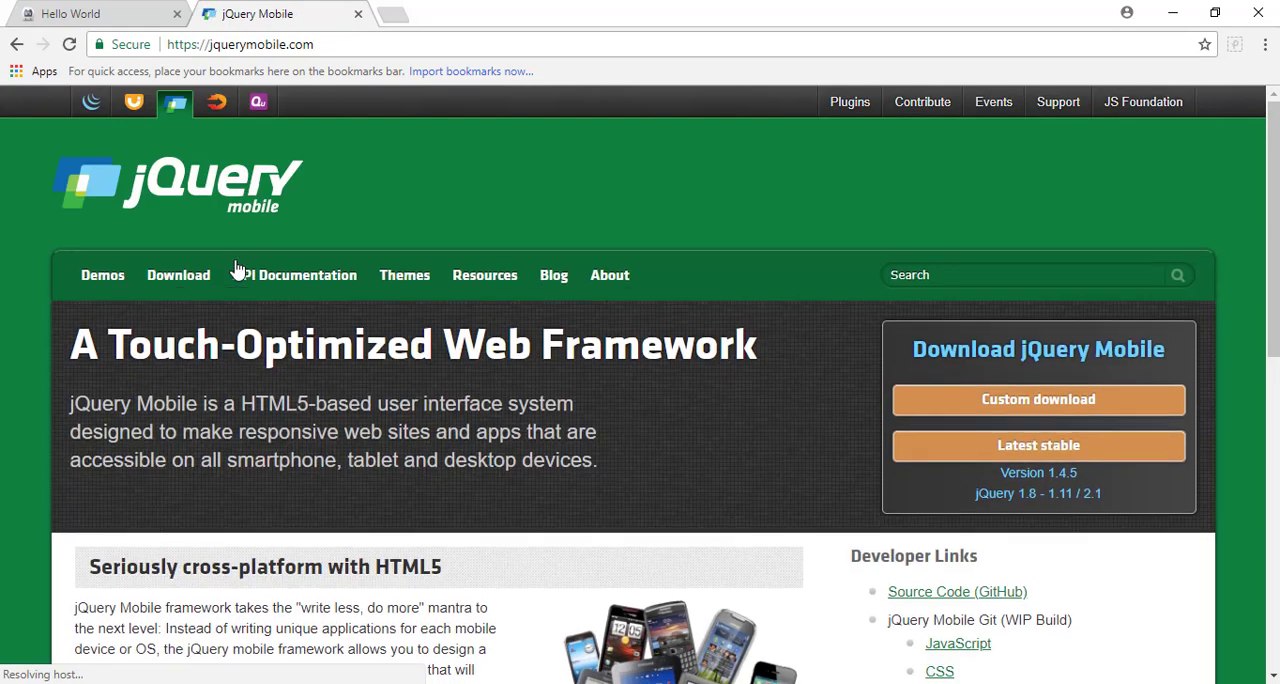
{"action": "left_click", "coordinate": [178, 276]}
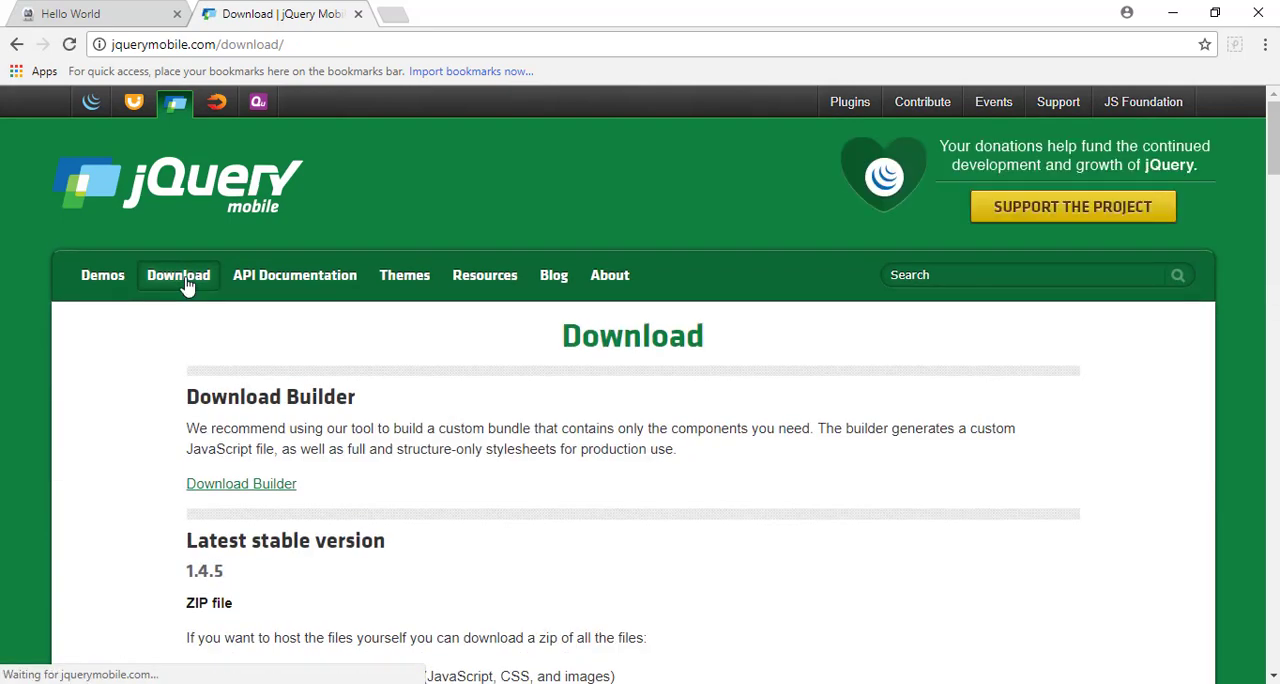
- Find the jQuery CDN copy-and-paste snippet on the page and select it for copying
{"action": "scroll", "scroll_direction": "down", "scroll_amount": 3}
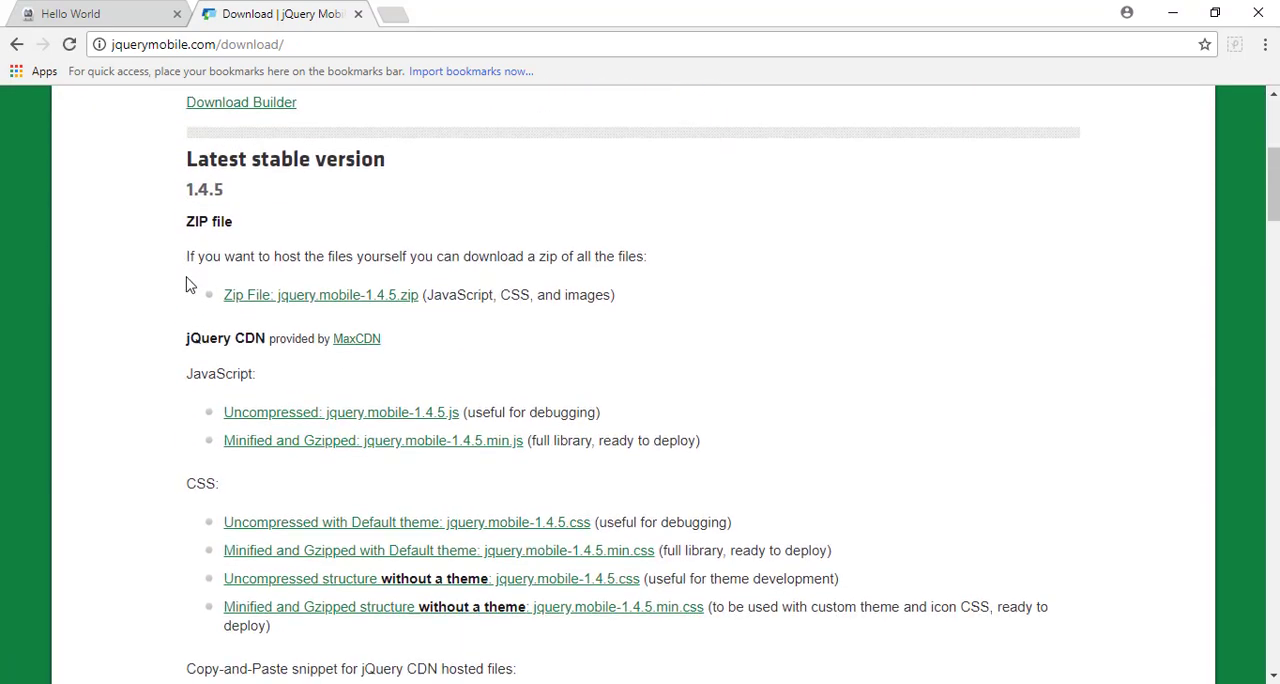
{"action": "scroll", "scroll_direction": "down", "scroll_amount": 3}
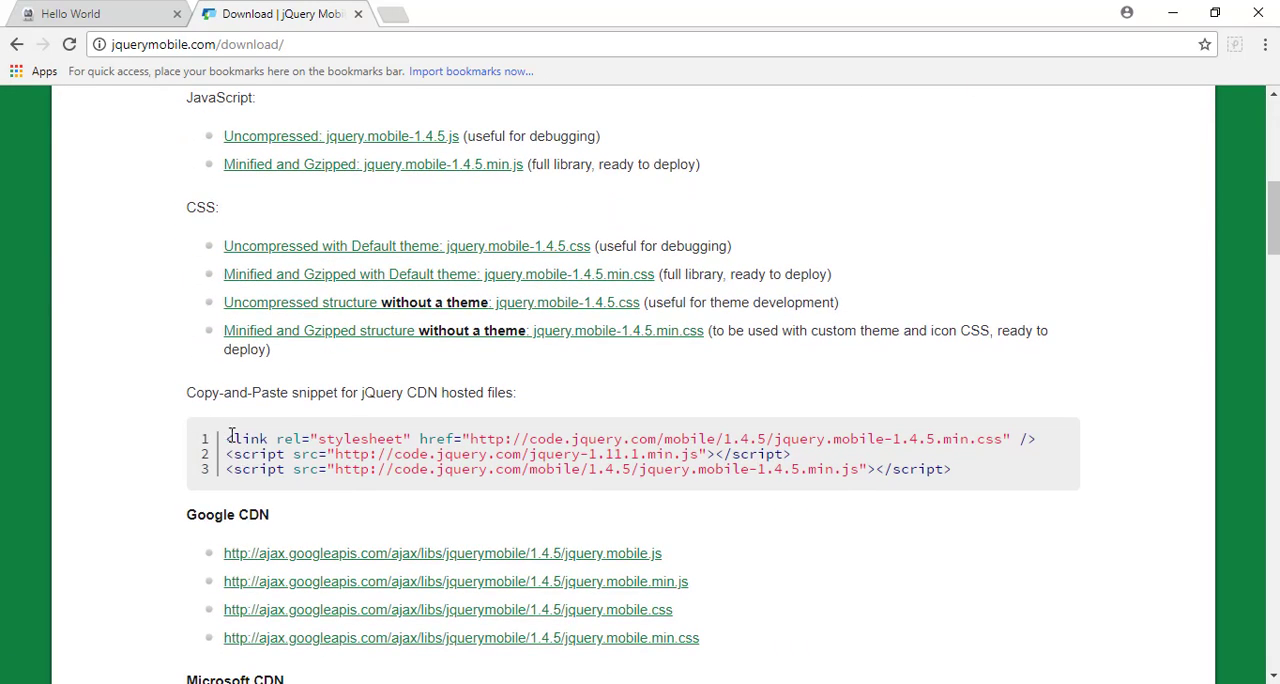
{"action": "mouse_move", "coordinate": [324, 438]}
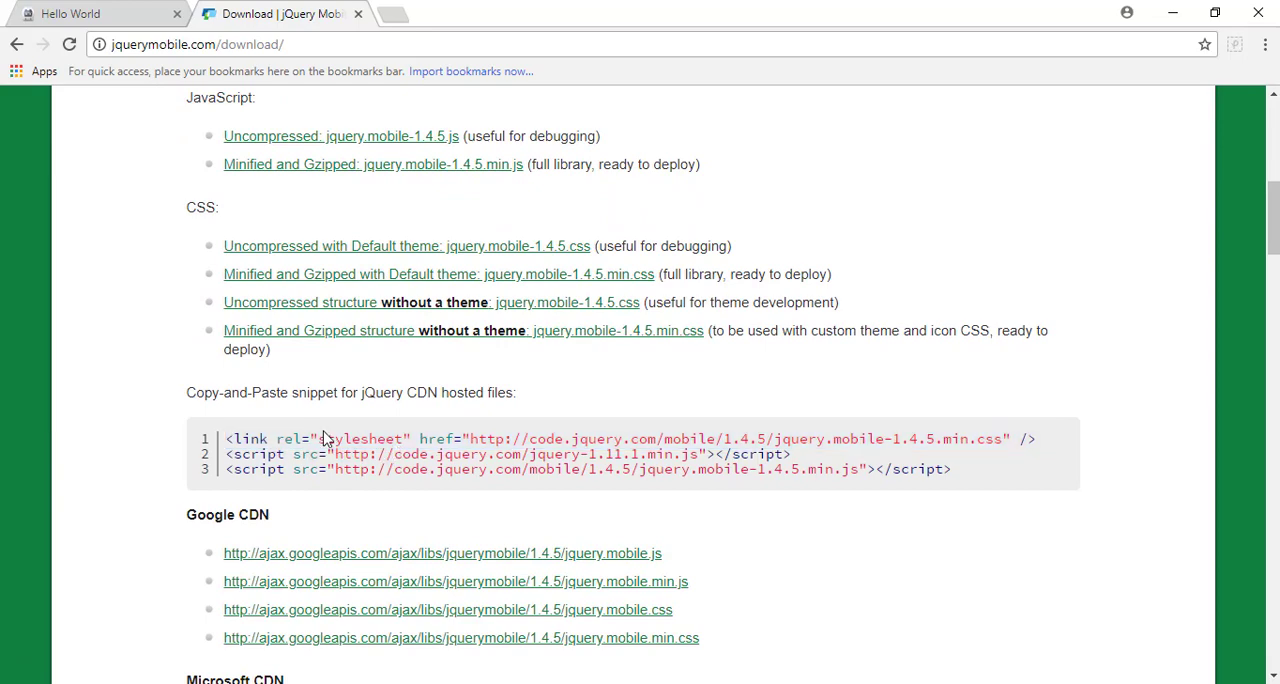
{"action": "scroll", "scroll_direction": "down", "scroll_amount": 3}
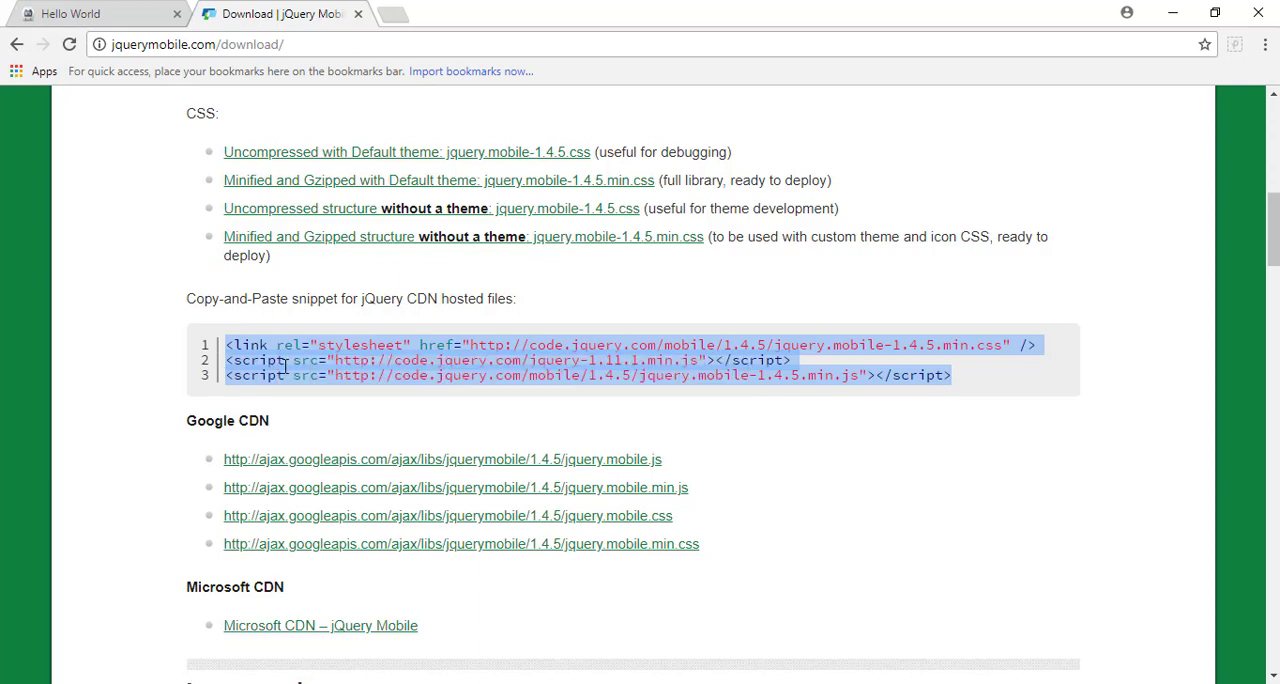
{"action": "scroll", "scroll_direction": "up", "scroll_amount": 3}
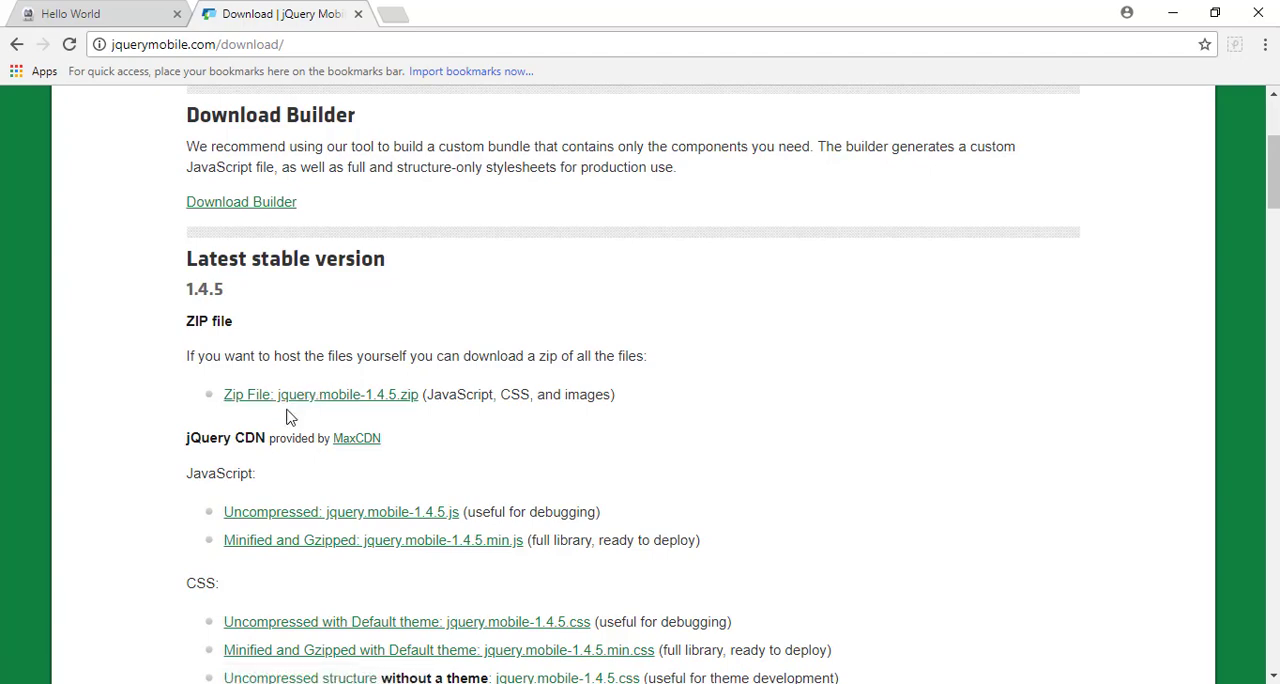
{"action": "scroll", "scroll_direction": "down", "scroll_amount": 3}
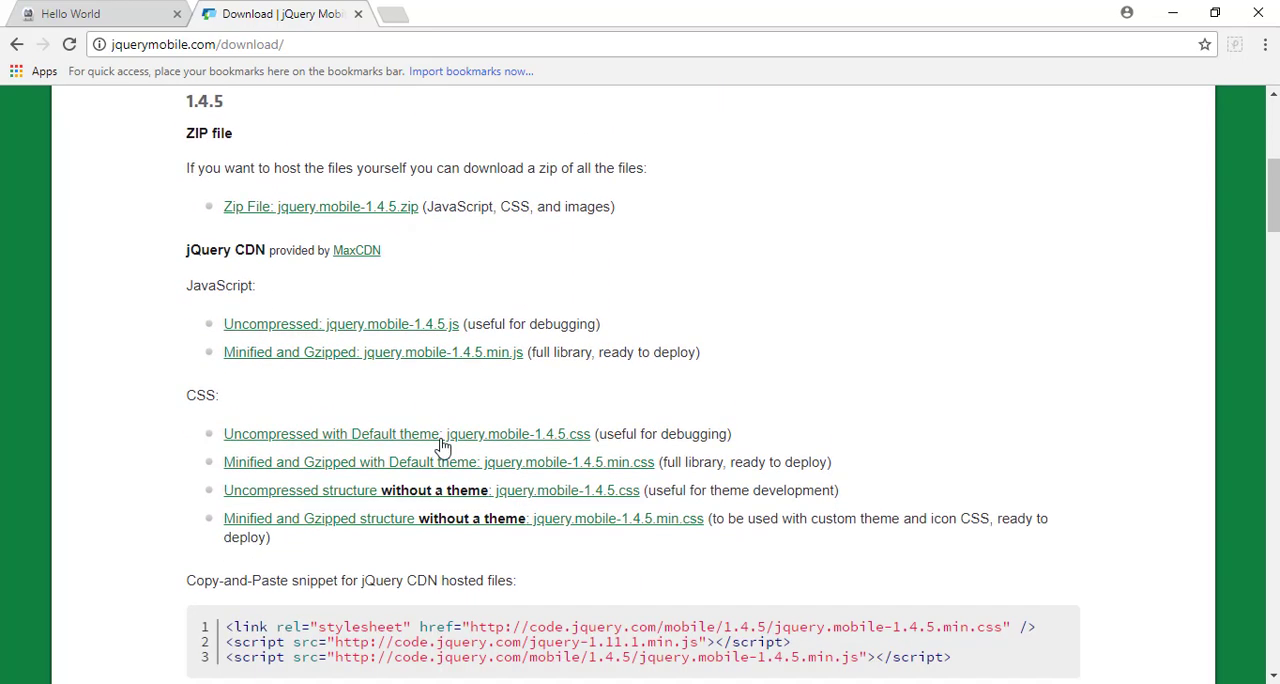
{"action": "mouse_move", "coordinate": [432, 444]}
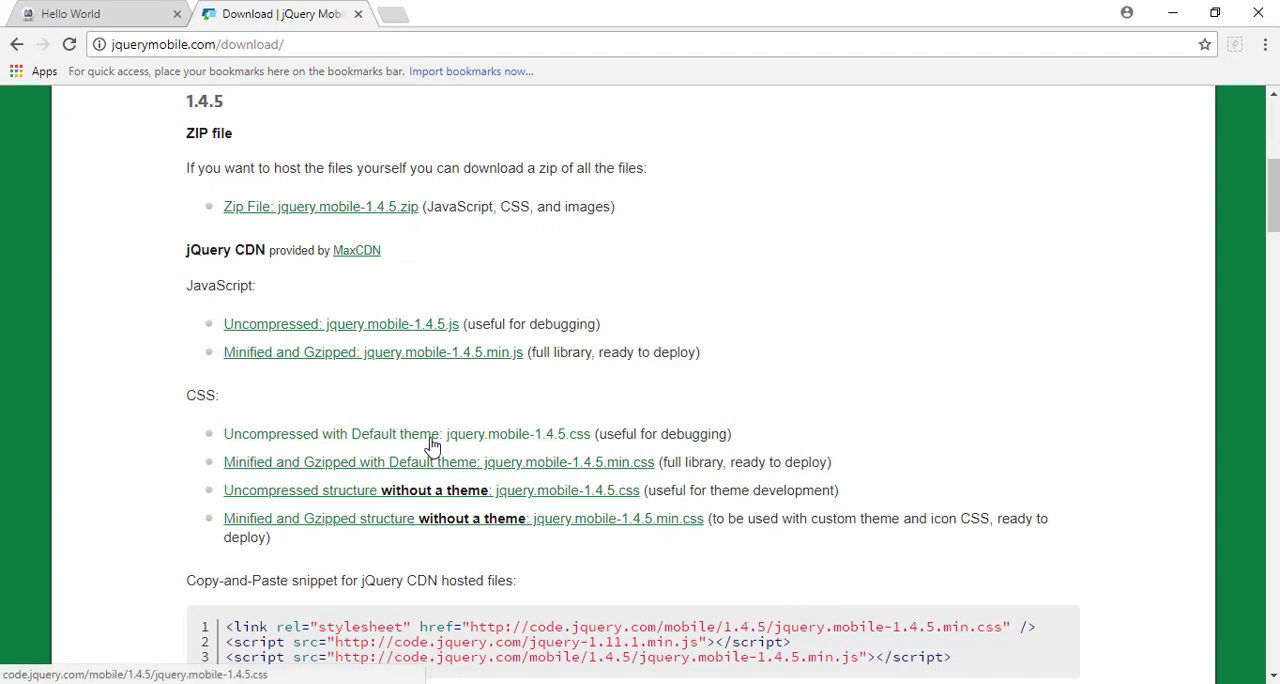
{"action": "scroll", "scroll_direction": "down", "scroll_amount": 3}
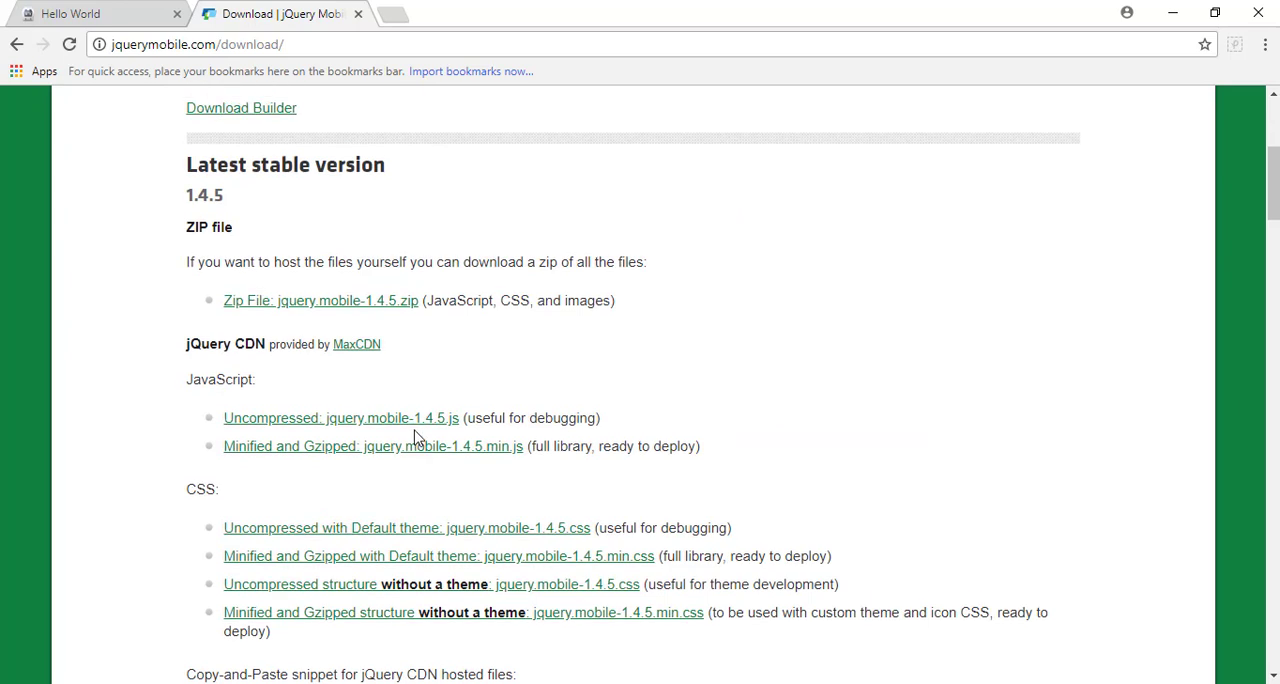
{"action": "mouse_move", "coordinate": [394, 414]}
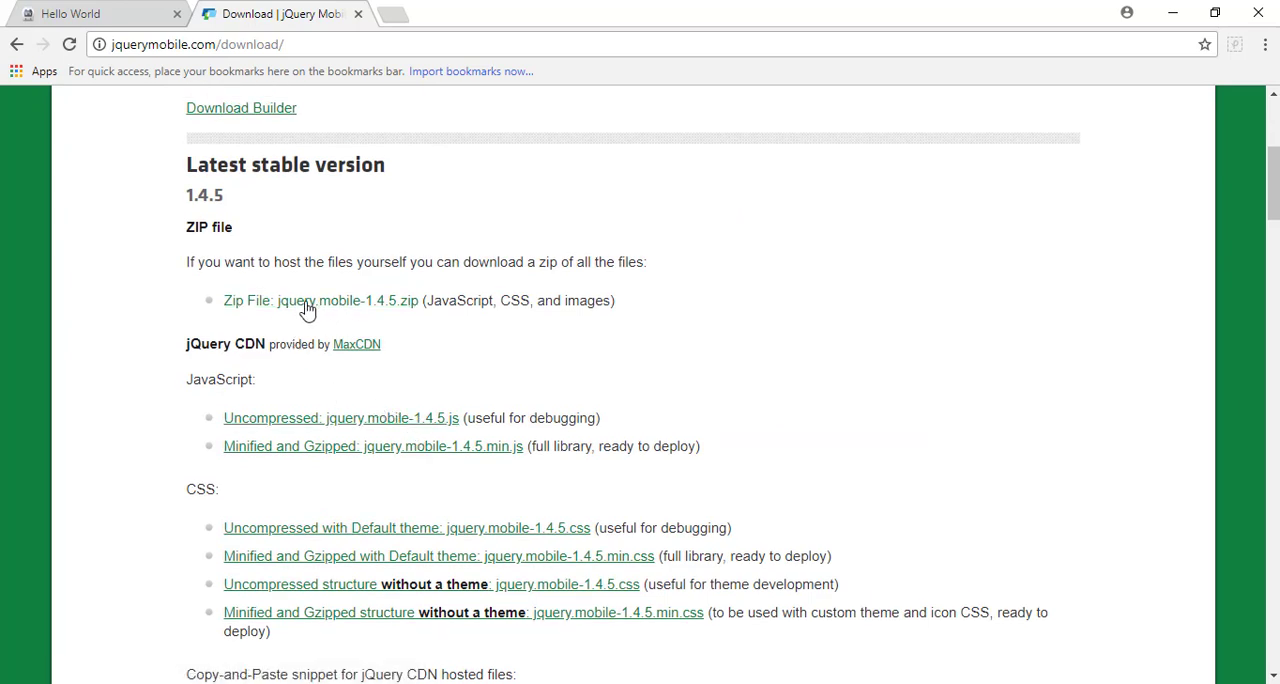
{"action": "scroll", "scroll_direction": "down", "scroll_amount": 3}
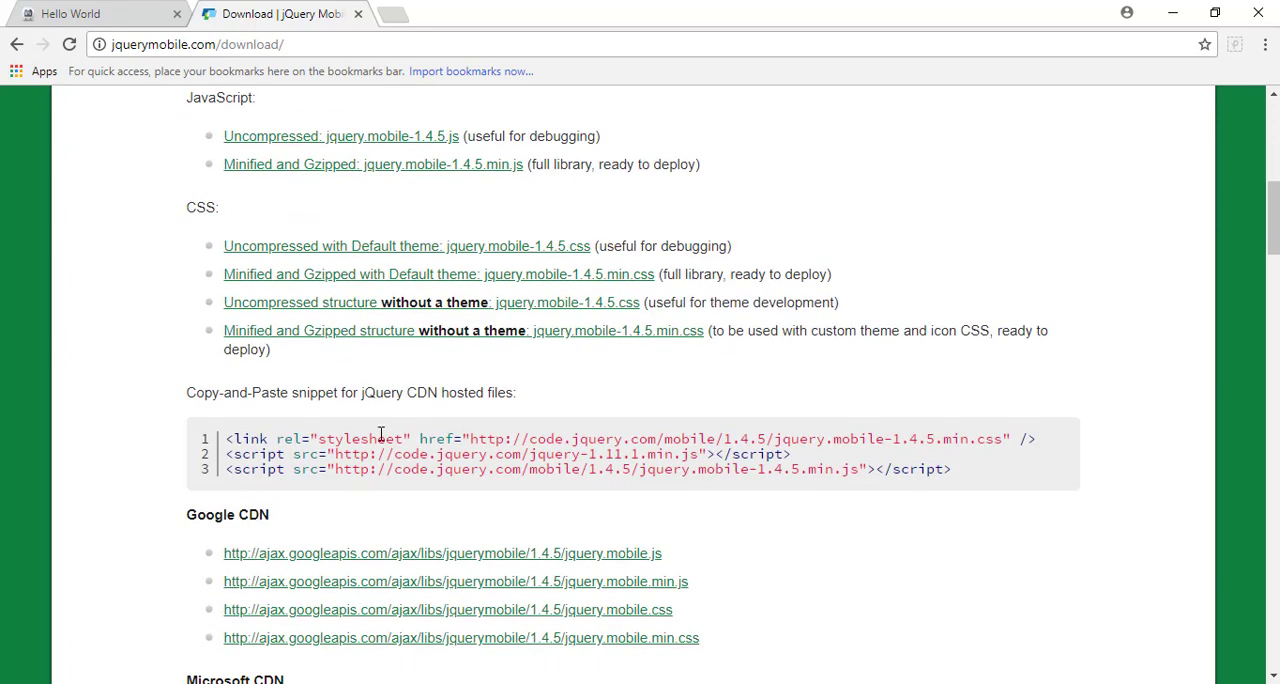
{"action": "left_click_drag", "start_coordinate": [330, 468], "coordinate": [952, 468]}
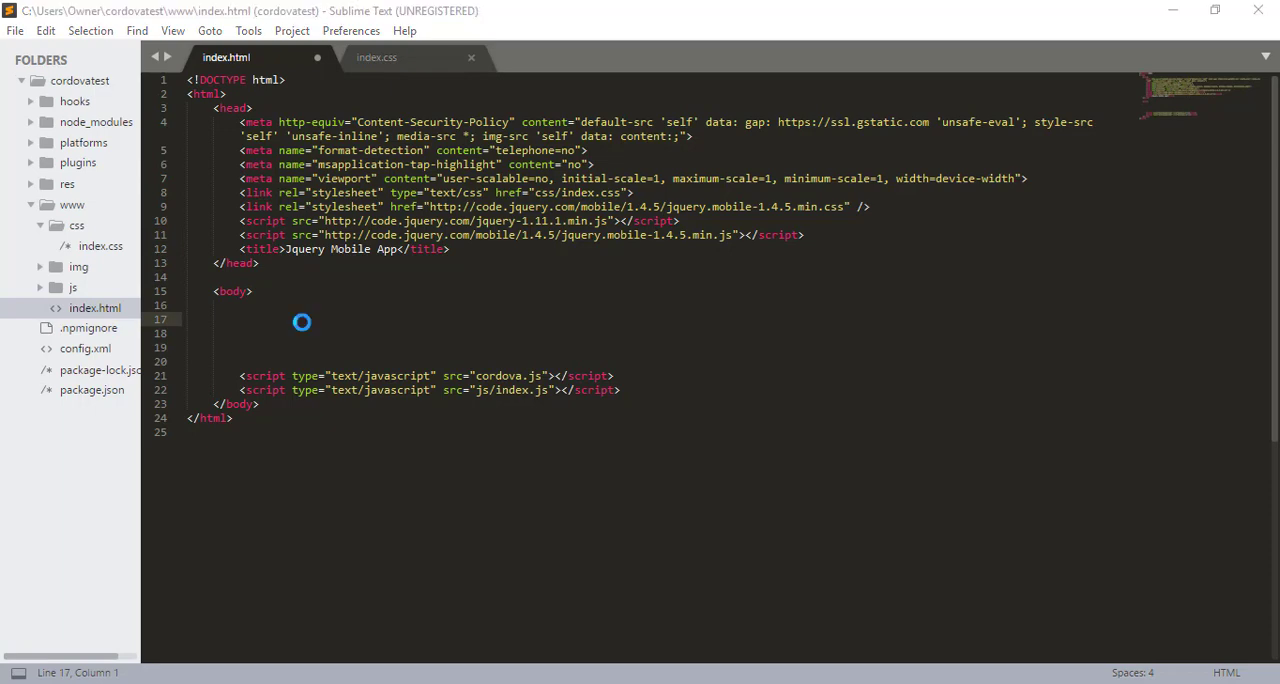
- Save index.html with the jQuery Mobile 1.4.5 CDN stylesheet and scripts in its head
{"action": "key", "text": "ctrl+s"}
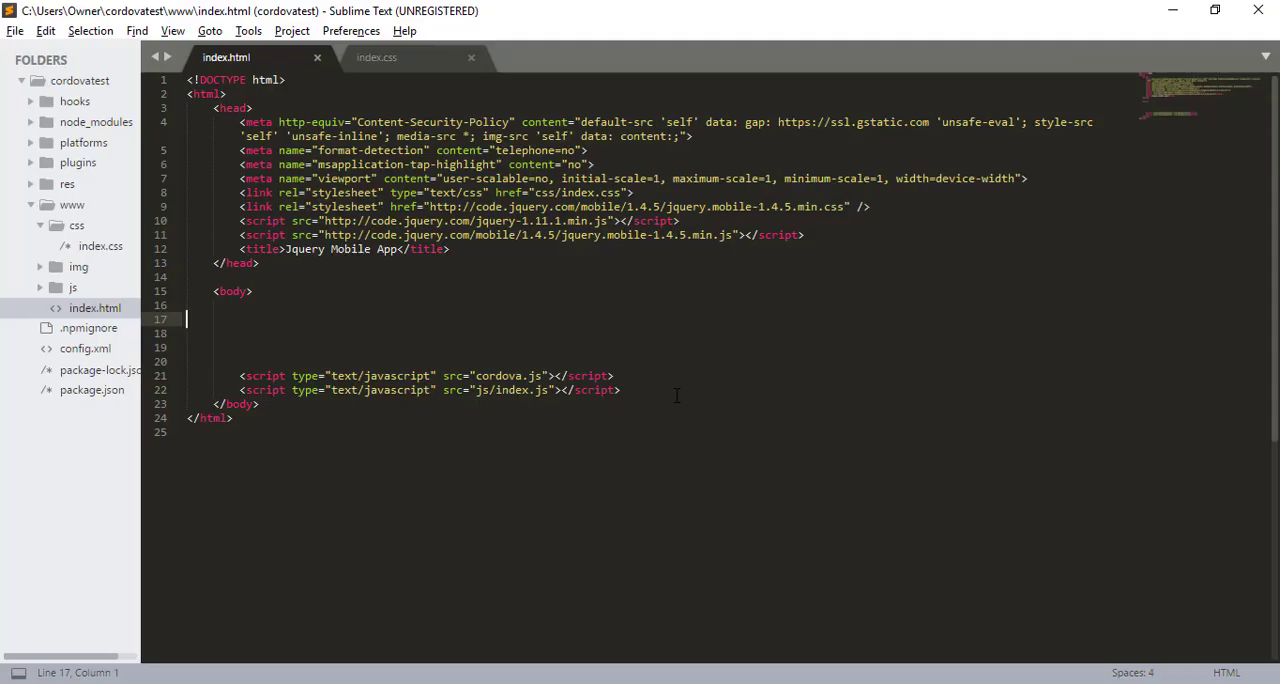
{"action": "mouse_move", "coordinate": [588, 344]}
{"action": "type", "text": "c"}
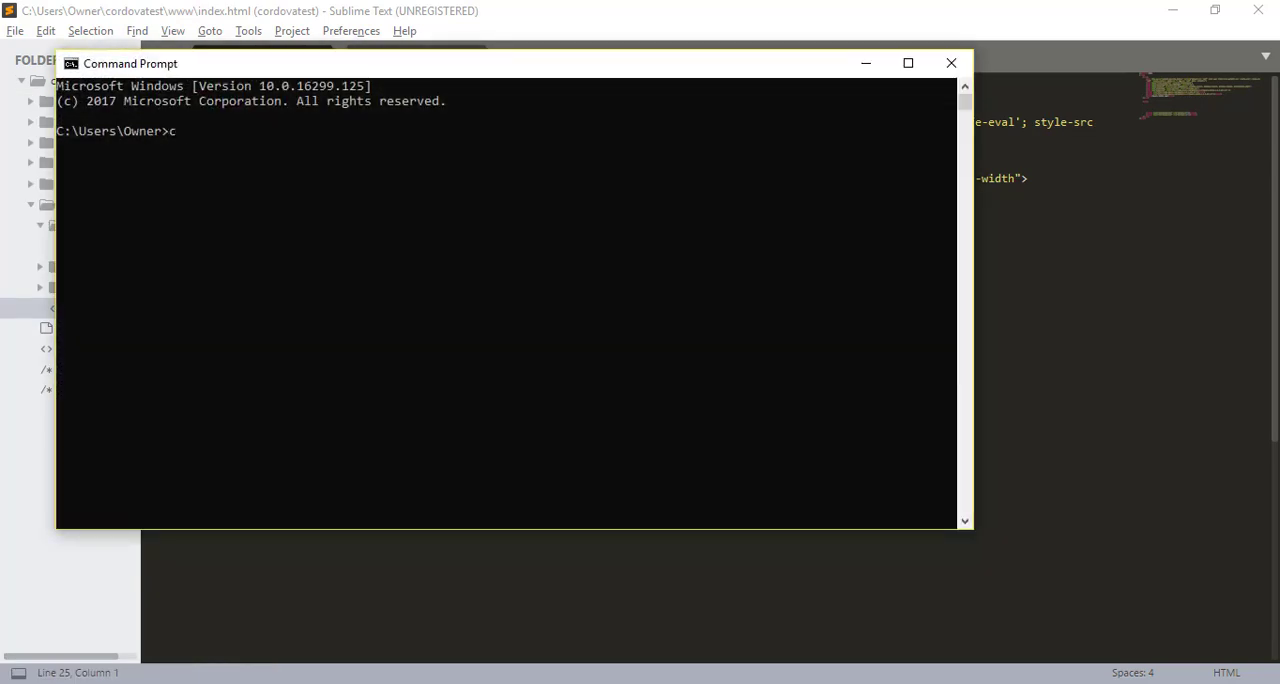
- In Command Prompt, cd into cordovatest and enter 'cordova run browser'
{"action": "type", "text": "d"}
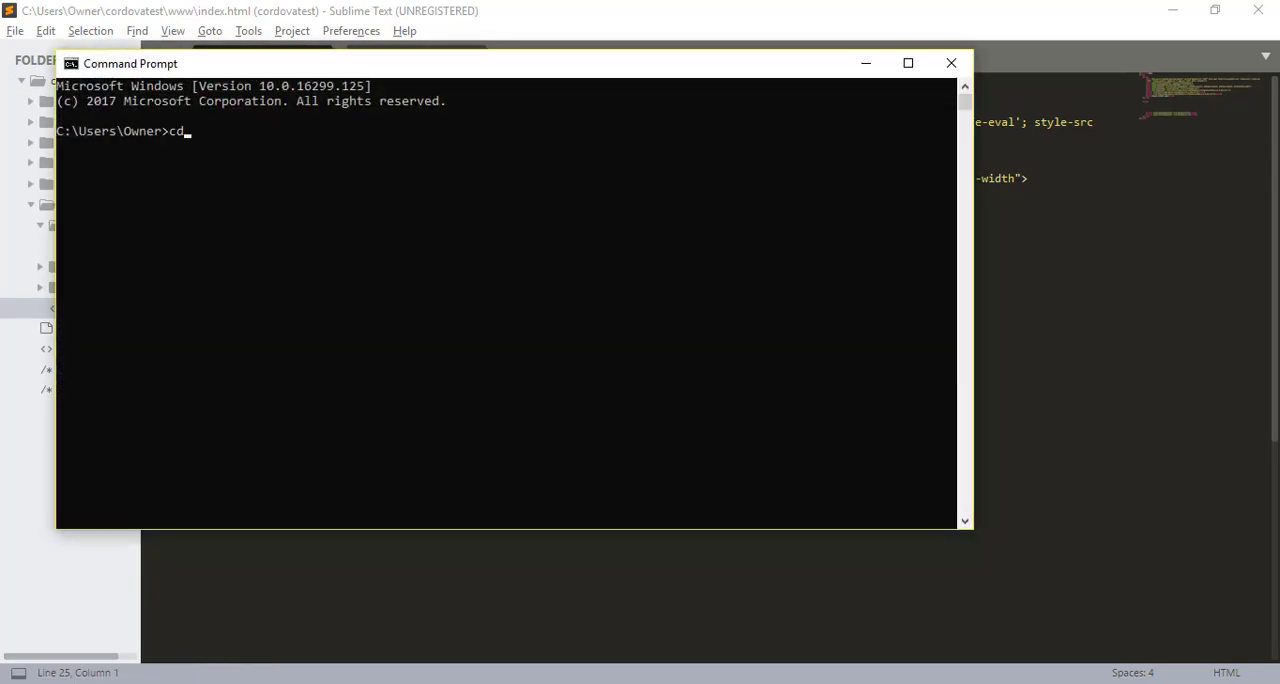
{"action": "type", "text": "cordovatest"}
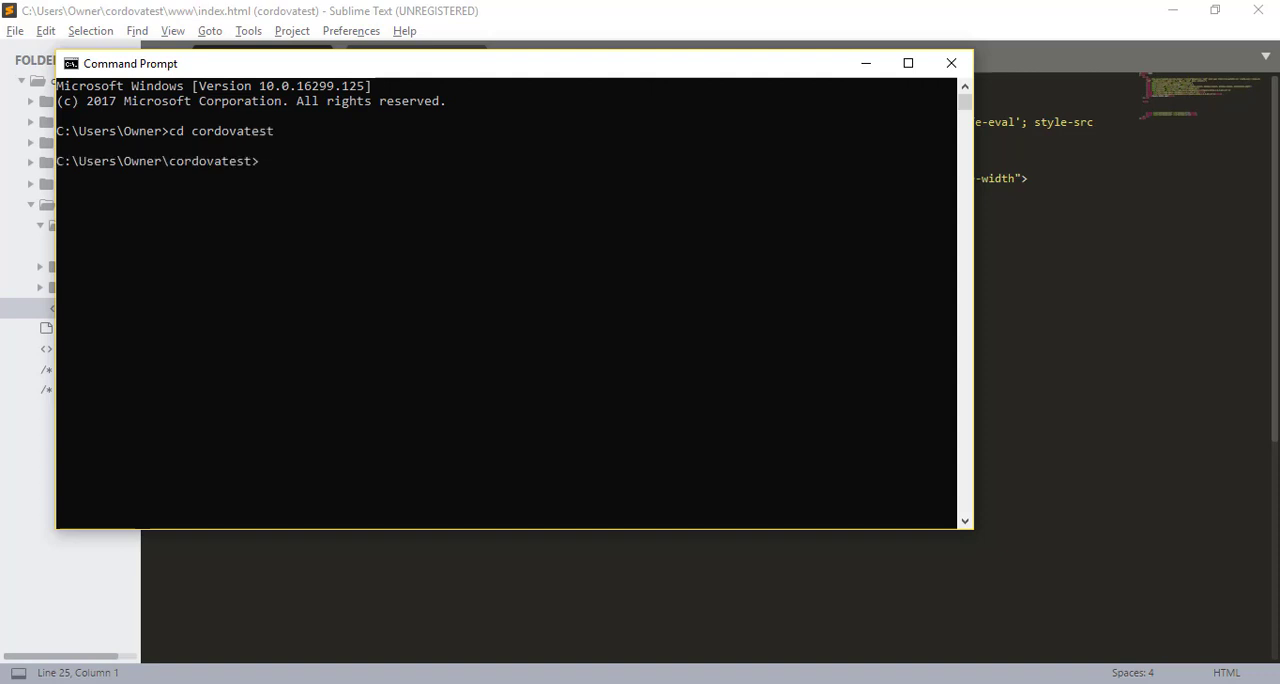
{"action": "type", "text": "cordova ru"}
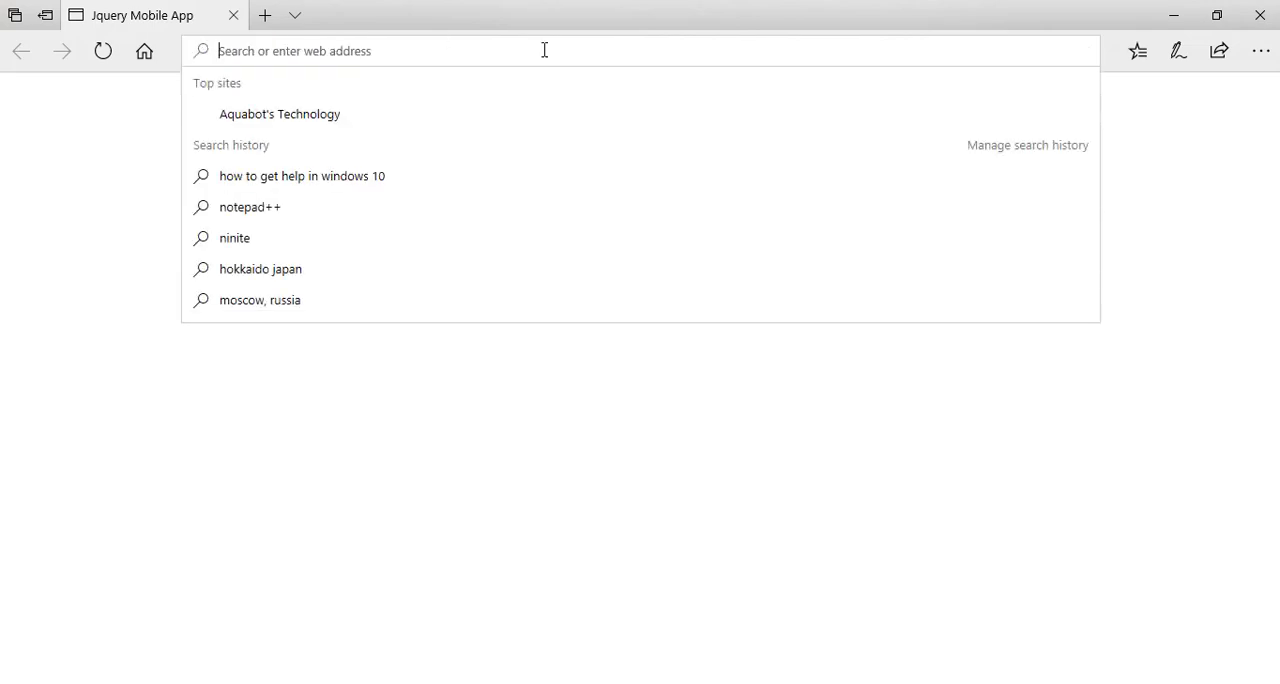
- Leave the blank Jquery Mobile App tab in Edge and return to Sublime Text
{"action": "key", "text": "alt+tab"}
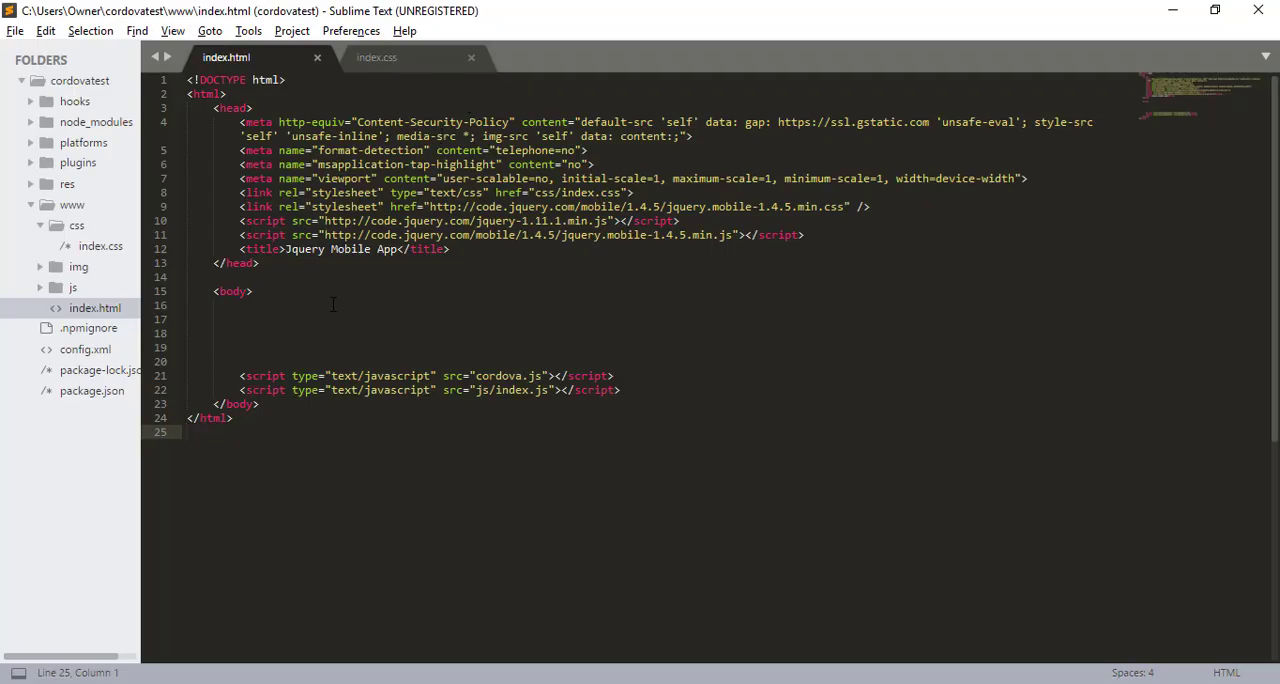
- Start an <h1> heading inside the body of index.html
{"action": "type", "text": "<h1"}
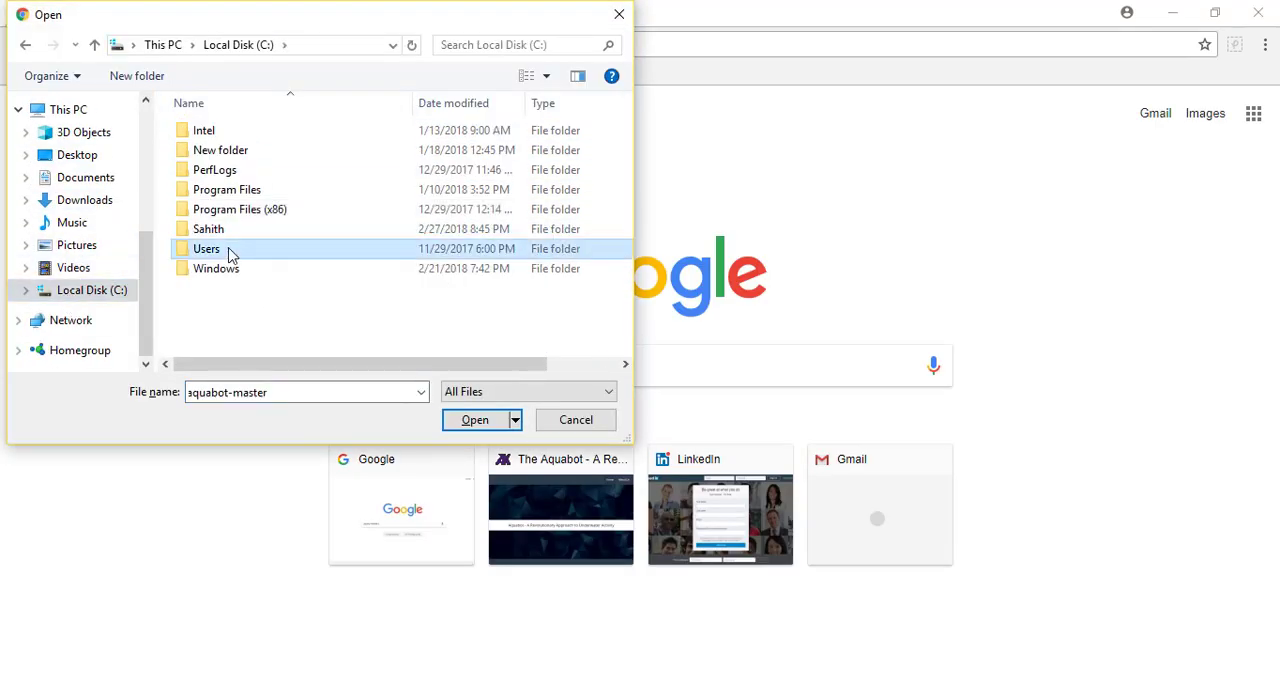
- Open C:\Users\Owner\cordovatest\www\index.html in Chrome to see the Hello heading, then return to Sublime Text
{"action": "double_click", "coordinate": [206, 248]}
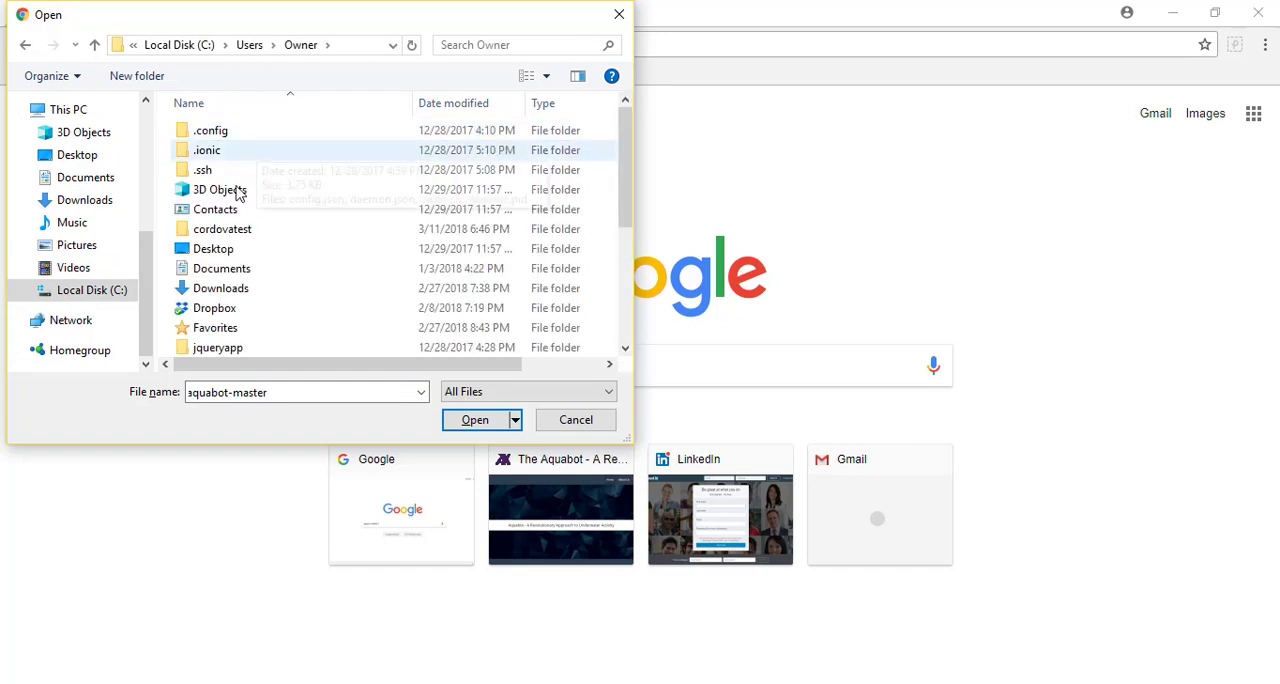
{"action": "scroll", "scroll_direction": "down", "scroll_amount": 3}
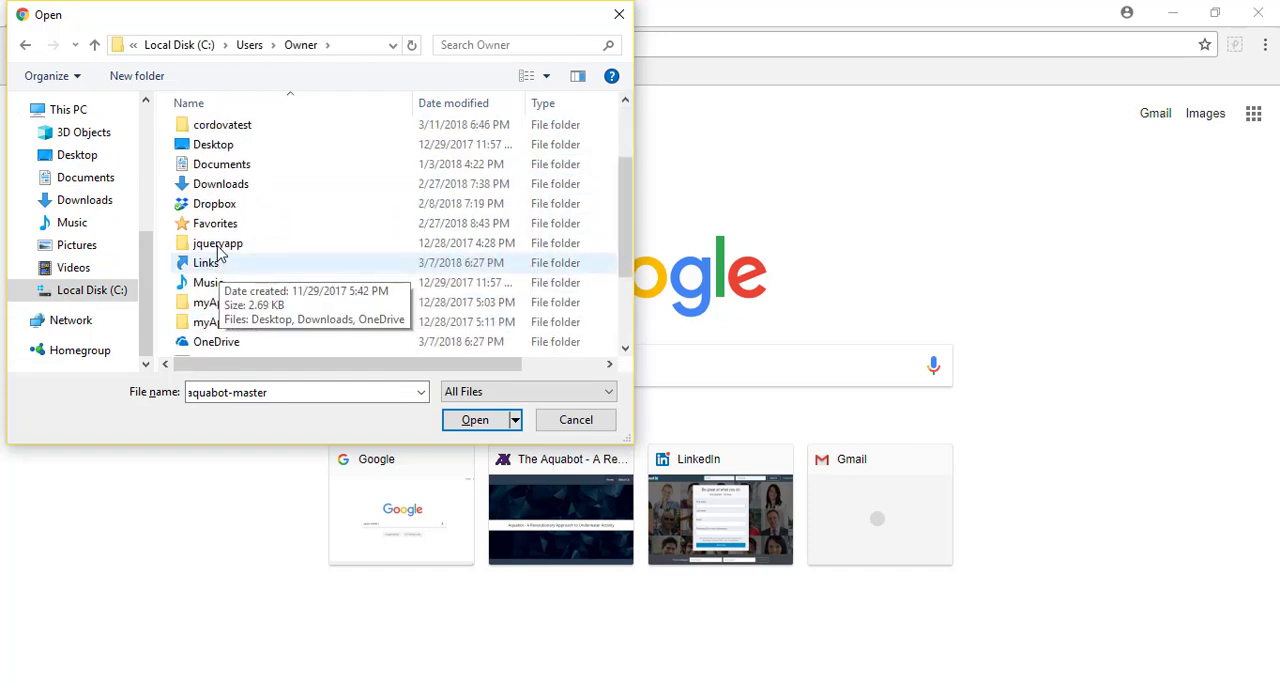
{"action": "double_click", "coordinate": [222, 124]}
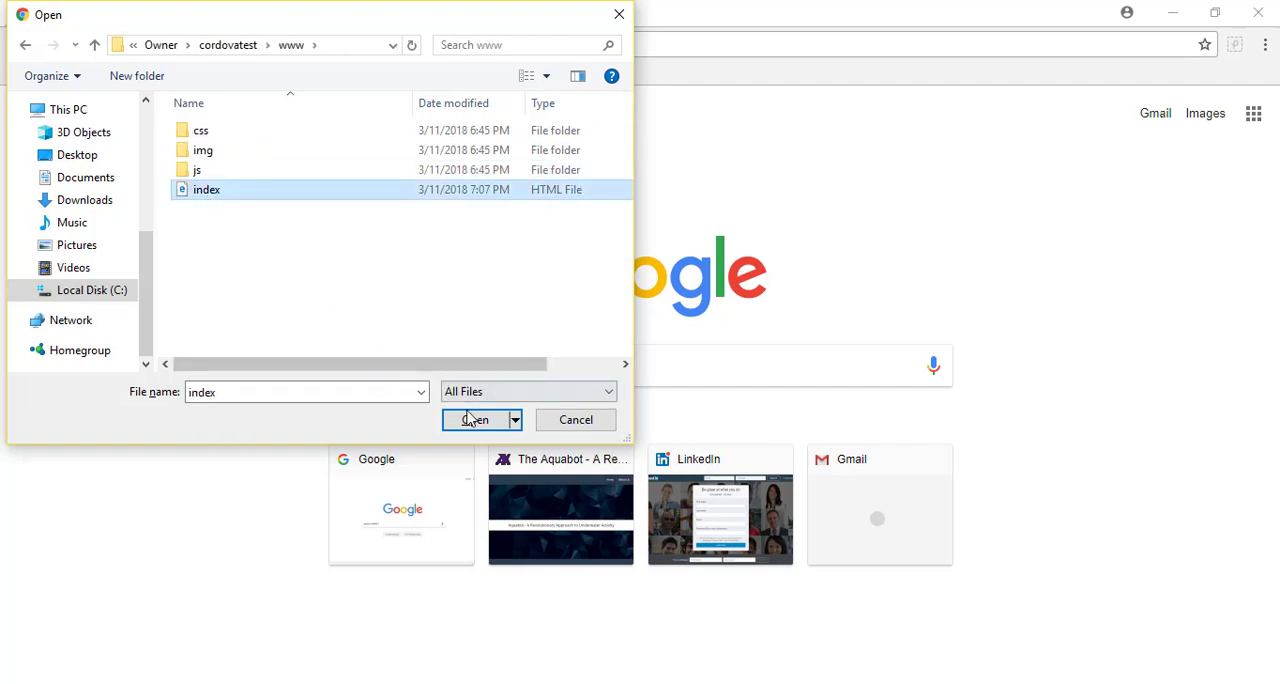
{"action": "left_click", "coordinate": [476, 420]}
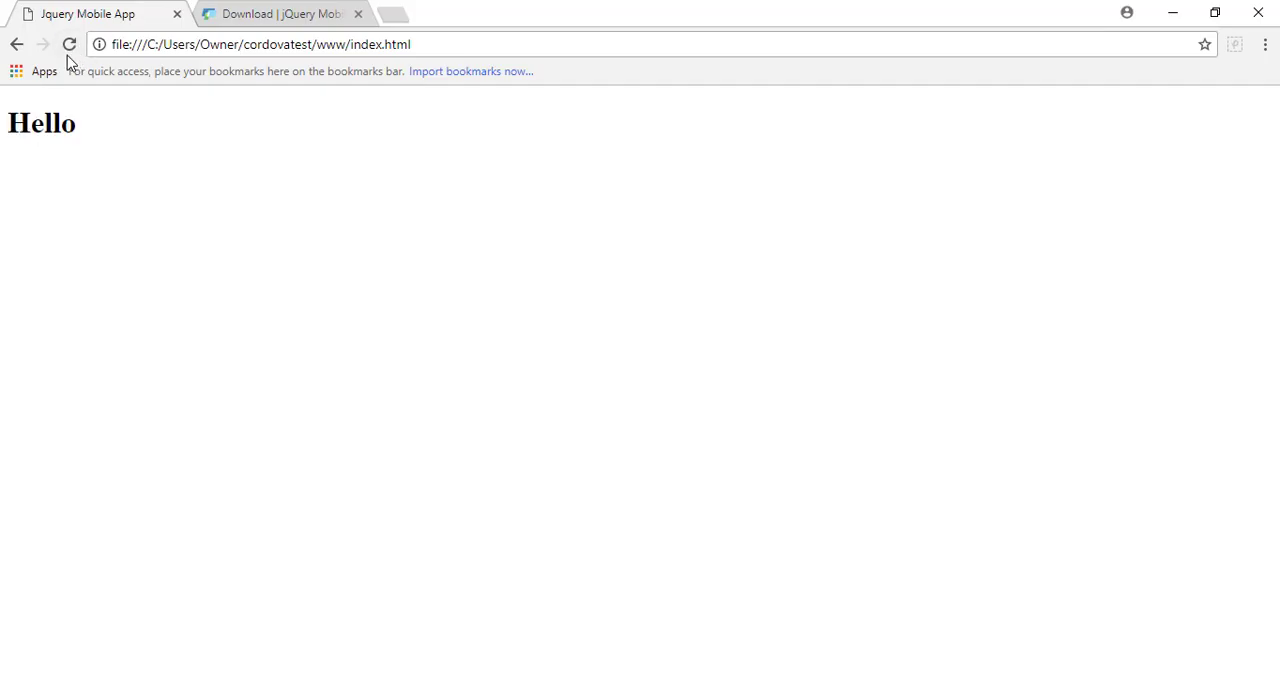
{"action": "key", "text": "alt+tab"}
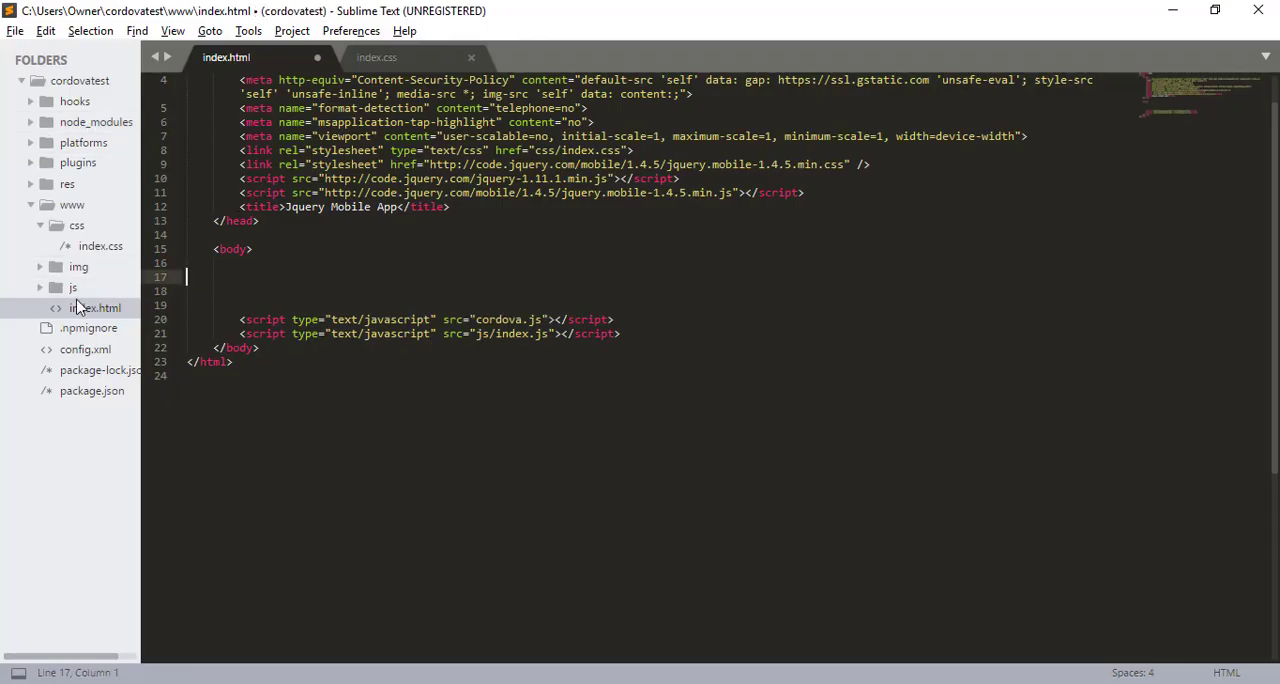
- Add <div data-role="page" id="home"> inside the body of index.html
{"action": "key", "text": "ctrl+s"}
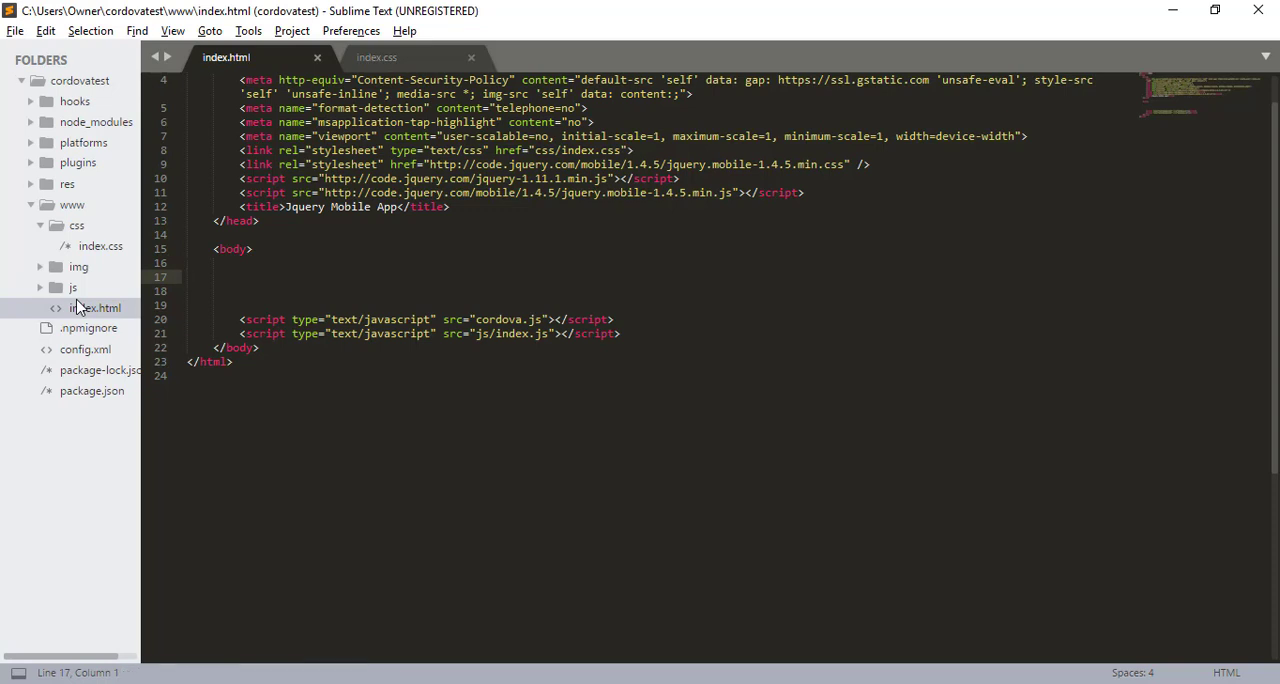
{"action": "type", "text": "<div data"}
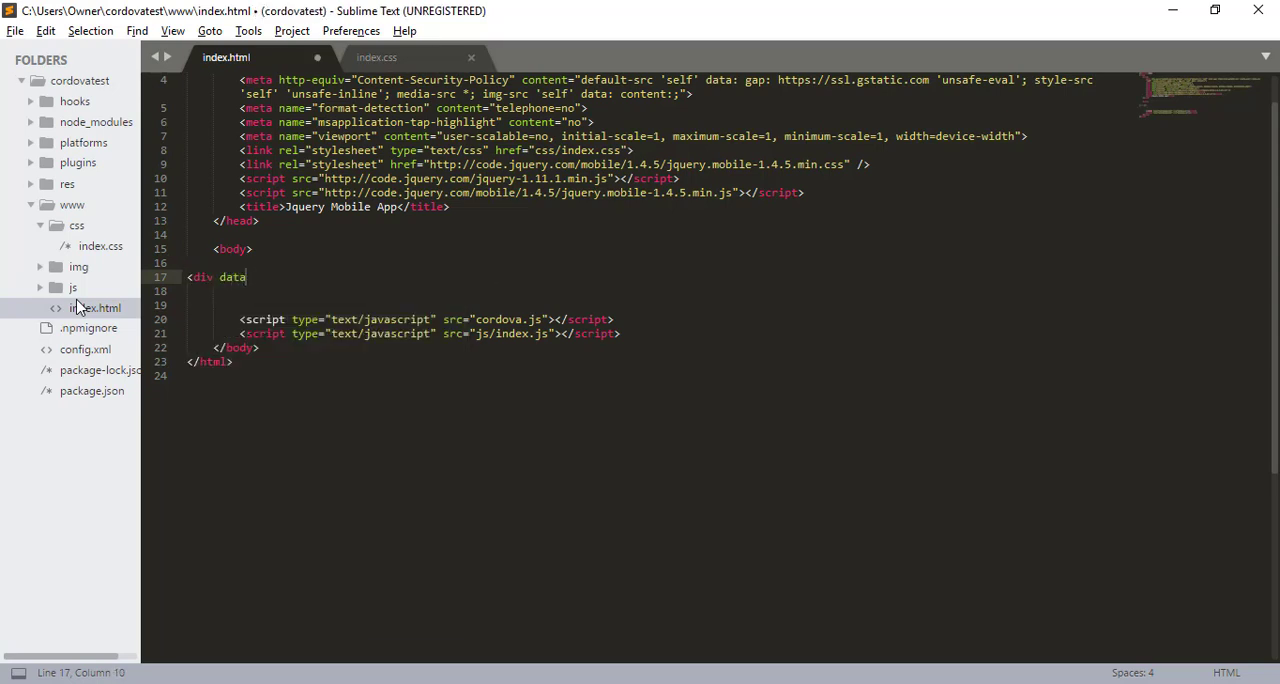
{"action": "type", "text": "-role=\""}
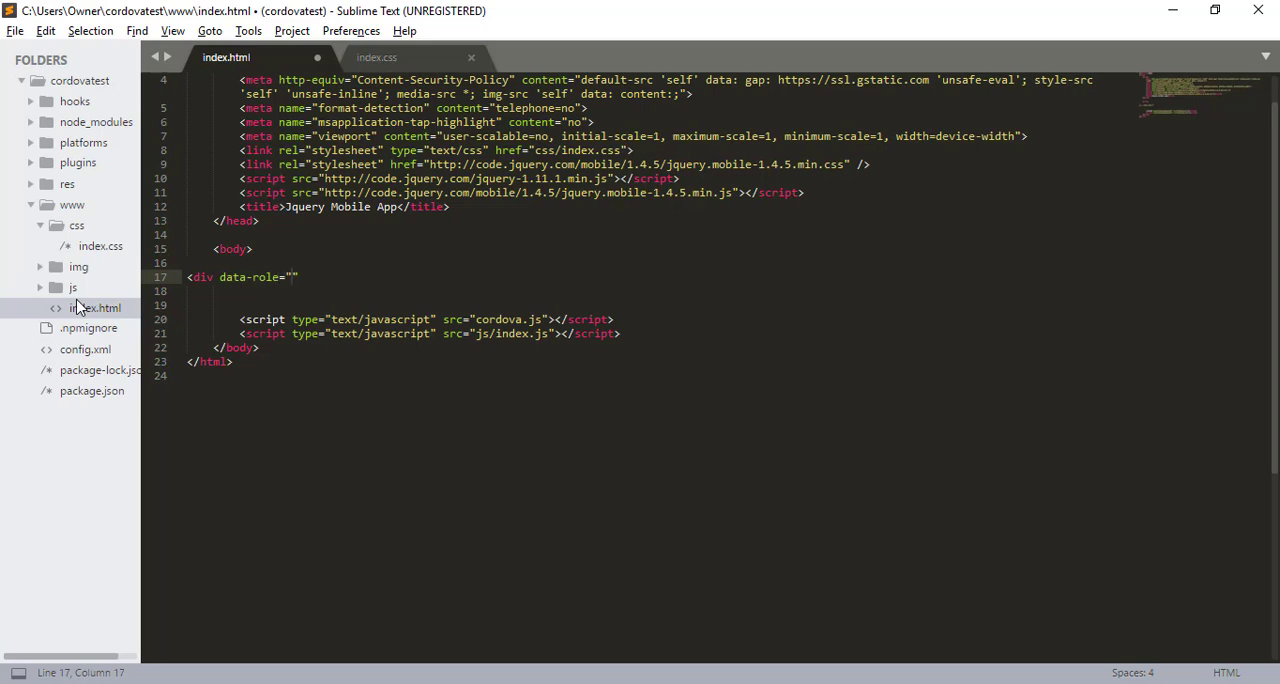
{"action": "type", "text": "page"}
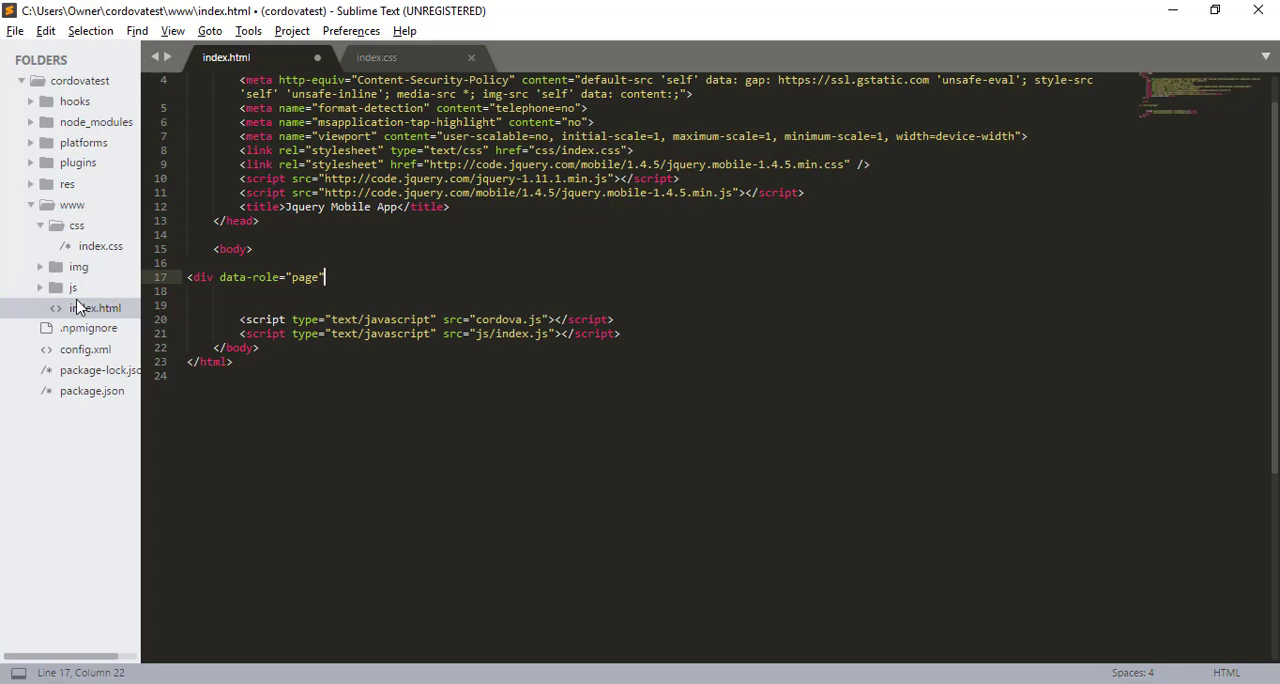
{"action": "type", "text": "id=\"\">"}
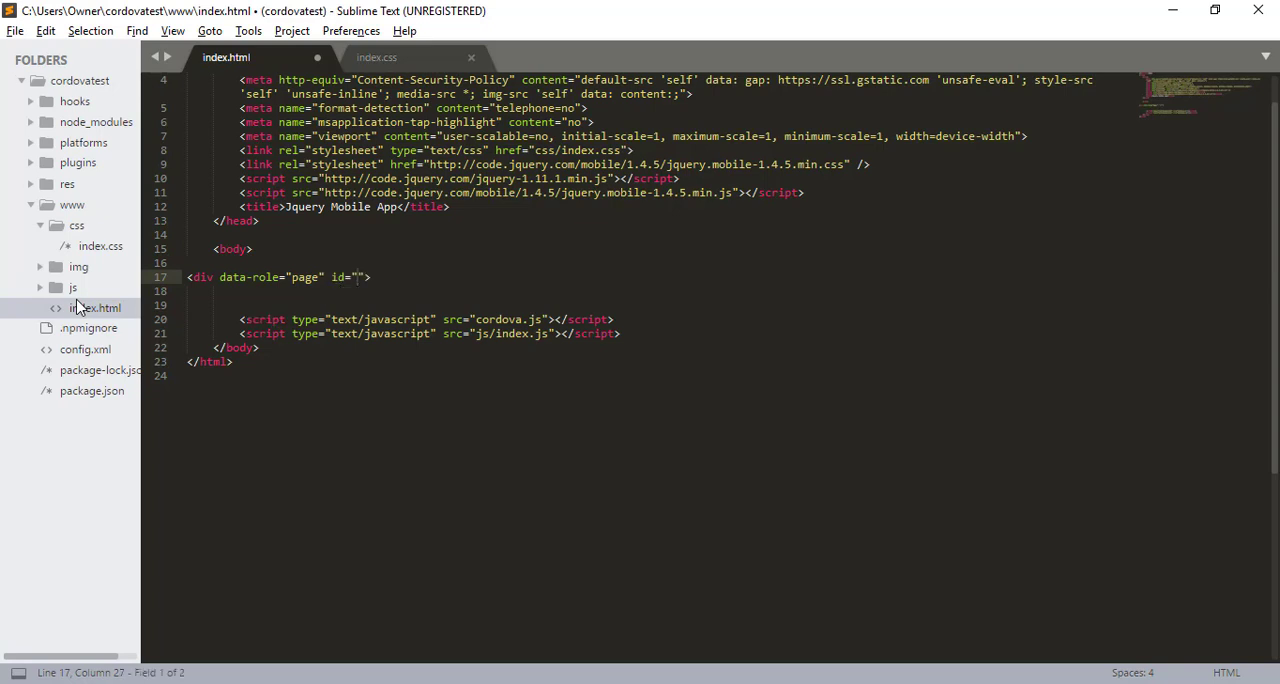
{"action": "type", "text": "home"}
{"action": "type", "text": "</div>"}
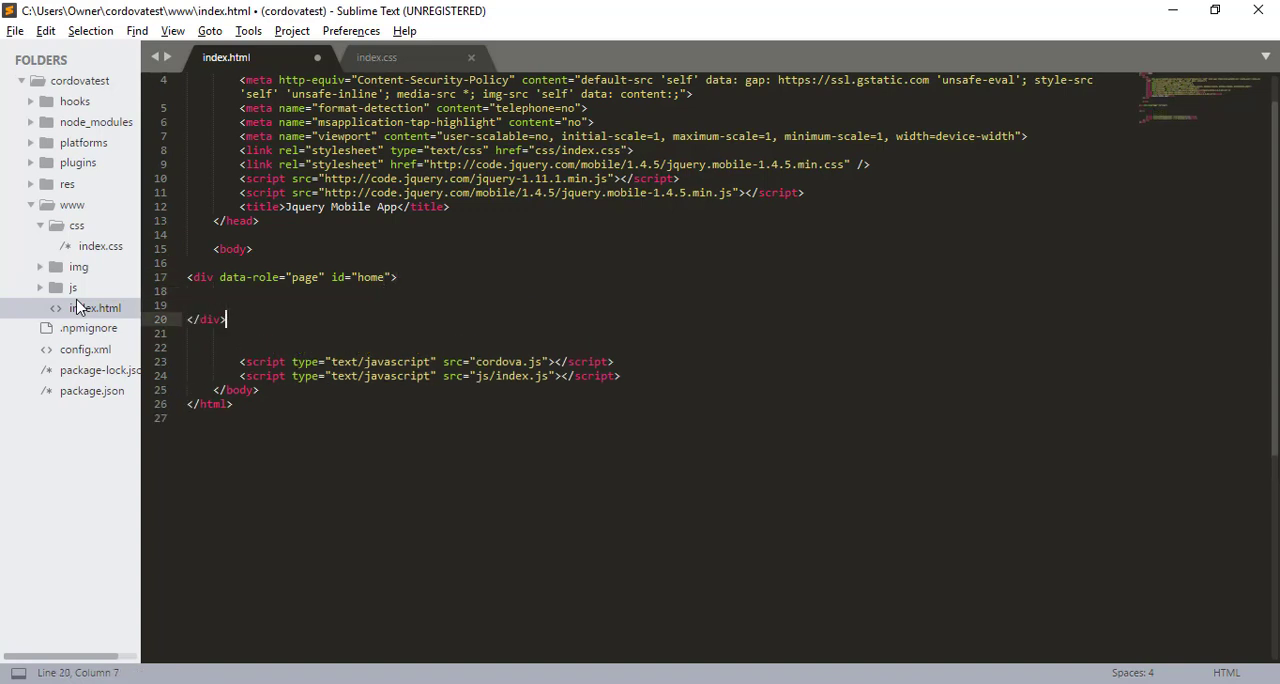
- Save the file and leave blank lines inside the home page div
{"action": "key", "text": "ctrl+s"}
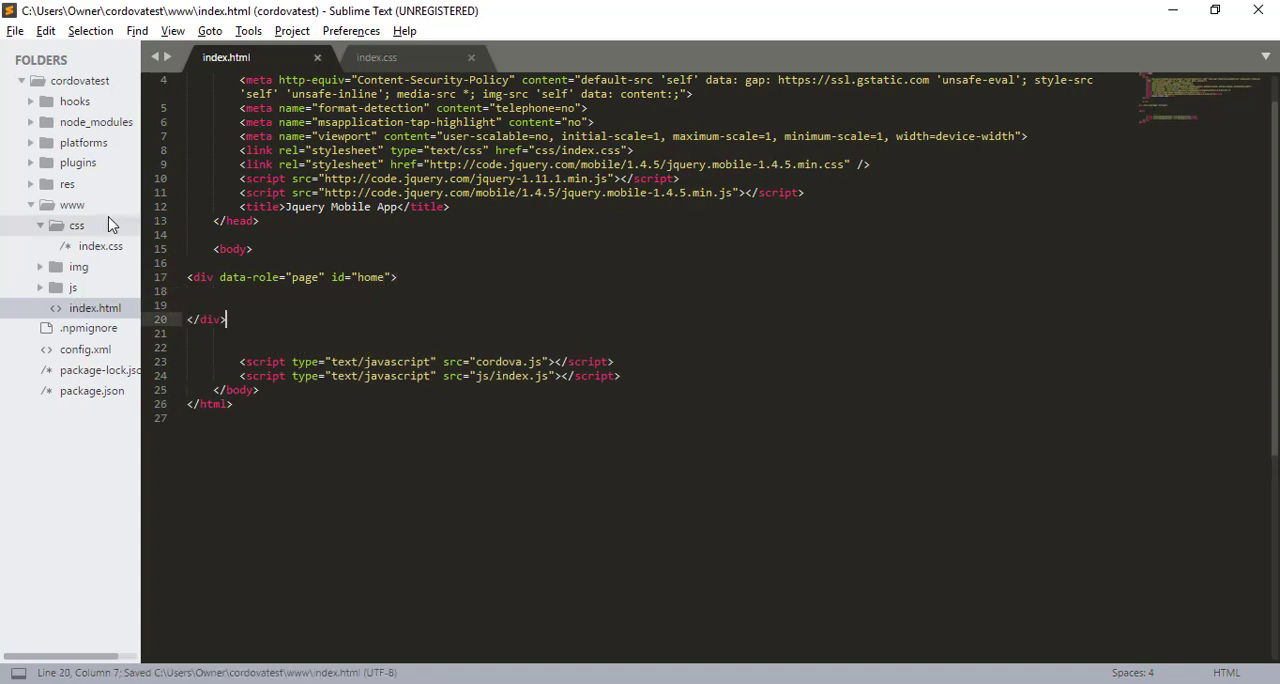
{"action": "key", "text": "enter"}
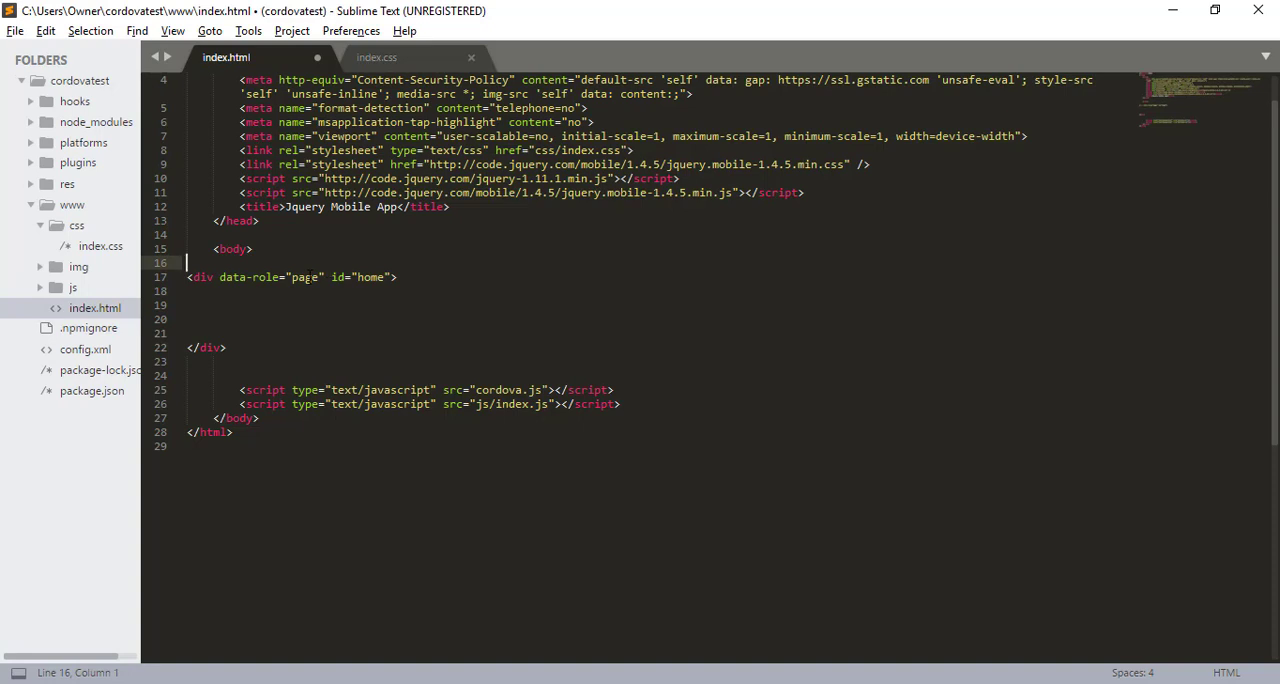
{"action": "key", "text": "enter"}
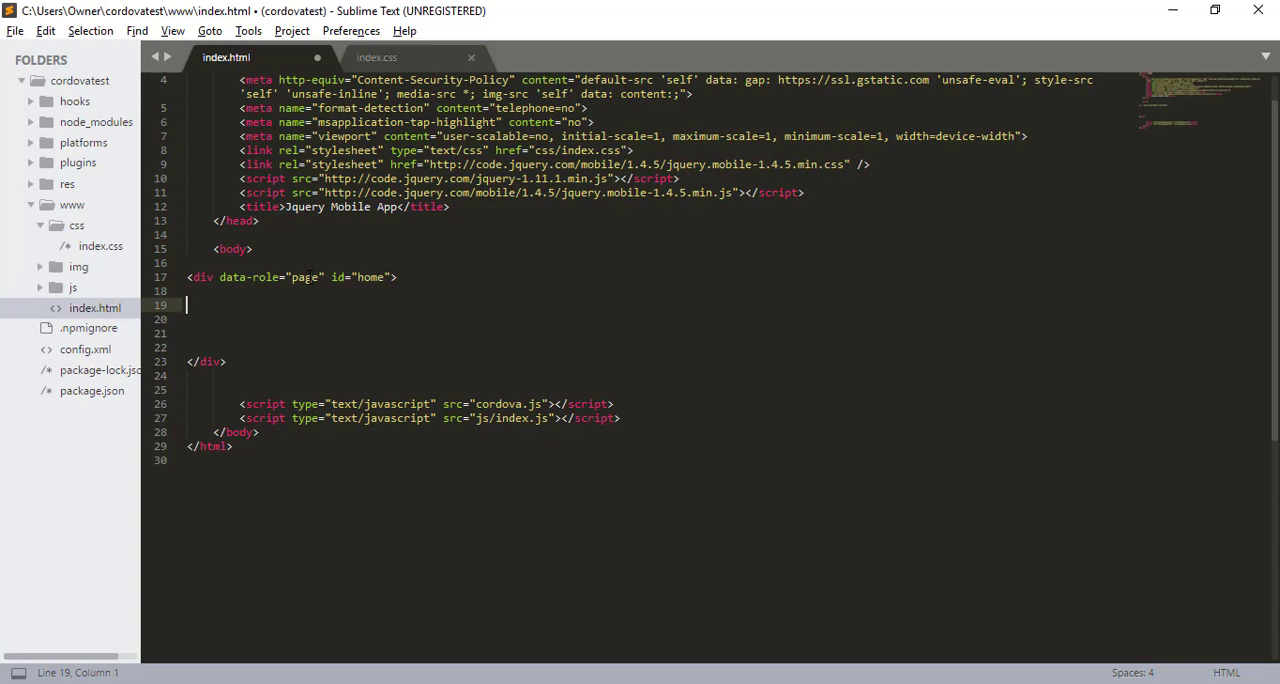
- Add a header div with an <h1> Home Page heading inside the page div
{"action": "type", "text": "<div >"}
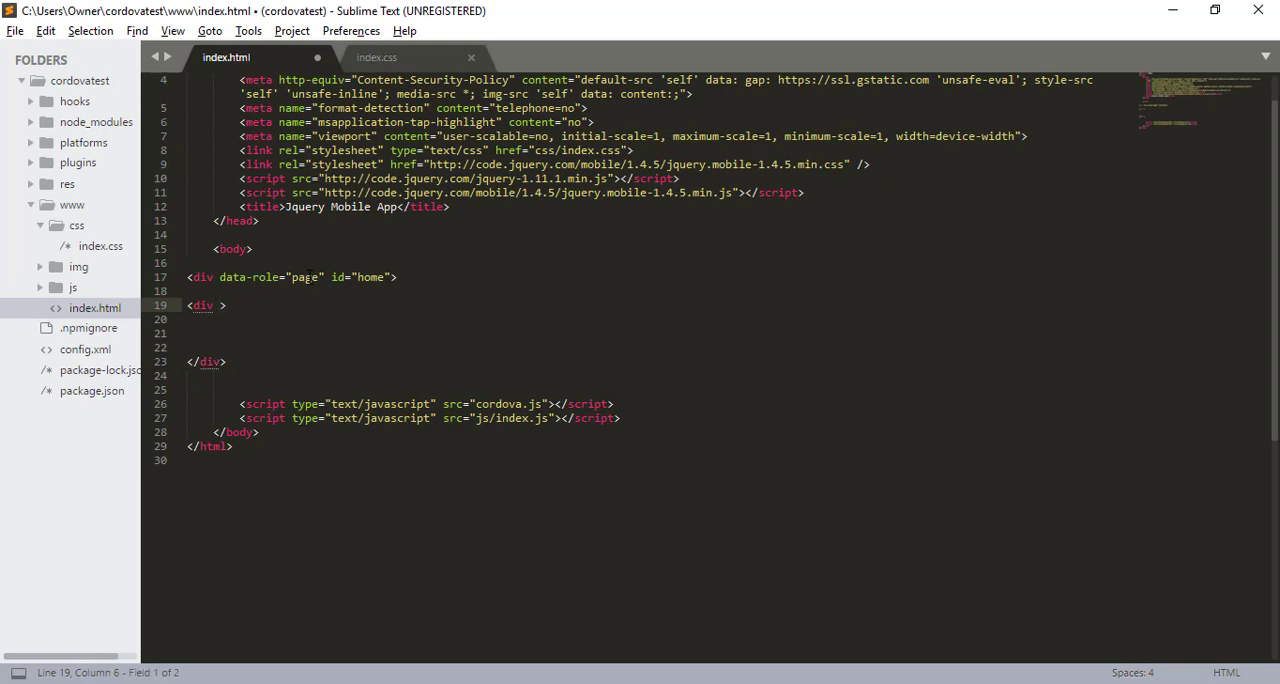
{"action": "type", "text": "data"}
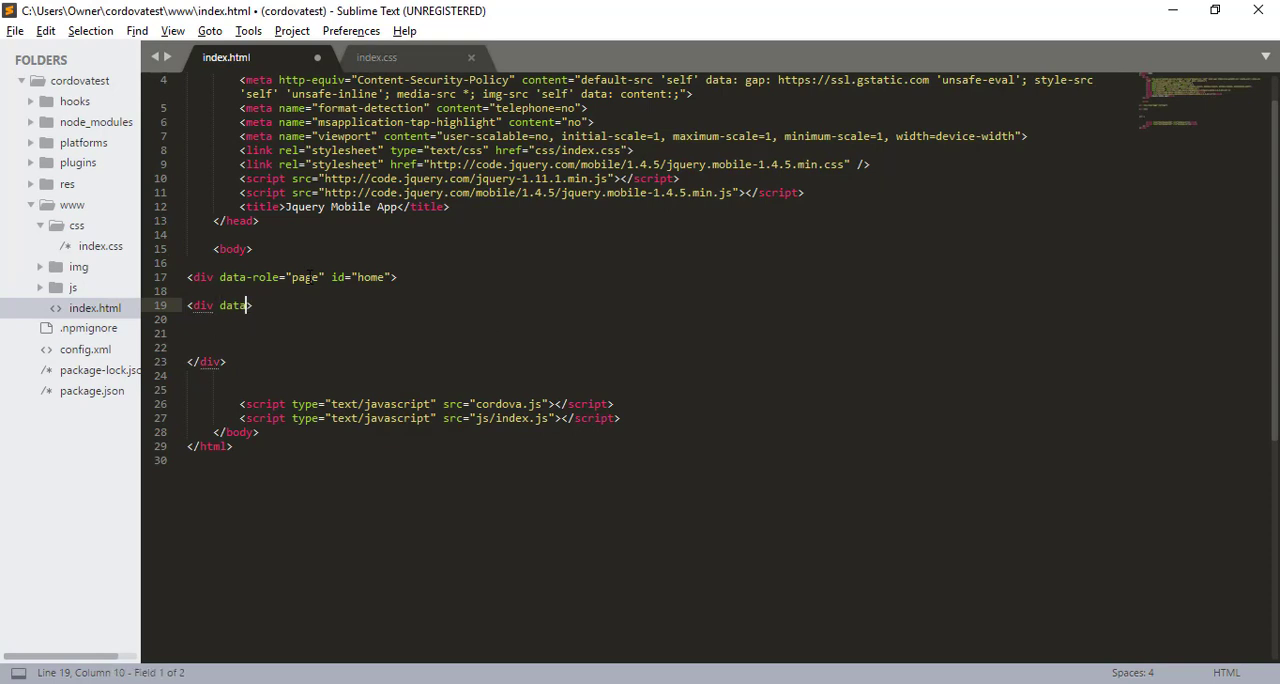
{"action": "type", "text": "-role"}
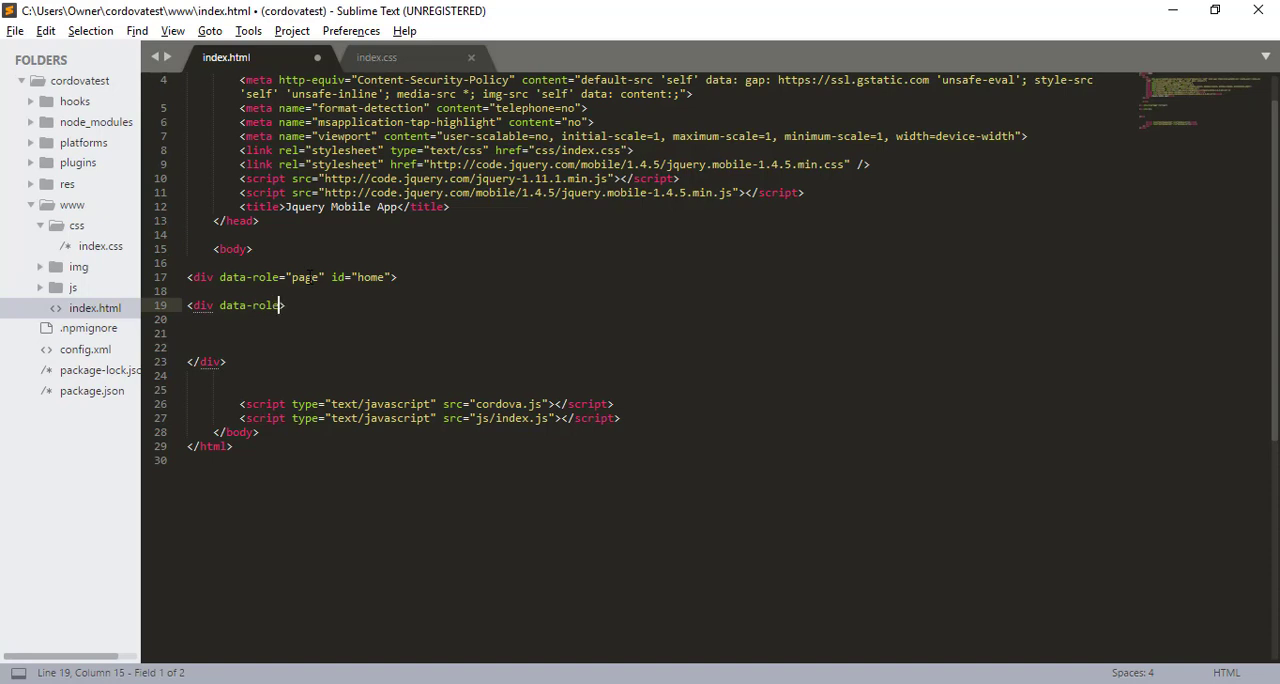
{"action": "type", "text": "hea\">"}
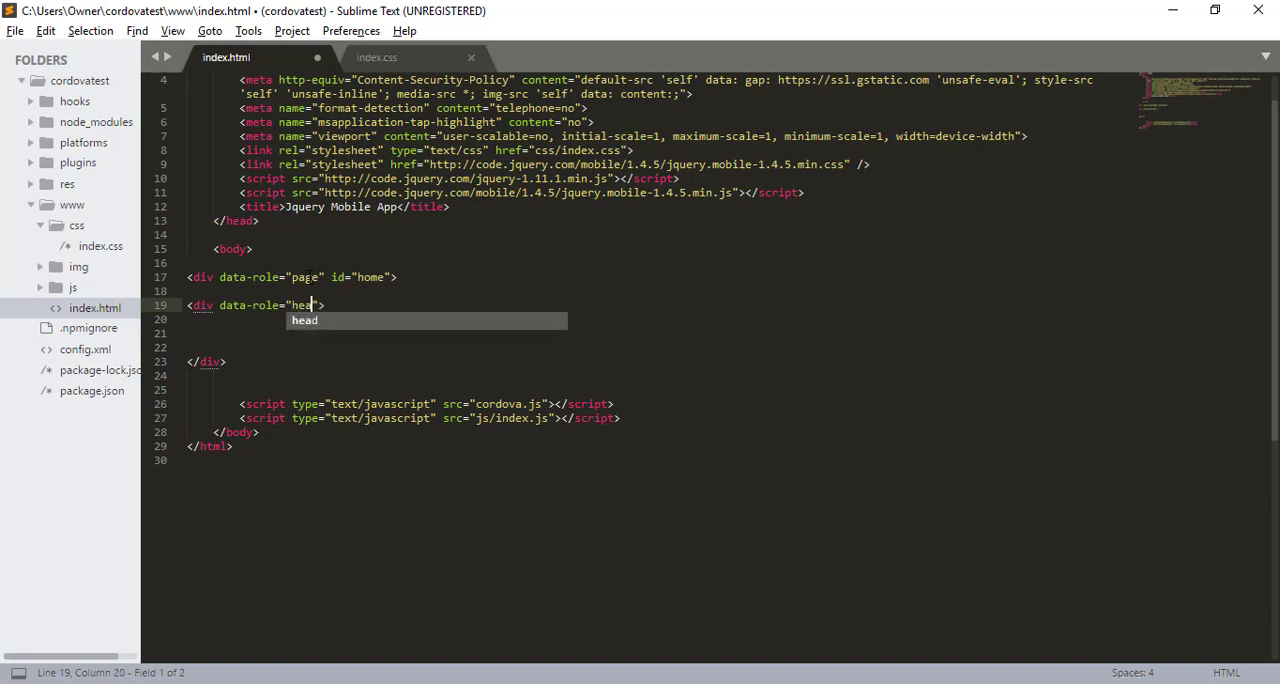
{"action": "key", "text": "Enter"}
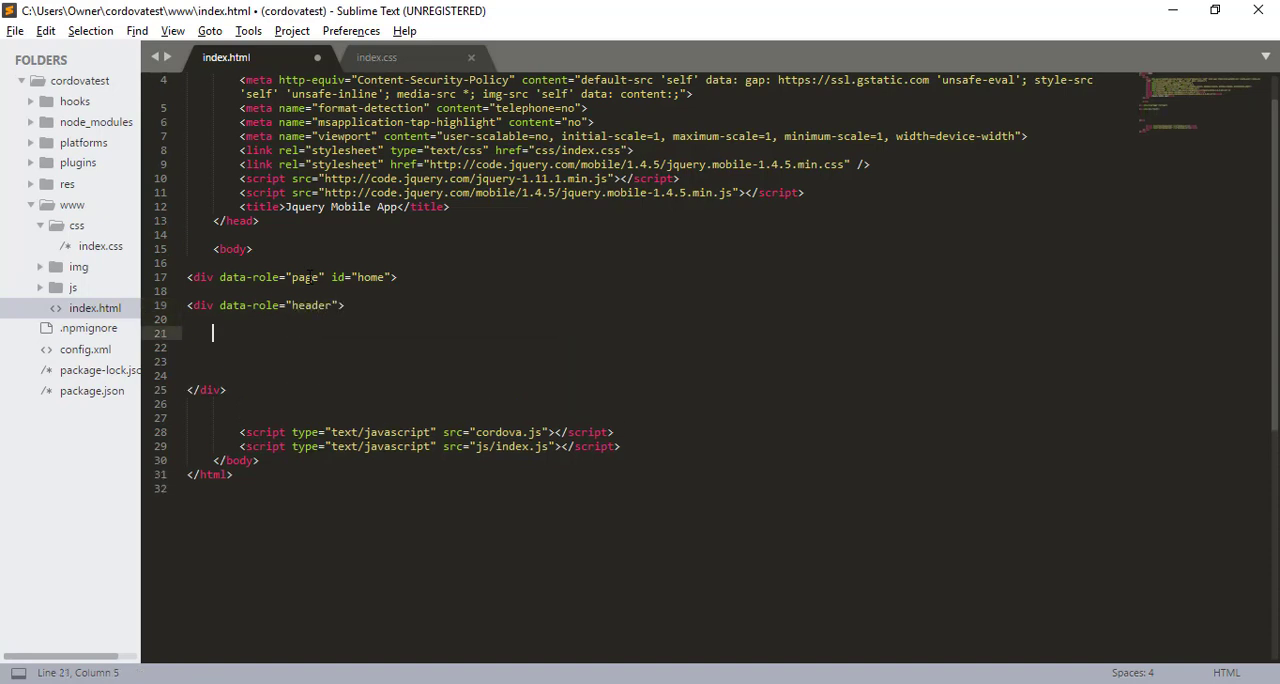
{"action": "type", "text": "</div>"}
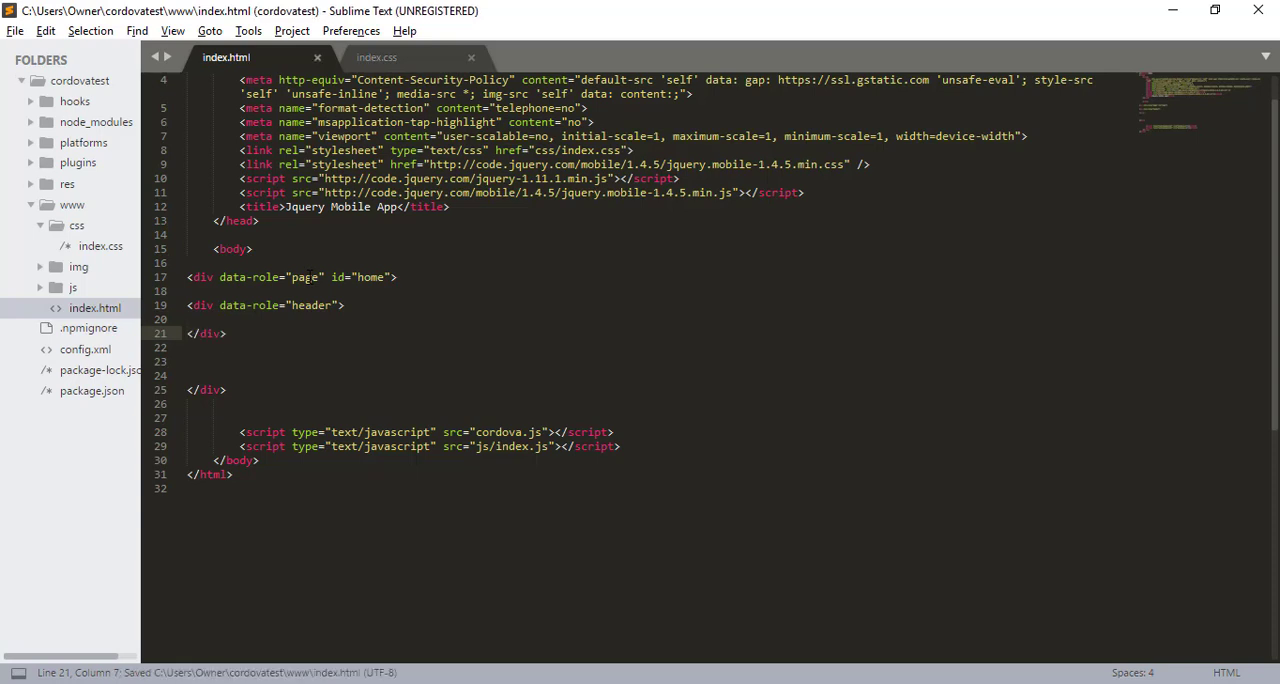
{"action": "type", "text": "<h1>"}
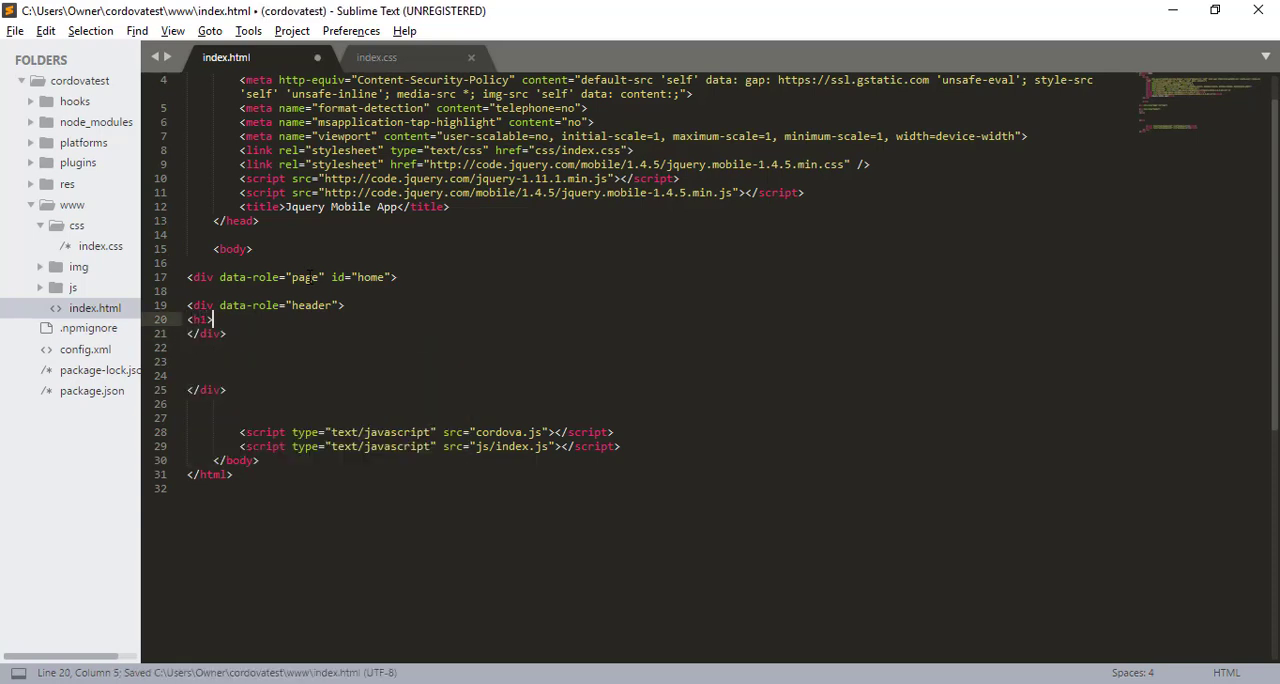
{"action": "type", "text": "My"}
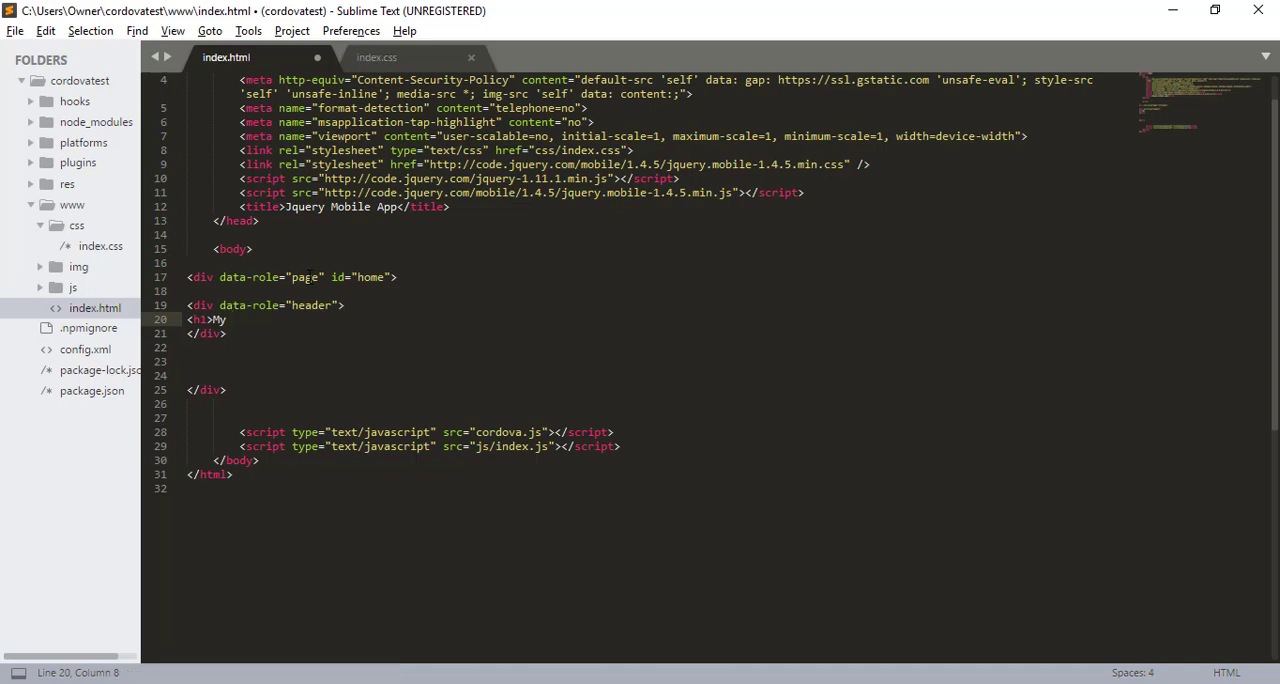
{"action": "type", "text": "ome Page</h1>"}
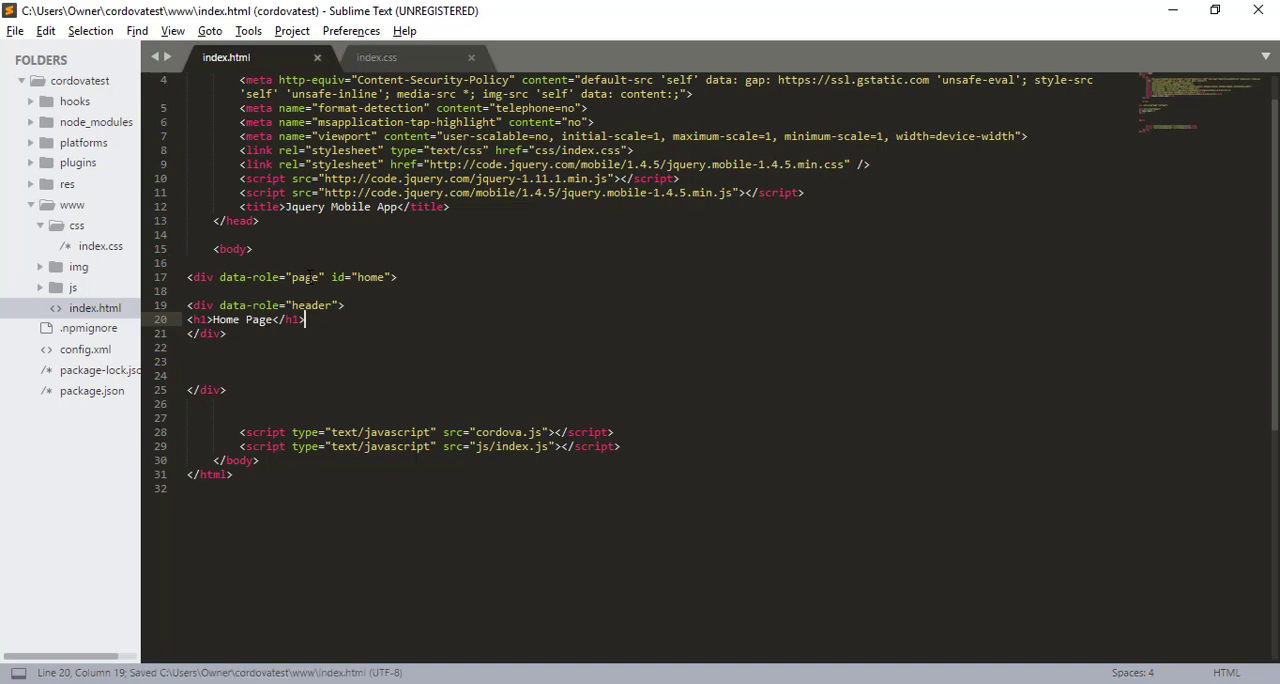
{"action": "key", "text": "enter"}
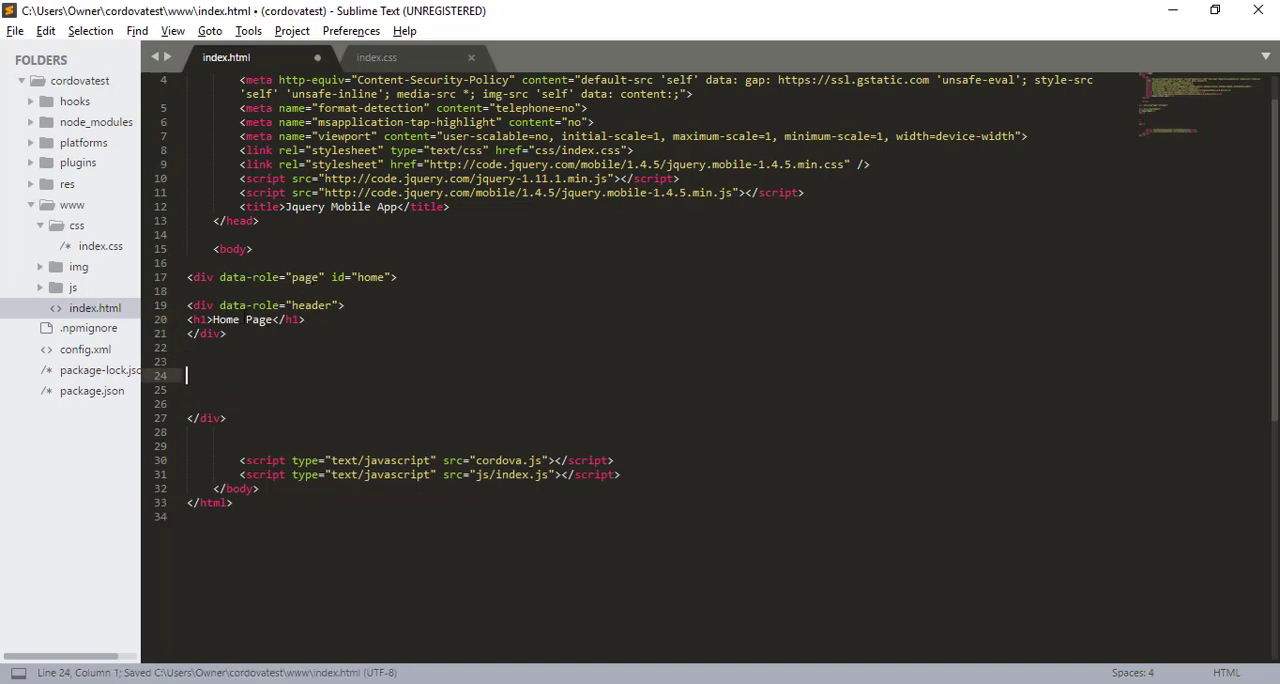
- Add a content div with the paragraph 'This is the content of my app!!'
{"action": "type", "text": "<div"}
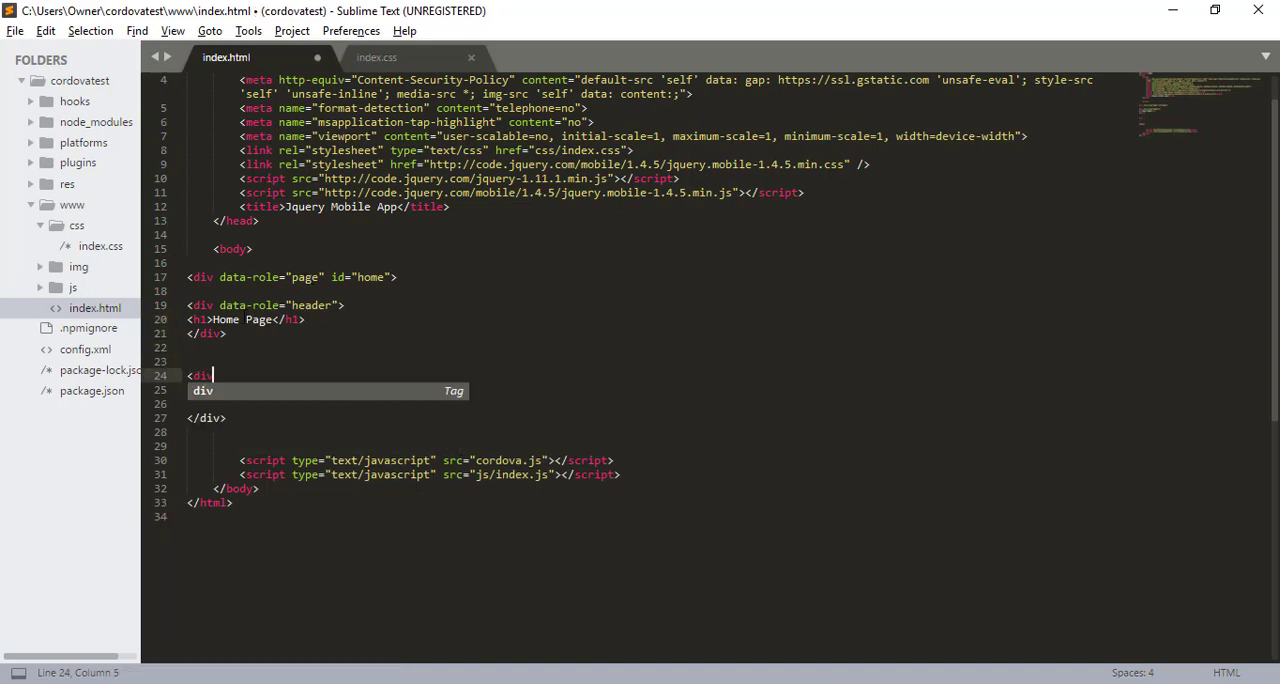
{"action": "type", "text": "data-role=\""}
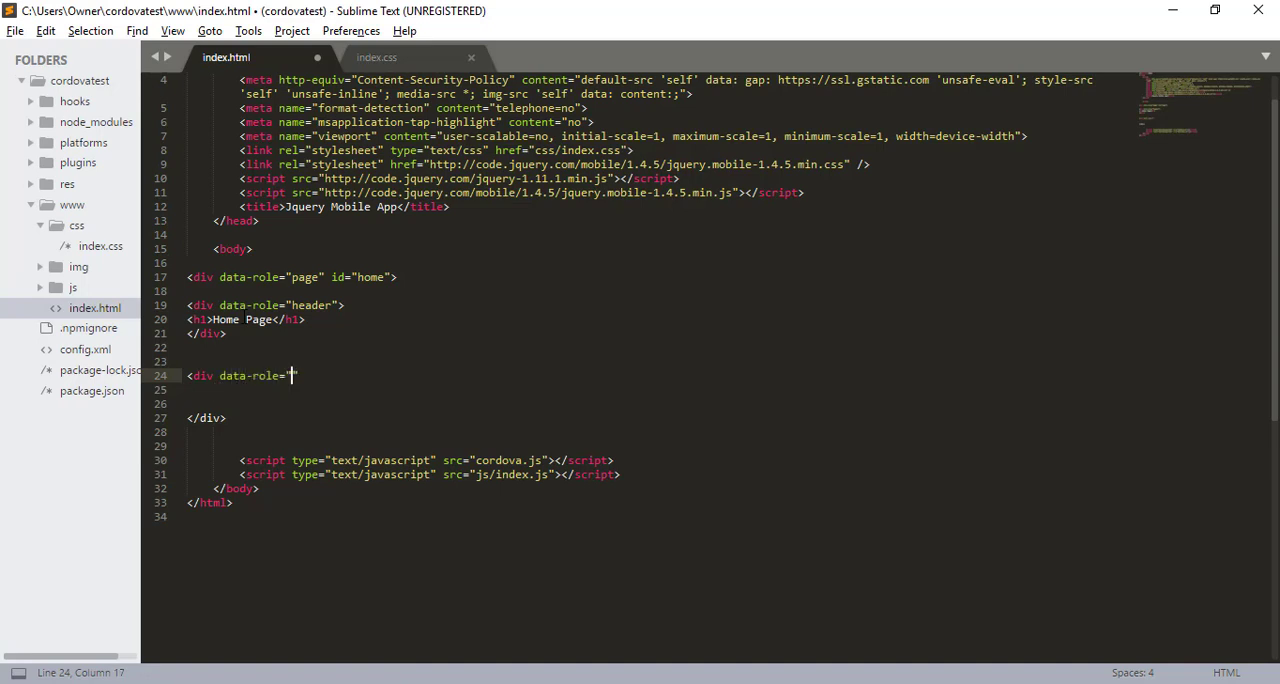
{"action": "type", "text": "content"}
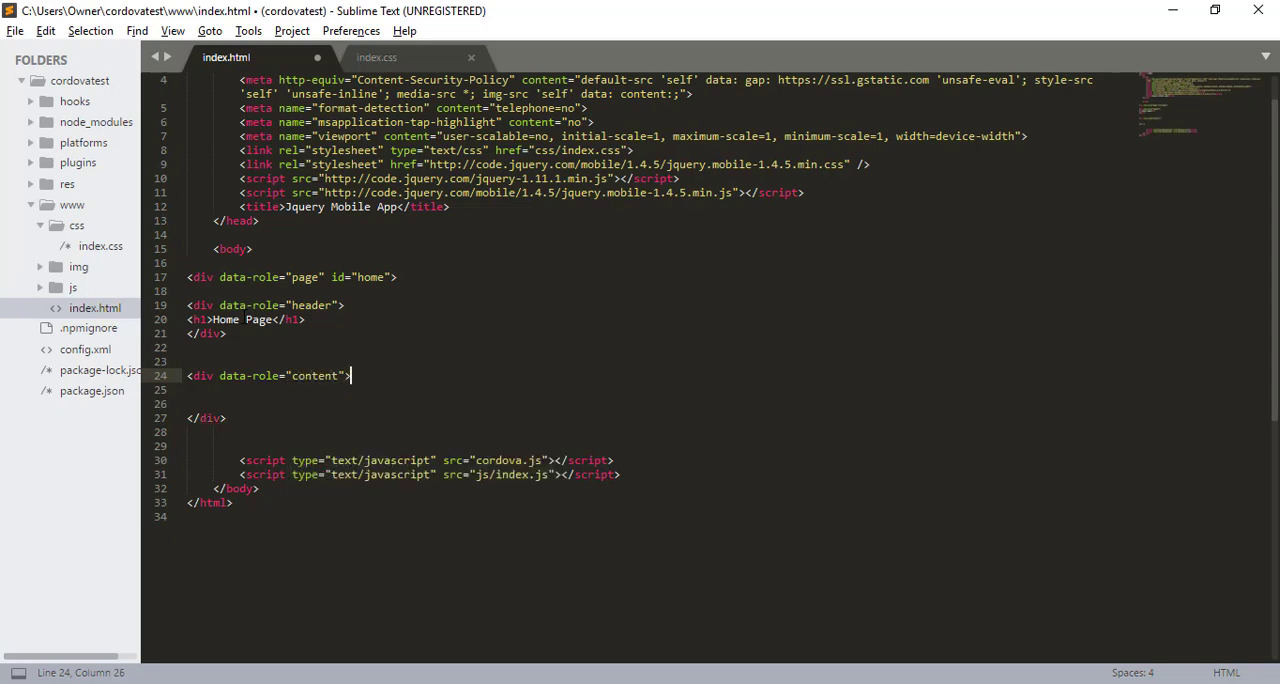
{"action": "key", "text": "enter"}
{"action": "type", "text": "<"}
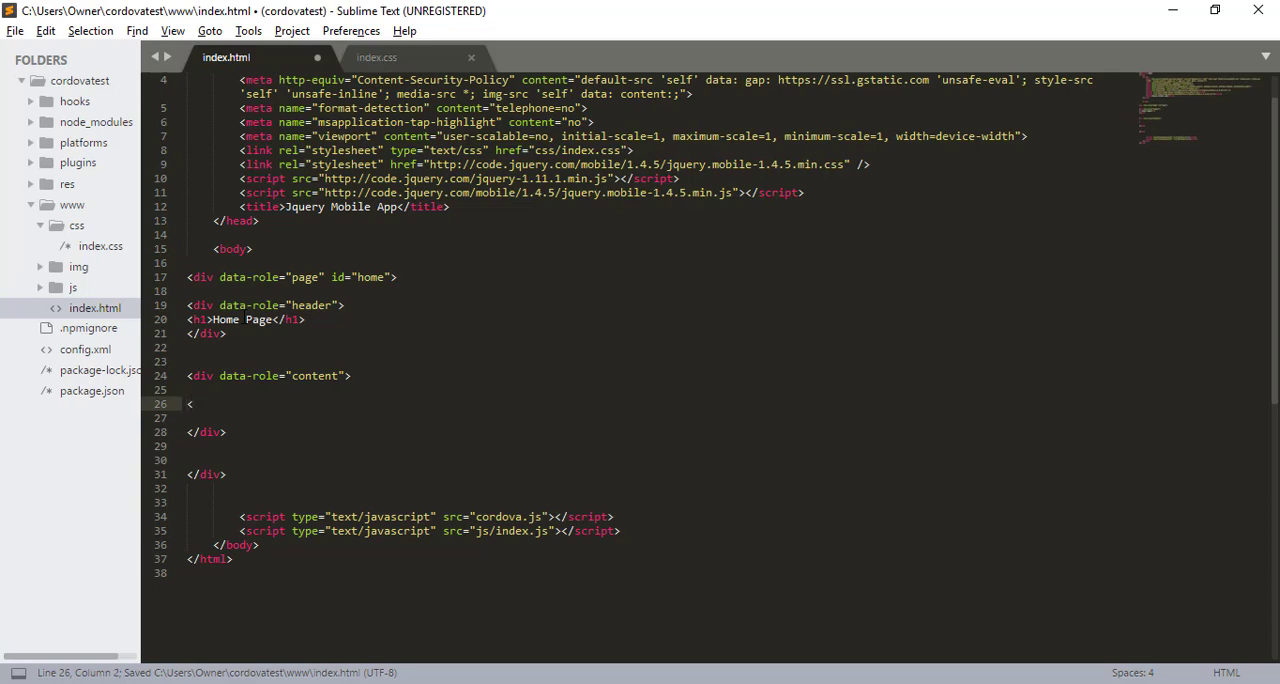
{"action": "type", "text": "p>This"}
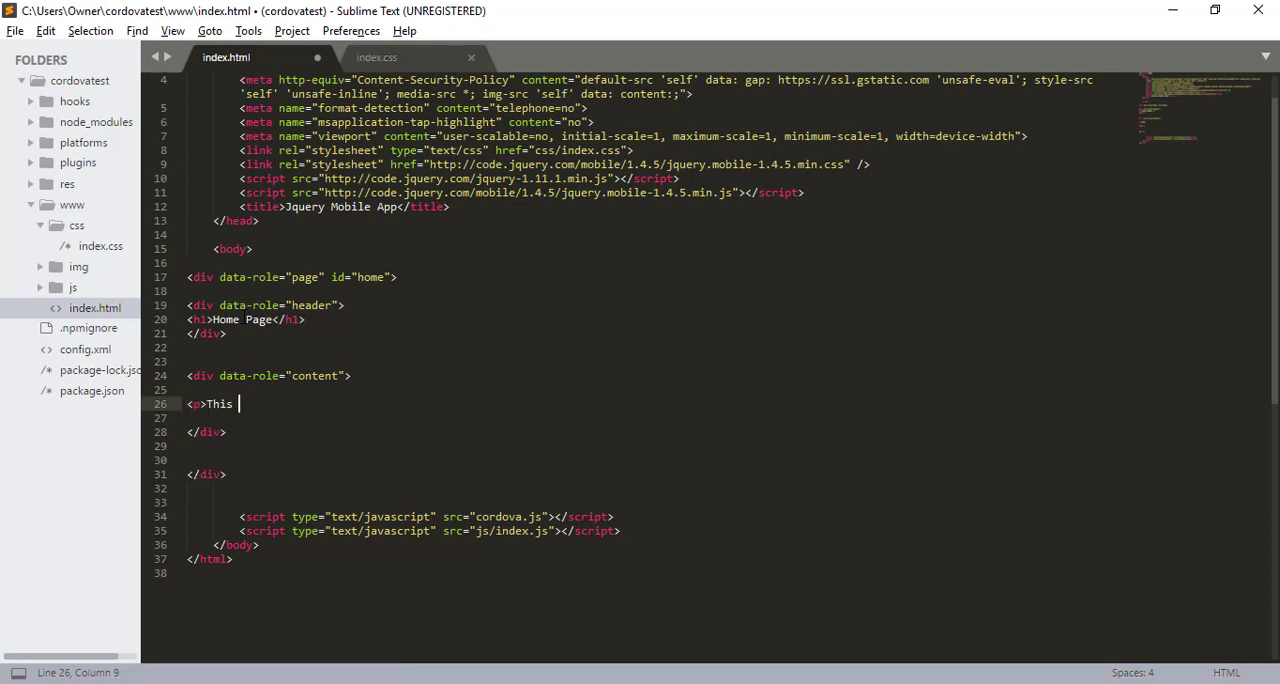
{"action": "type", "text": "is the content"}
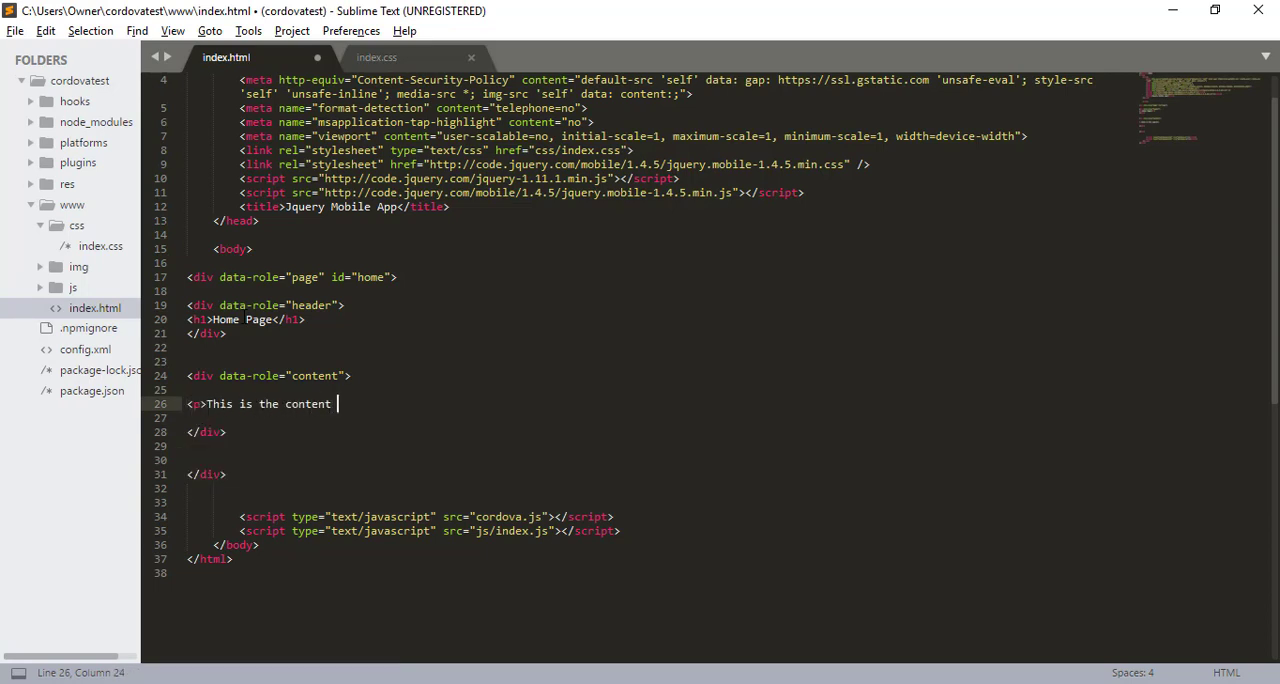
{"action": "type", "text": "of my ap"}
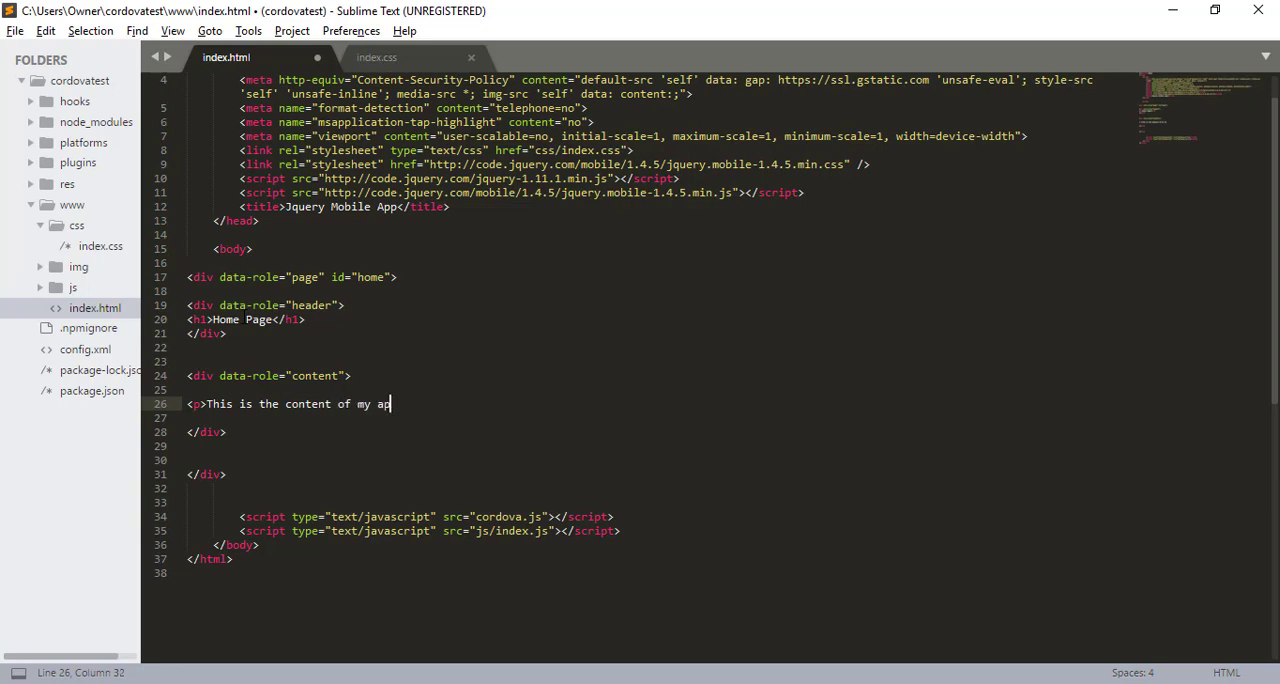
{"action": "type", "text": "p!!</p>"}
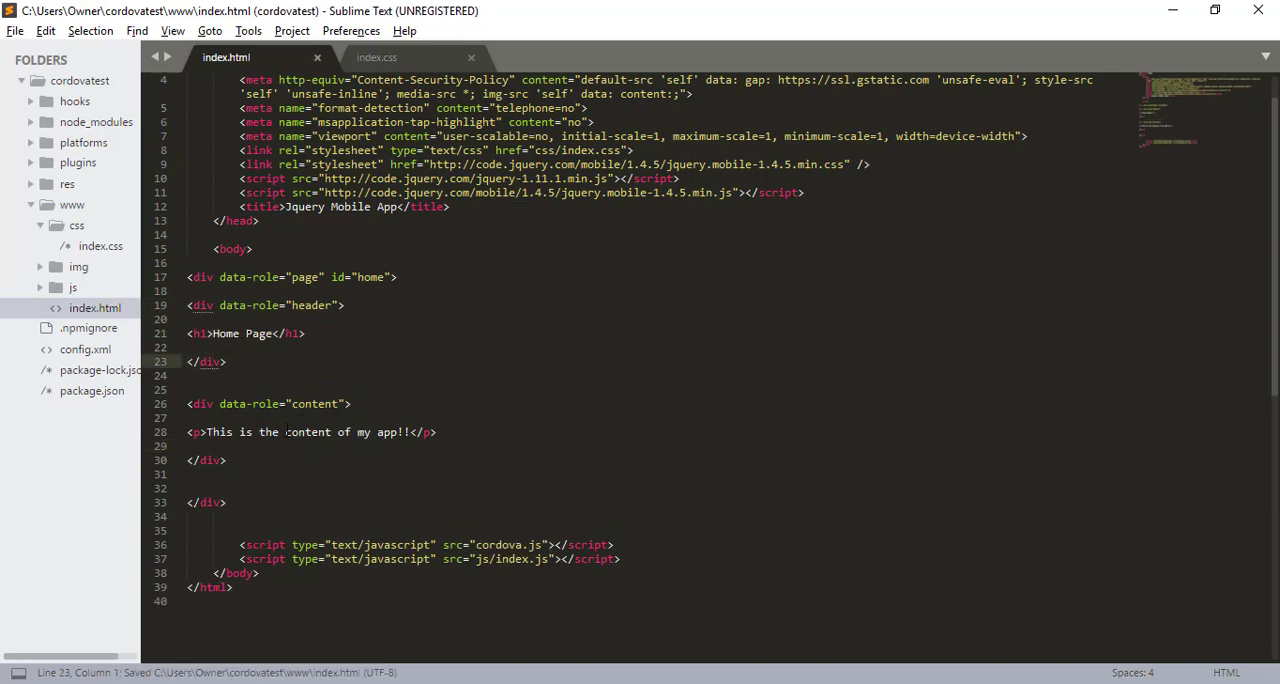
- Add a footer div with an <h1> My App 2018 heading and save index.html
{"action": "type", "text": "<f"}
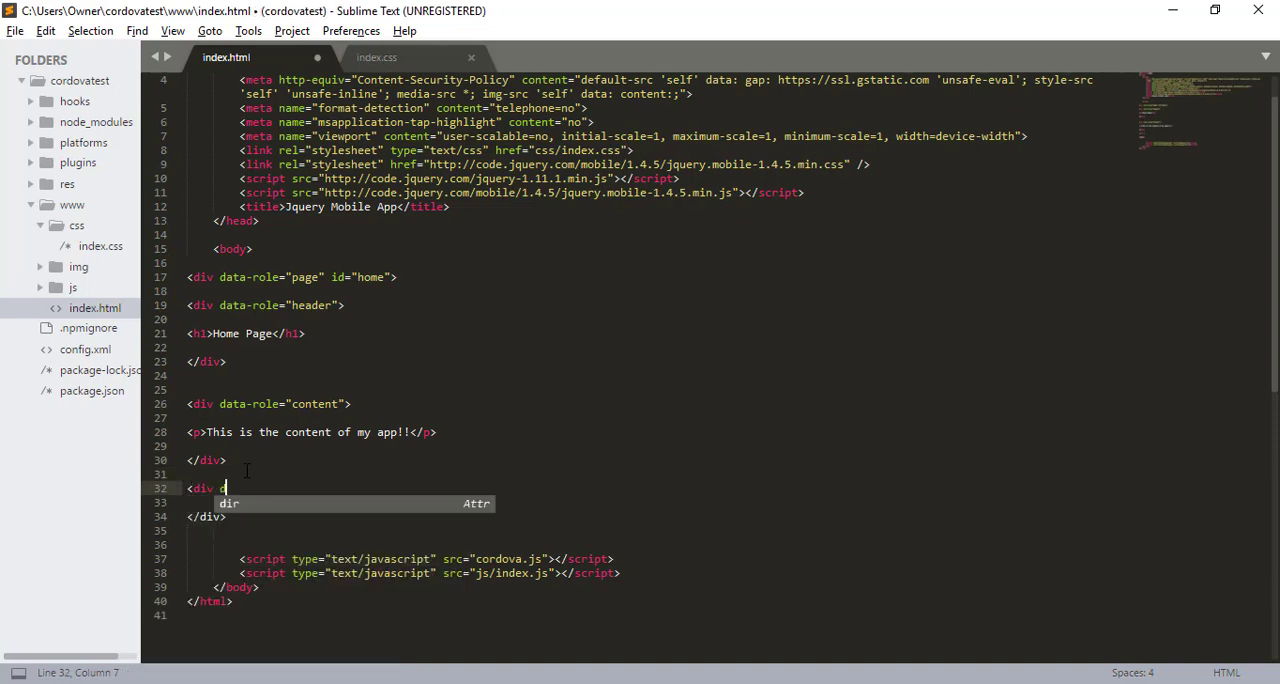
{"action": "type", "text": "ata-role"}
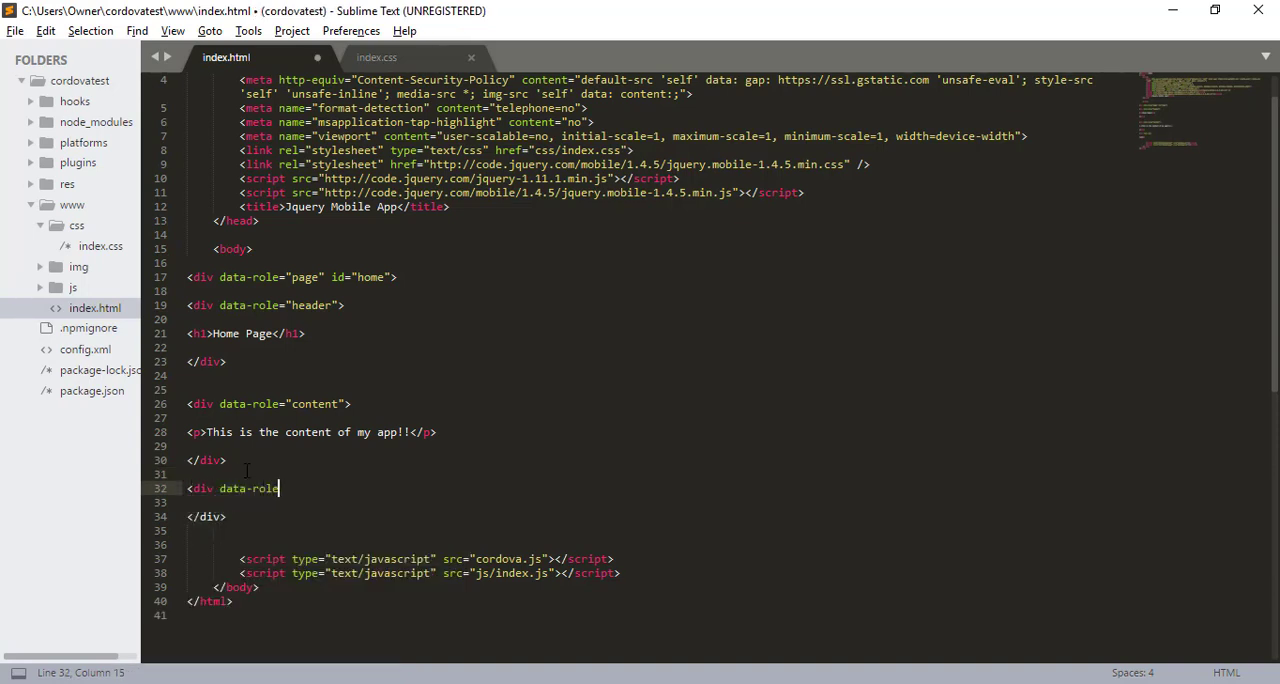
{"action": "type", "text": "=\"footer\""}
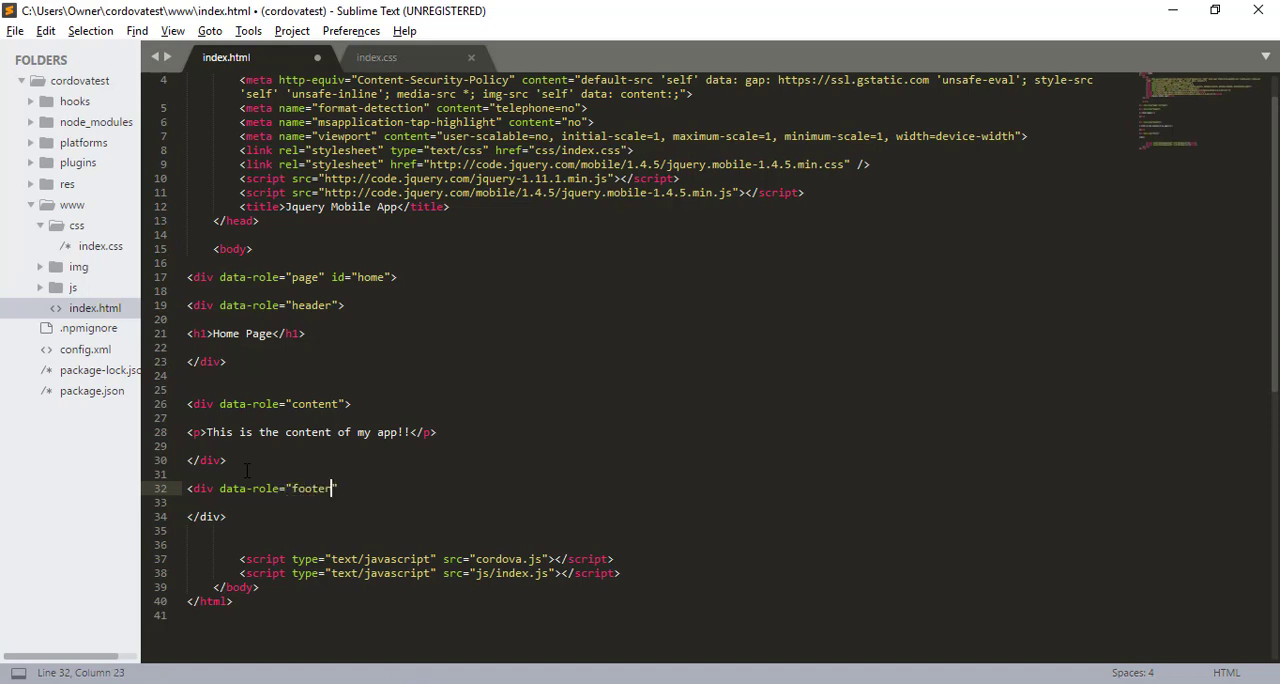
{"action": "key", "text": "enter"}
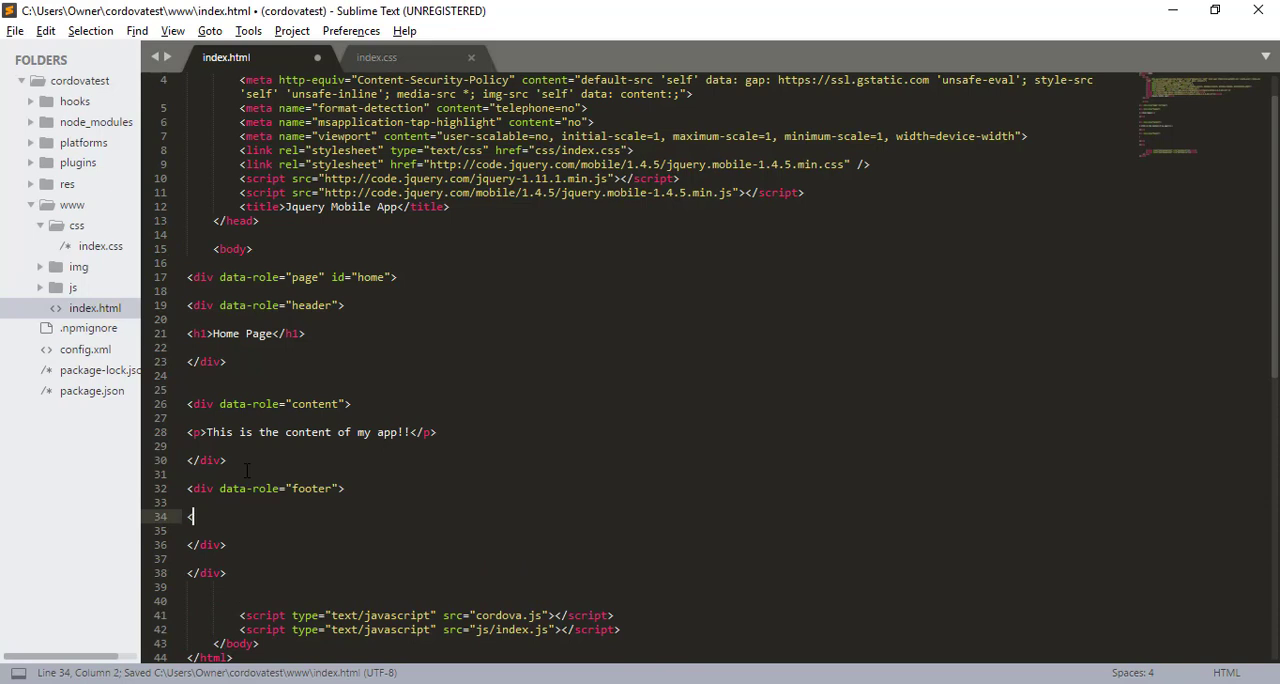
{"action": "type", "text": "<h1>"}
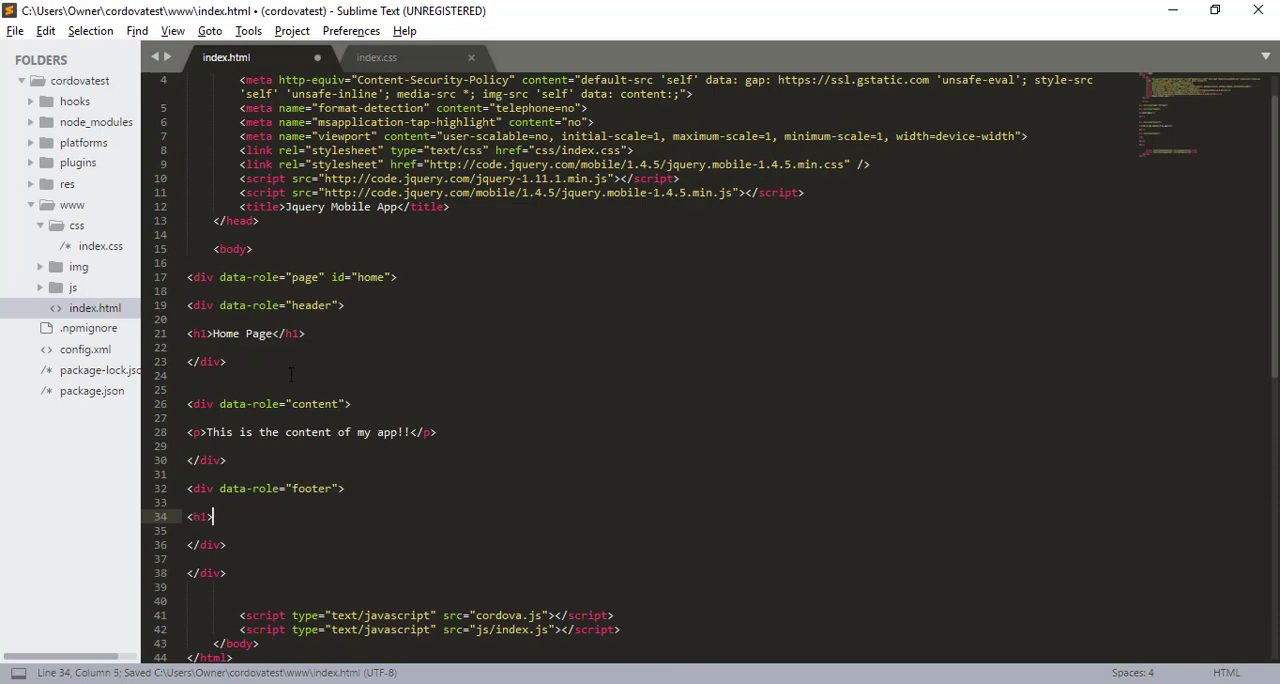
{"action": "type", "text": "My"}
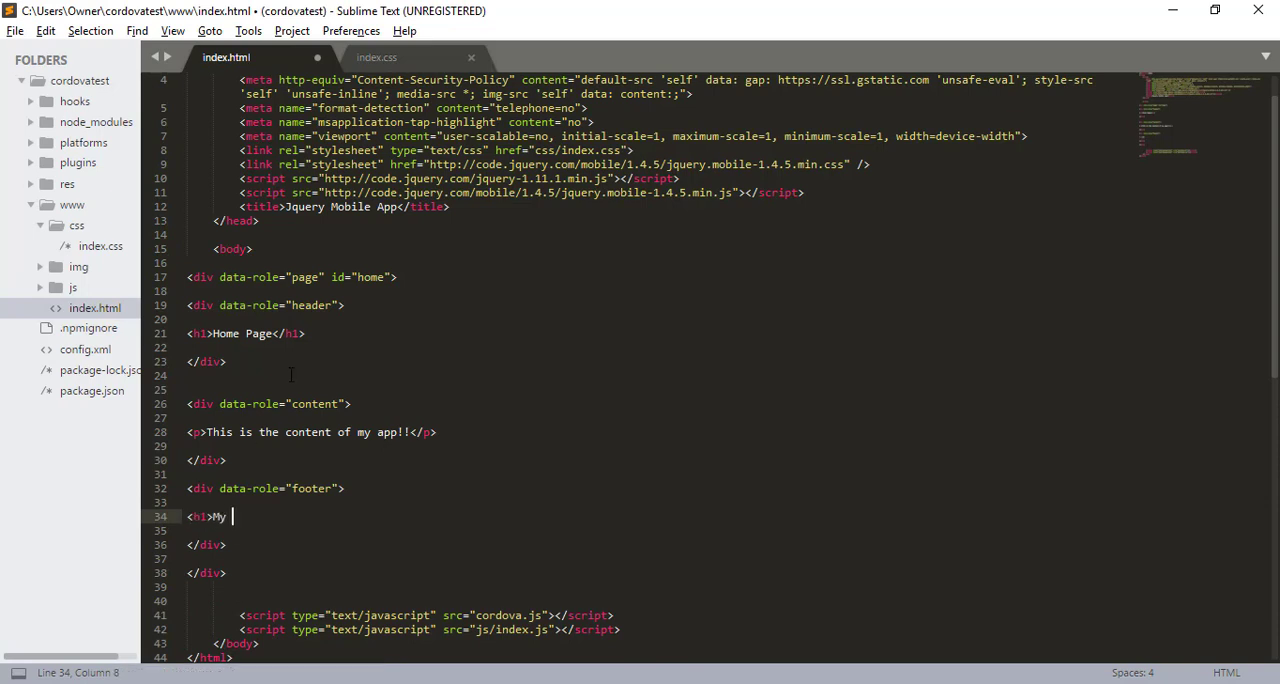
{"action": "type", "text": "App"}
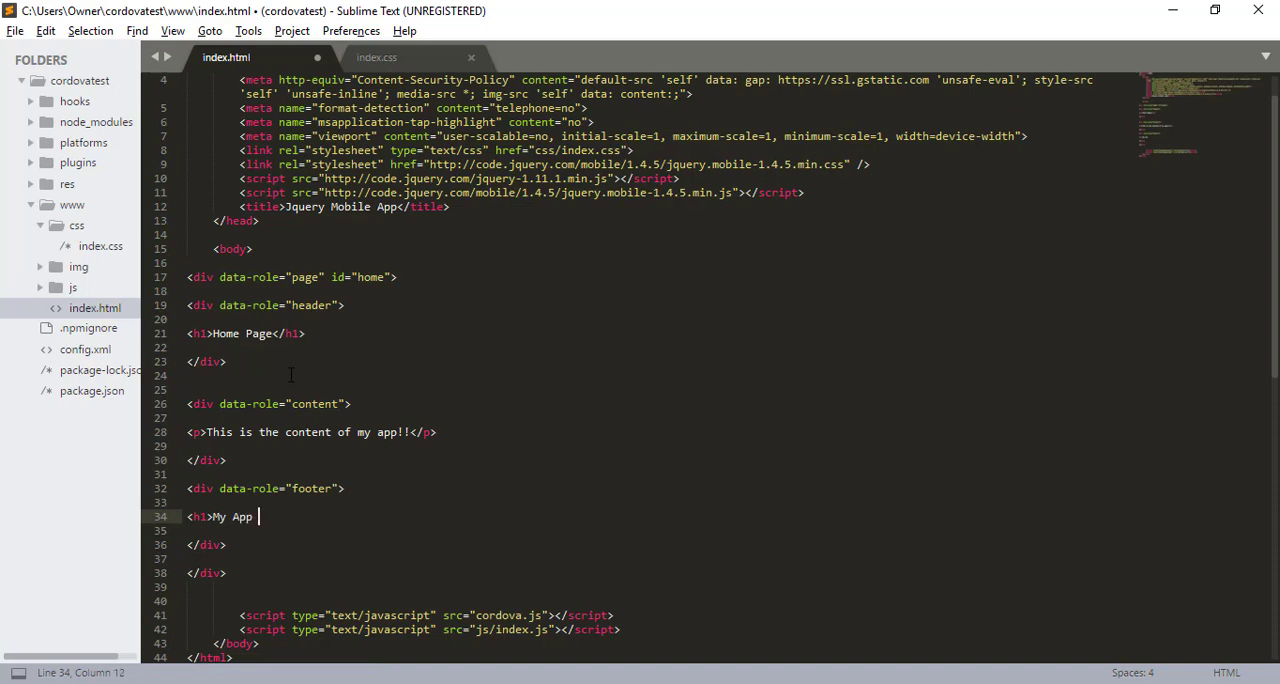
{"action": "type", "text": "2018</h1>"}
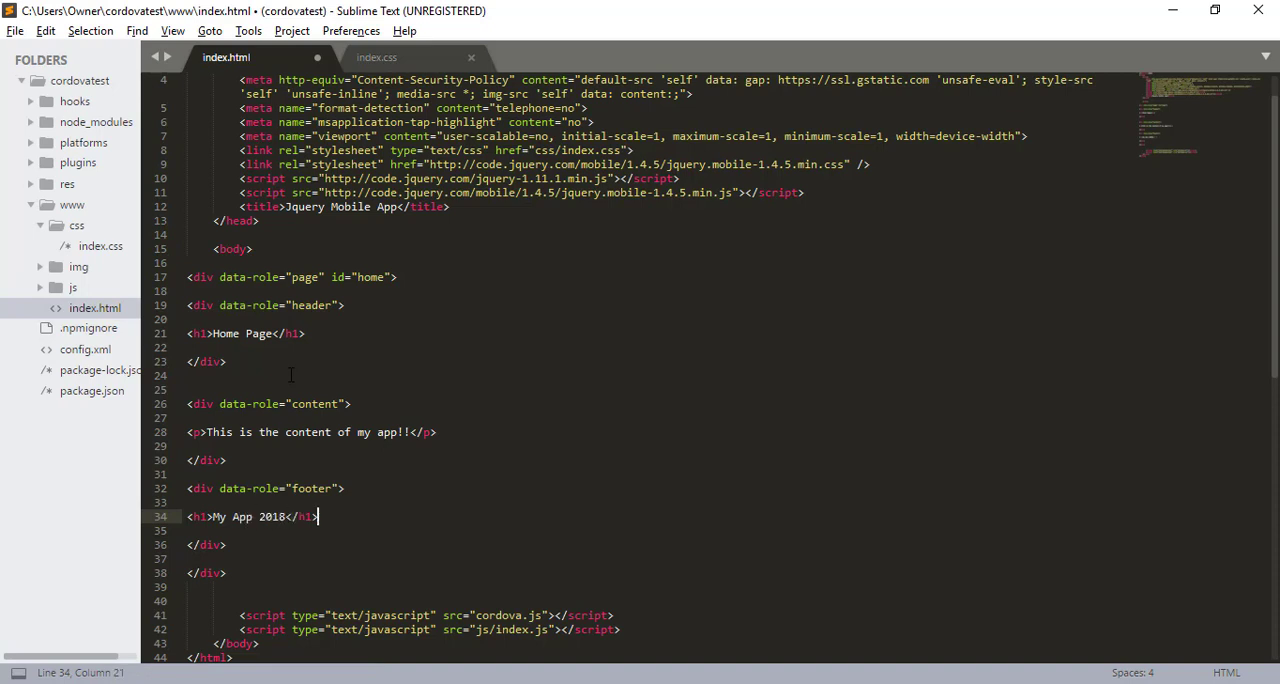
{"action": "key", "text": "ctrl+s"}
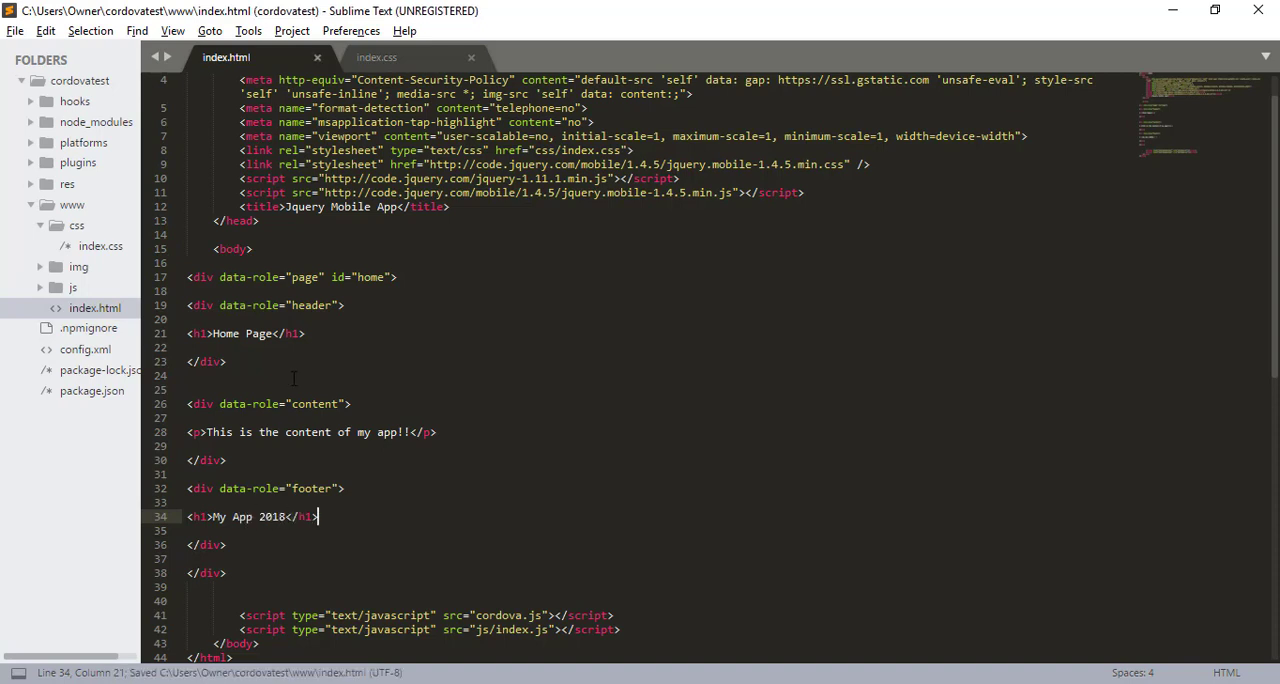
- Move the jQuery Mobile link and script lines to the top of <head> and save
{"action": "left_click", "coordinate": [208, 572]}
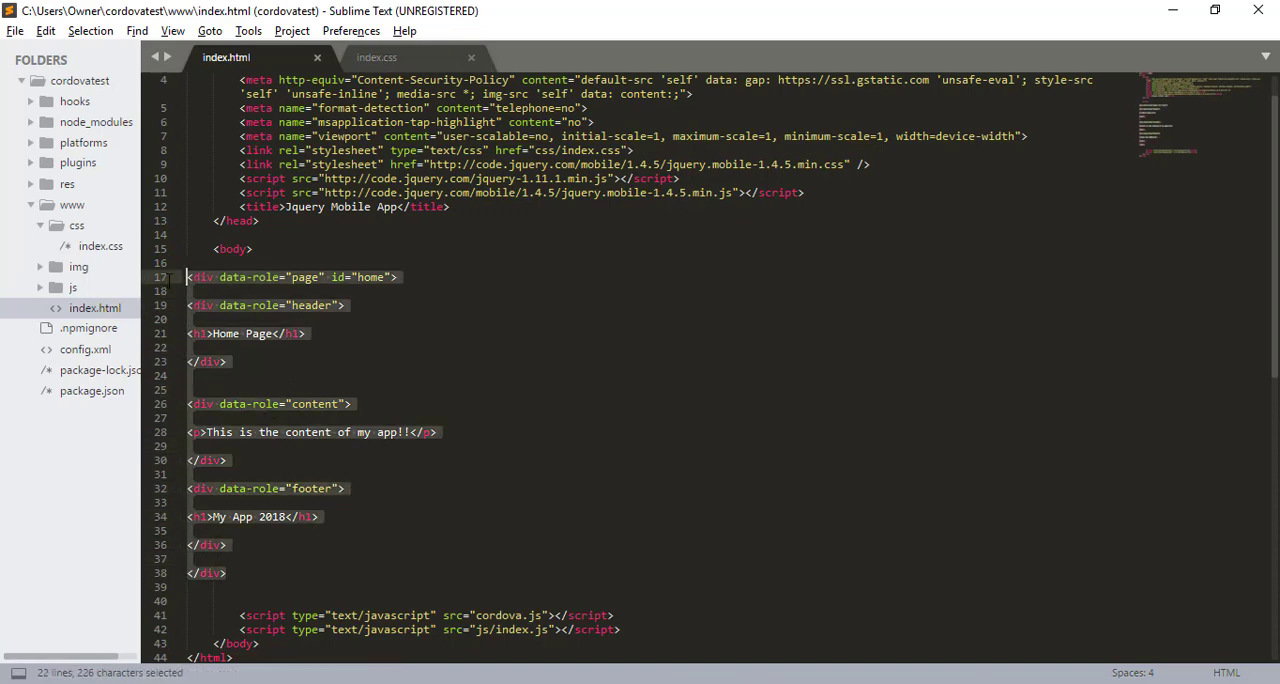
{"action": "left_click", "coordinate": [188, 276]}
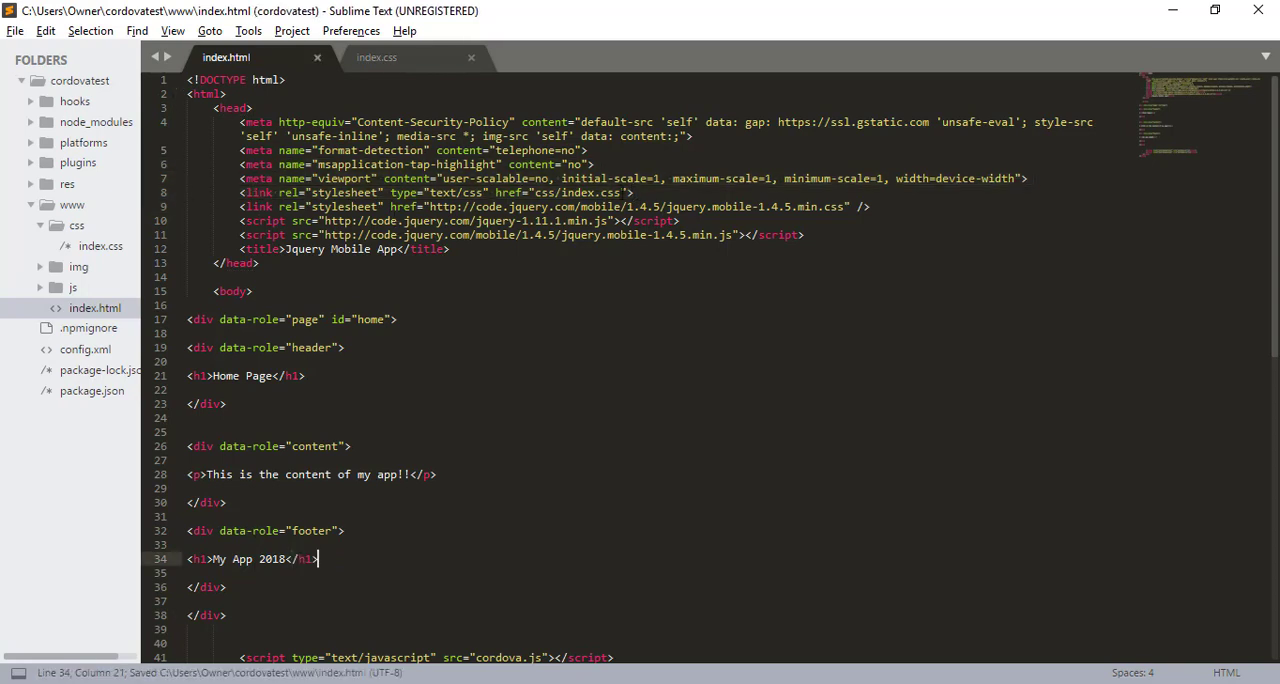
{"action": "key", "text": "ctrl+x"}
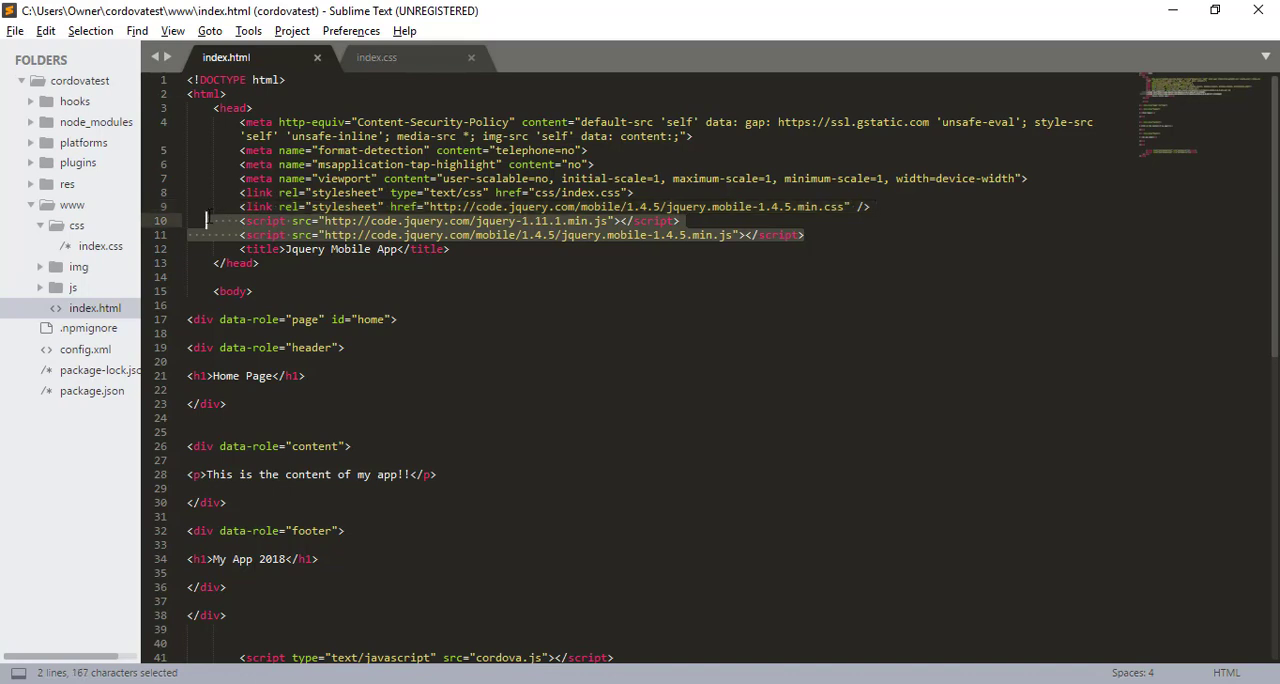
{"action": "key", "text": "ctrl+x"}
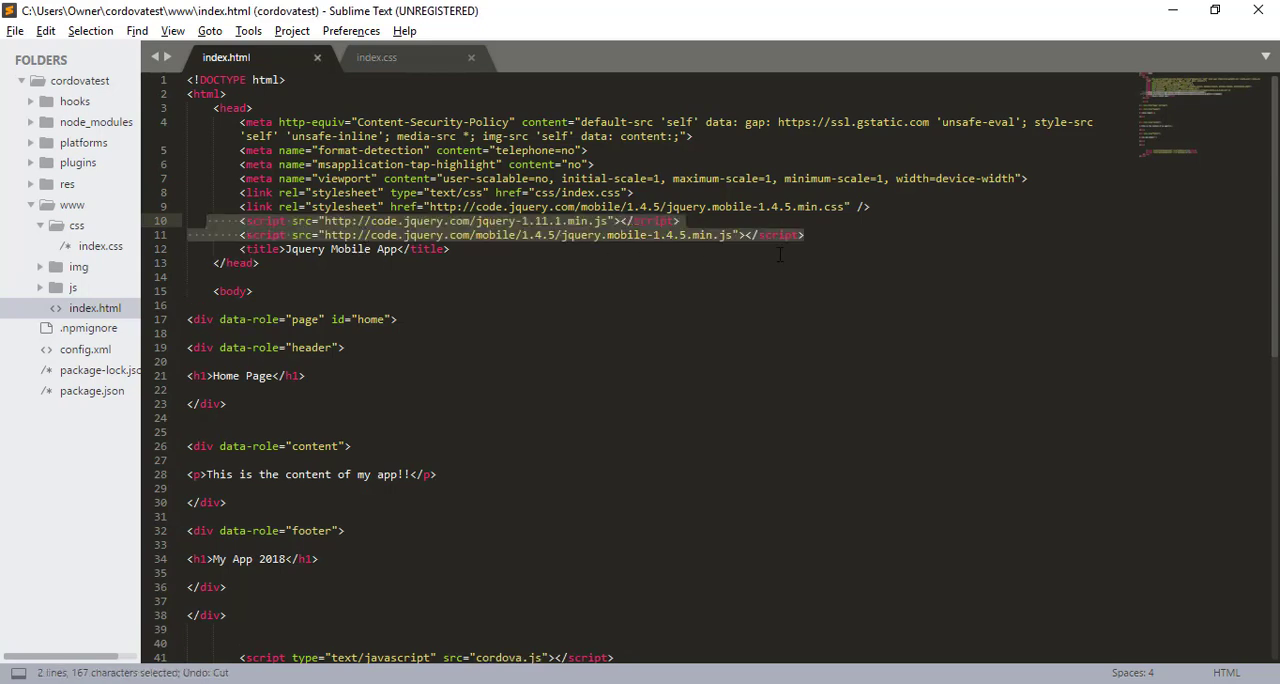
{"action": "left_click", "coordinate": [470, 220]}
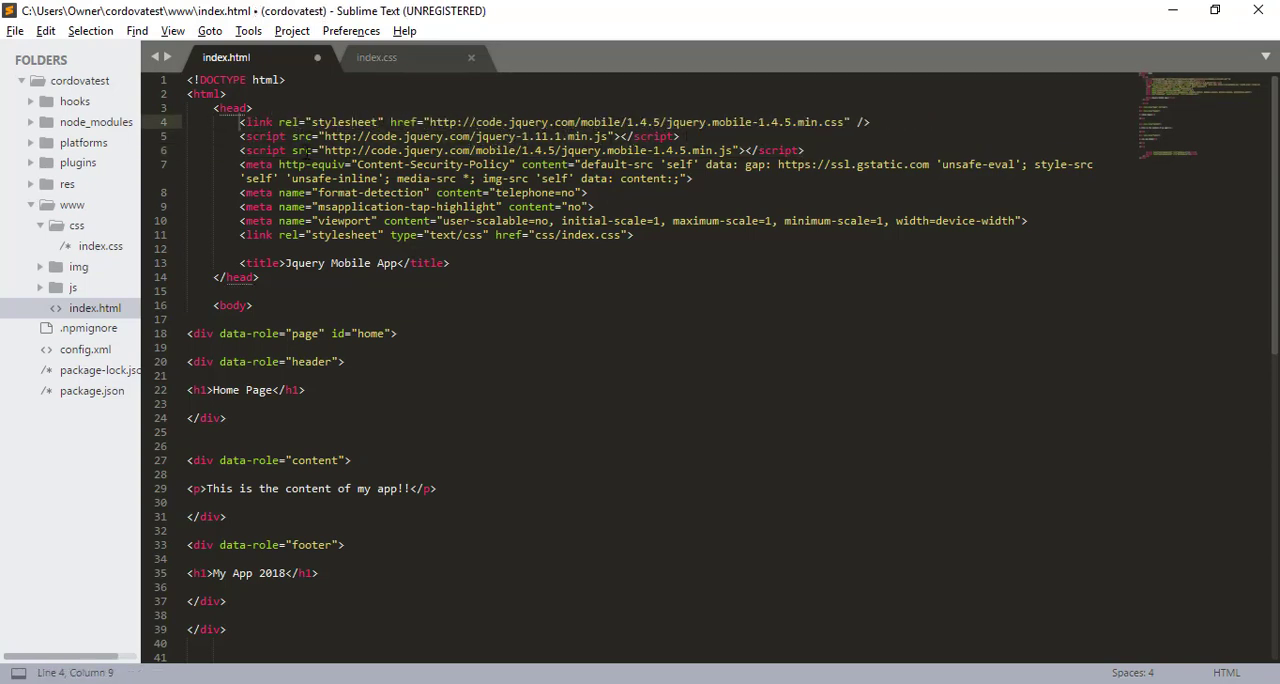
{"action": "key", "text": "ctrl+s"}
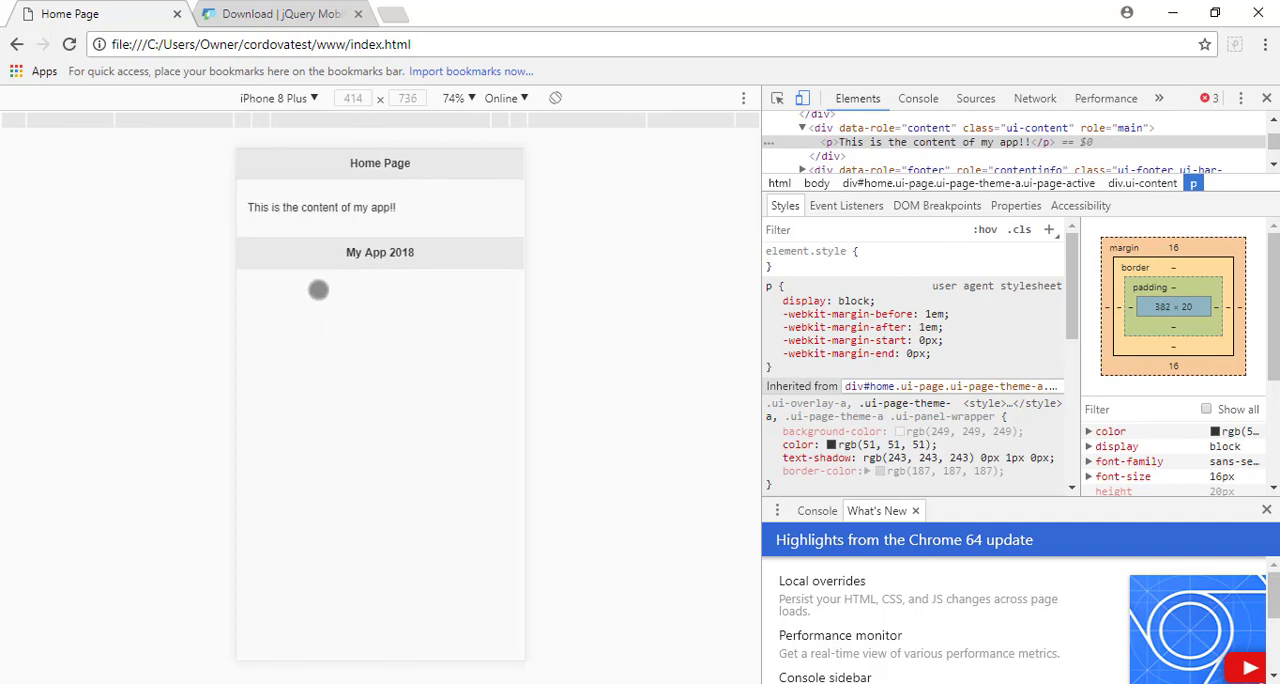
{"action": "left_click", "coordinate": [278, 96]}
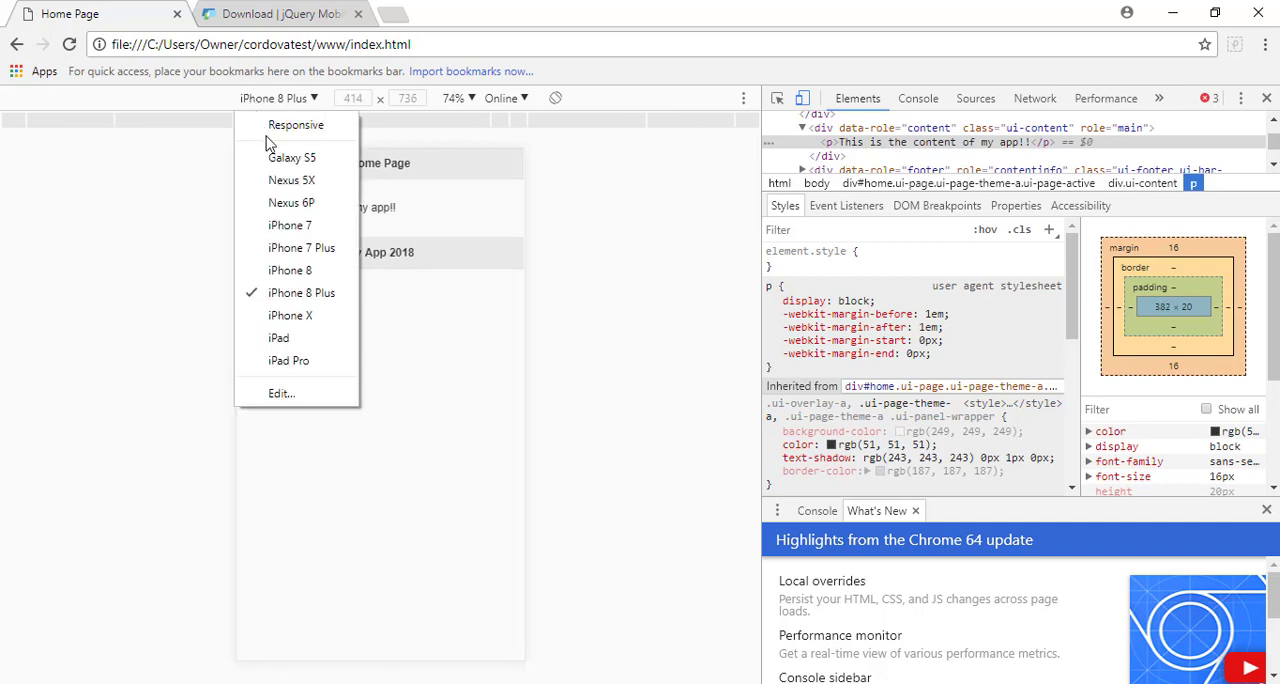
{"action": "left_click", "coordinate": [292, 156]}
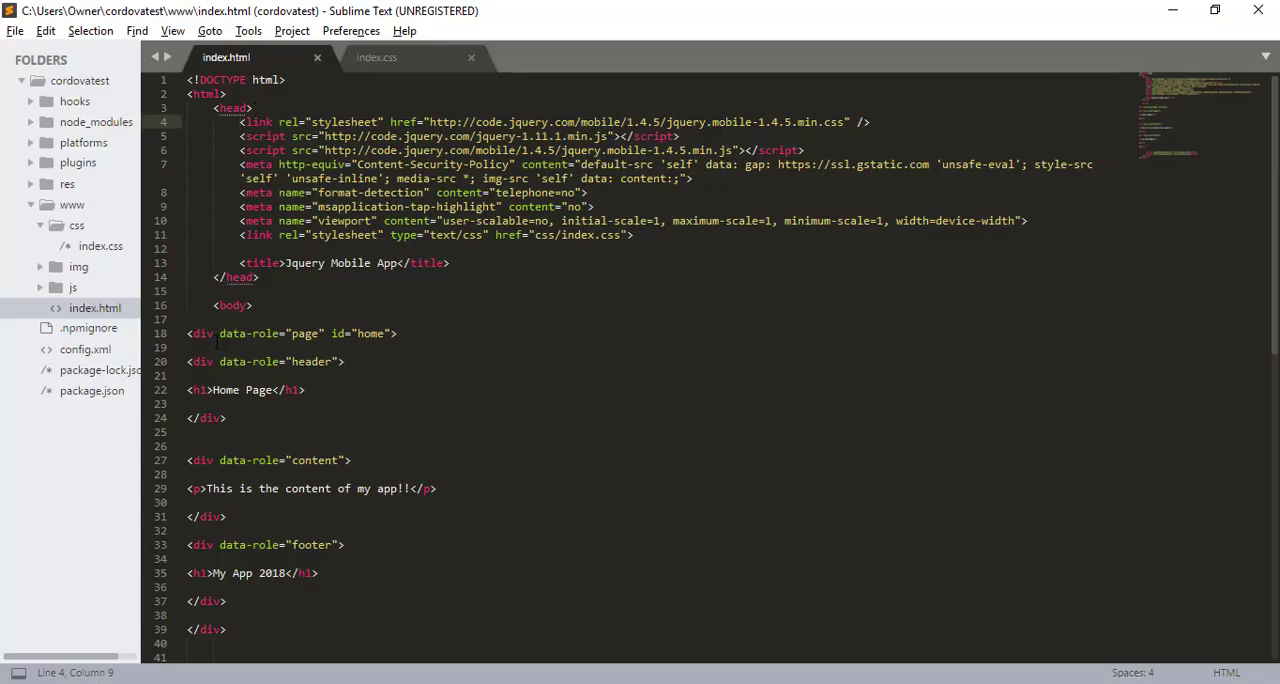
- Give the copied page div id contact and heading Contact Me, saving the file
{"action": "scroll", "scroll_direction": "down", "scroll_amount": 3}
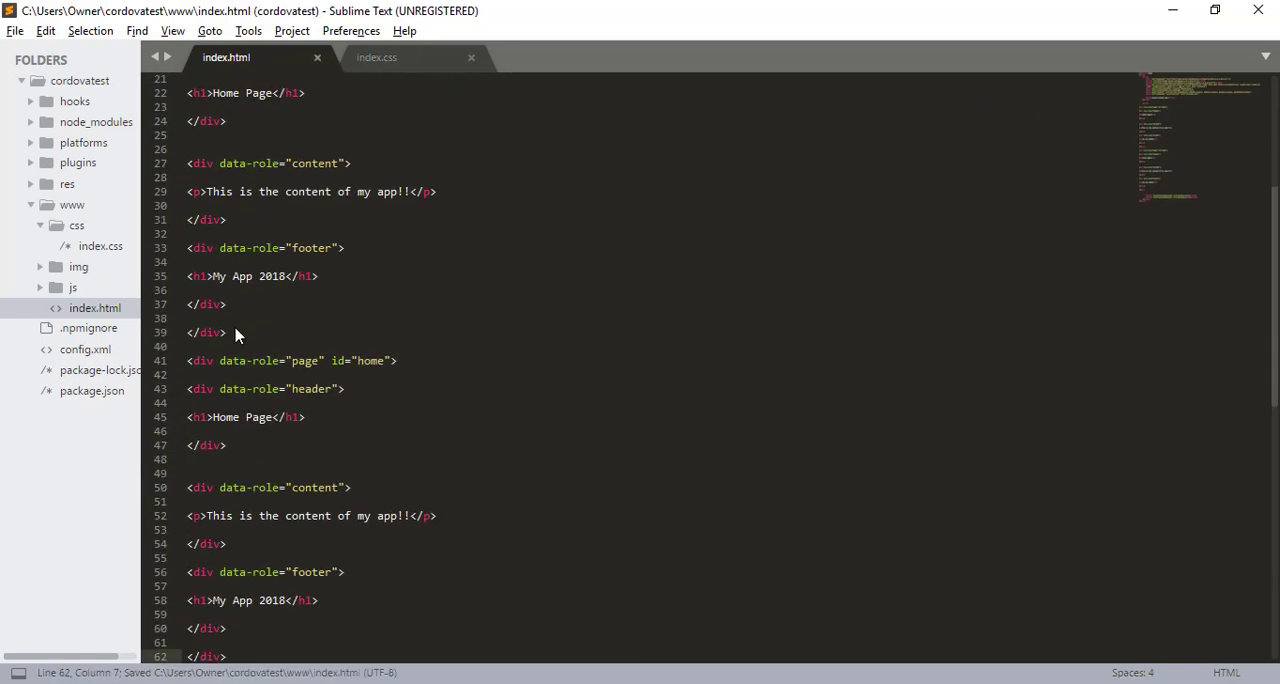
{"action": "double_click", "coordinate": [372, 360]}
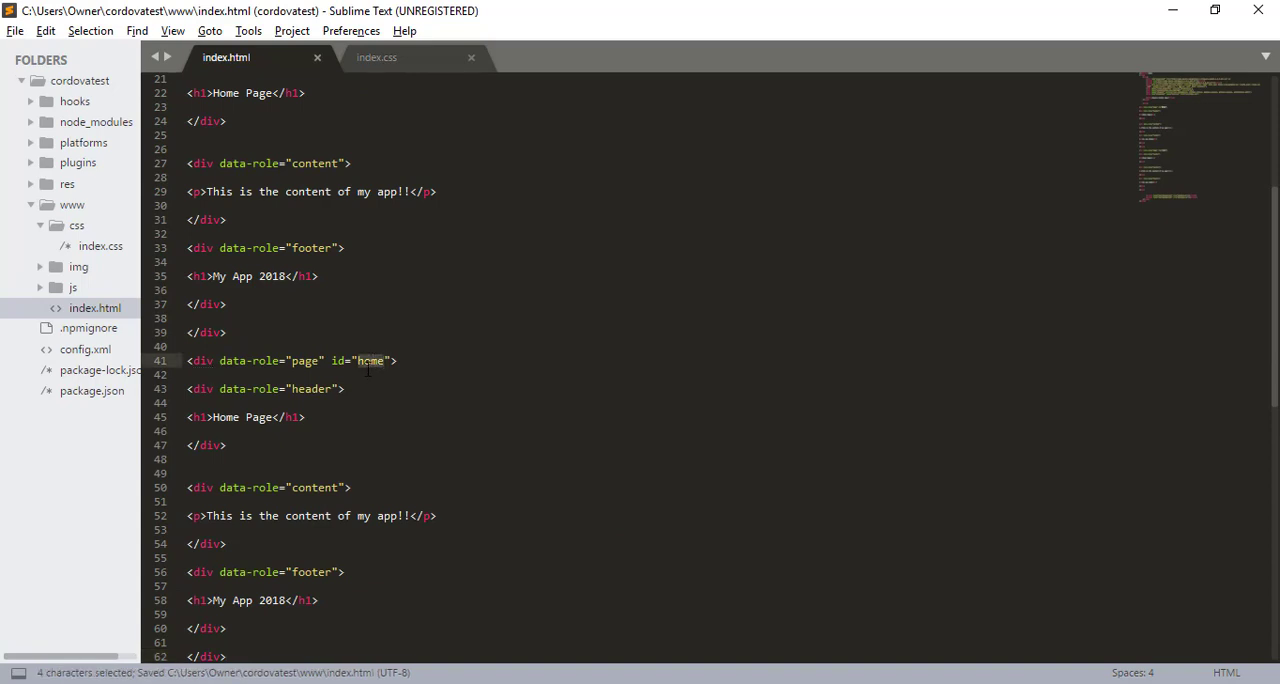
{"action": "type", "text": "con"}
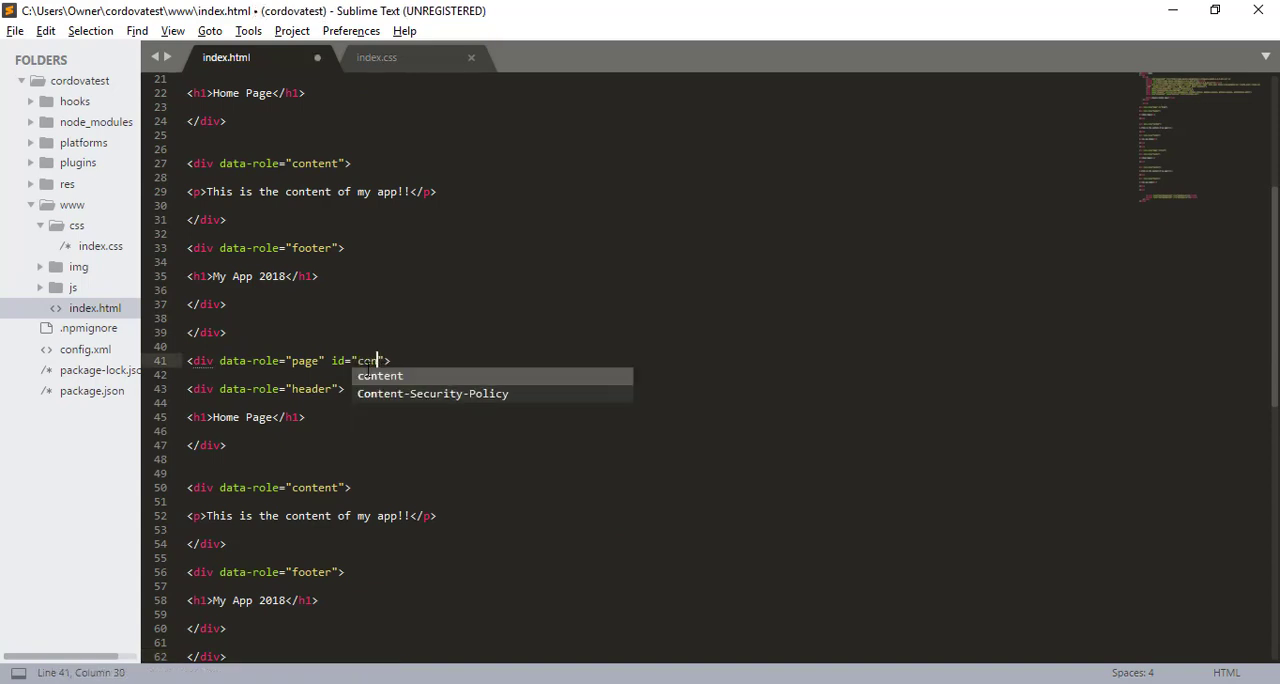
{"action": "key", "text": "ctrl+s"}
{"action": "type", "text": "tact"}
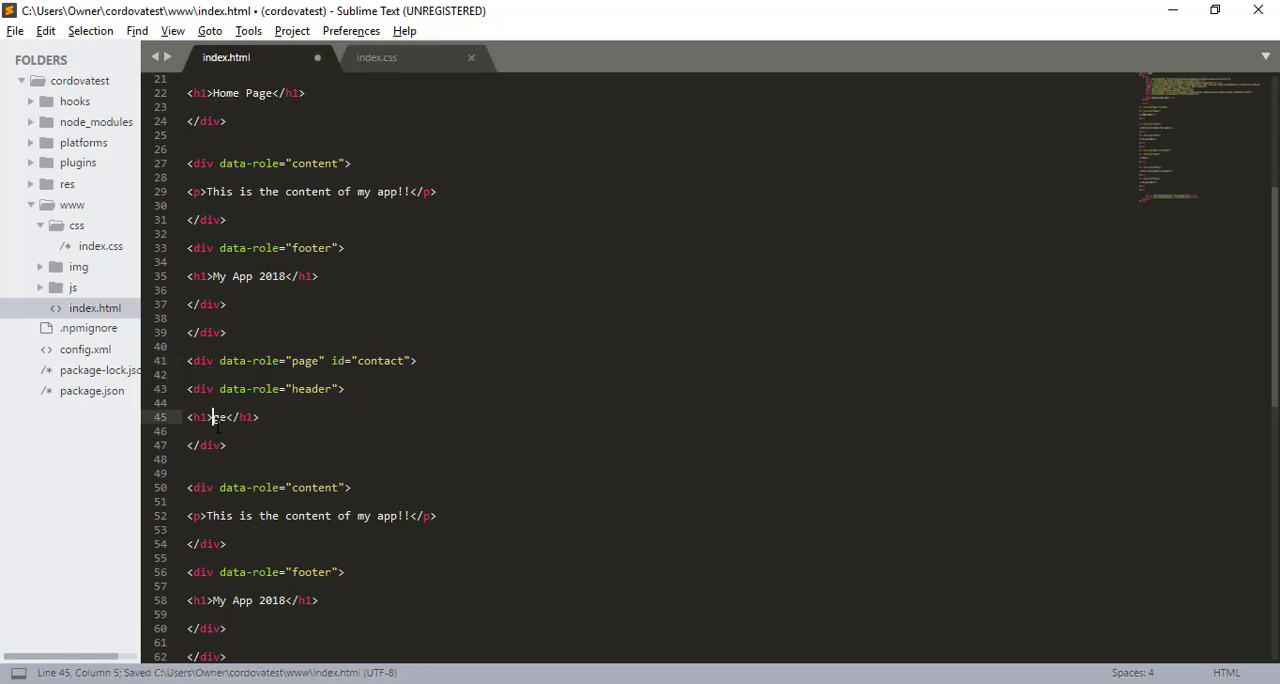
{"action": "type", "text": "Contact Me"}
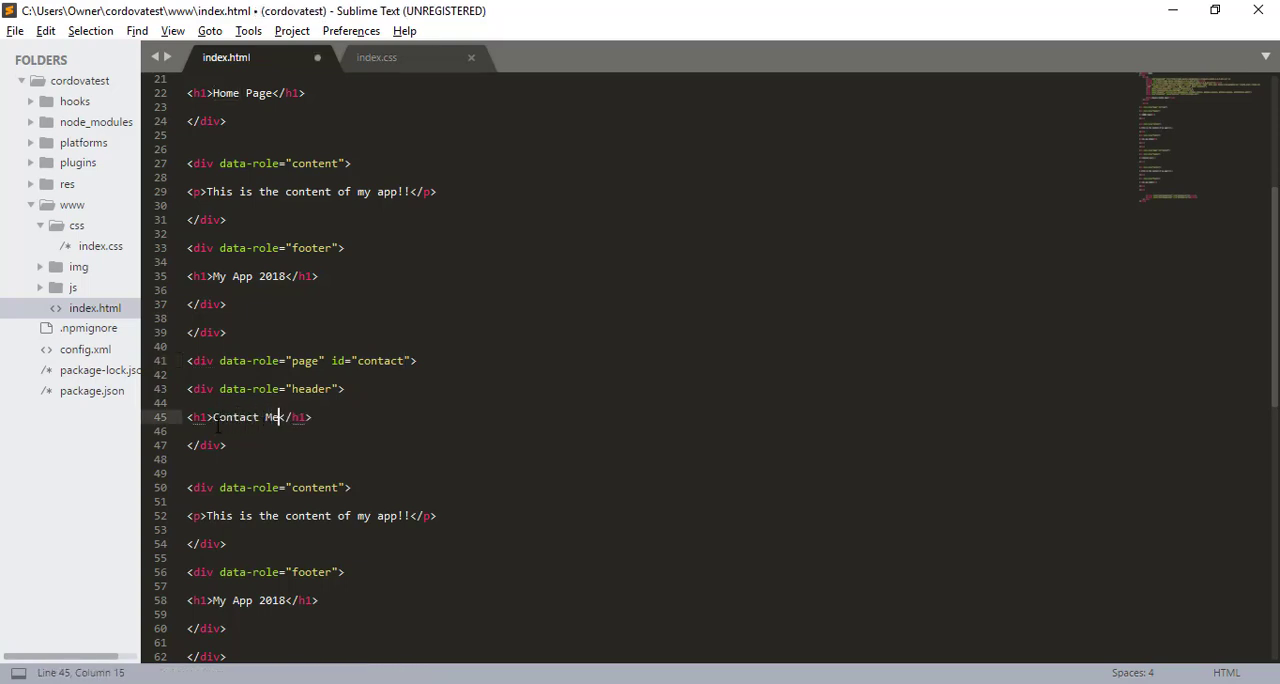
{"action": "key", "text": "ctrl+s"}
{"action": "type", "text": "<a href=\"#contact"}
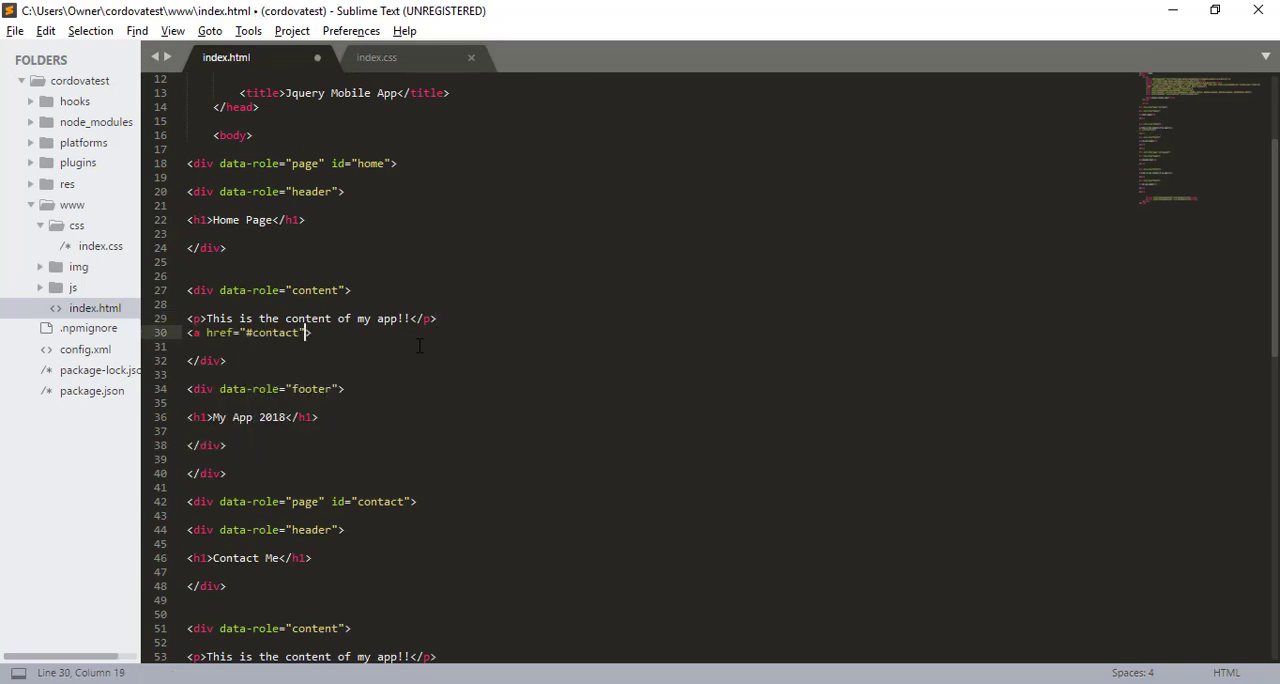
- Add an <a href="#contact">Contact Me</a> link under the home page paragraph
{"action": "type", "text": "></a>"}
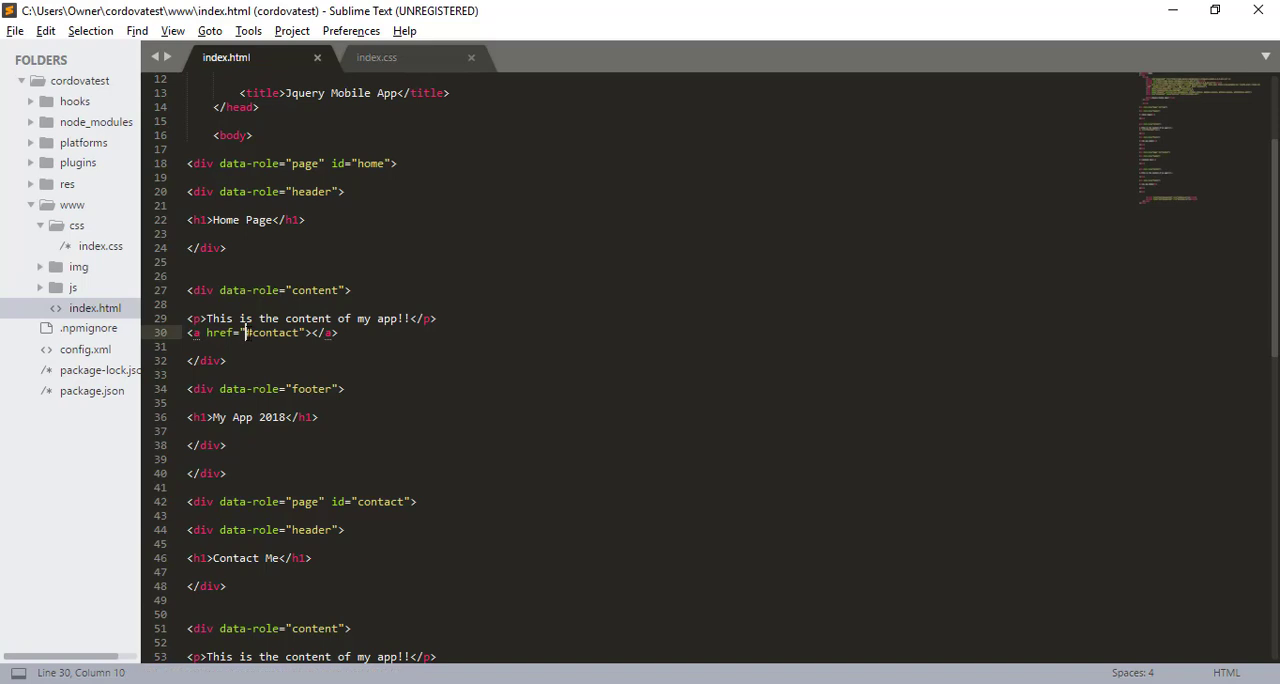
{"action": "double_click", "coordinate": [380, 500]}
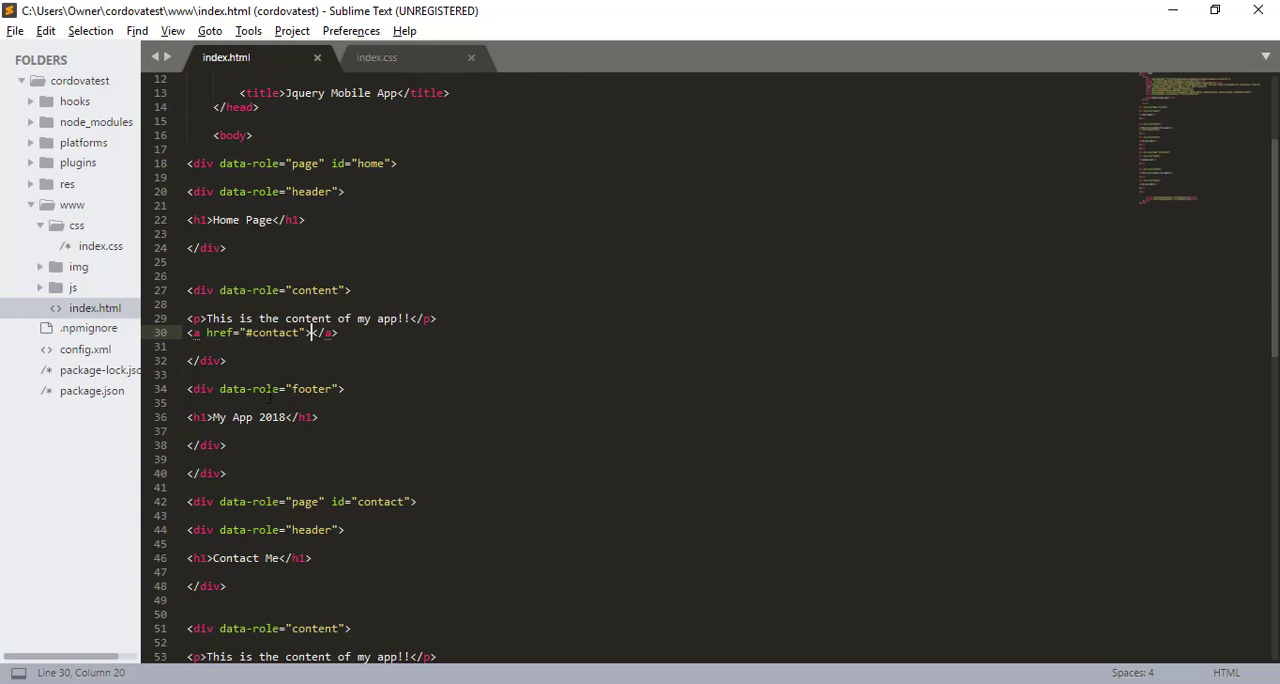
{"action": "type", "text": "Contact Me"}
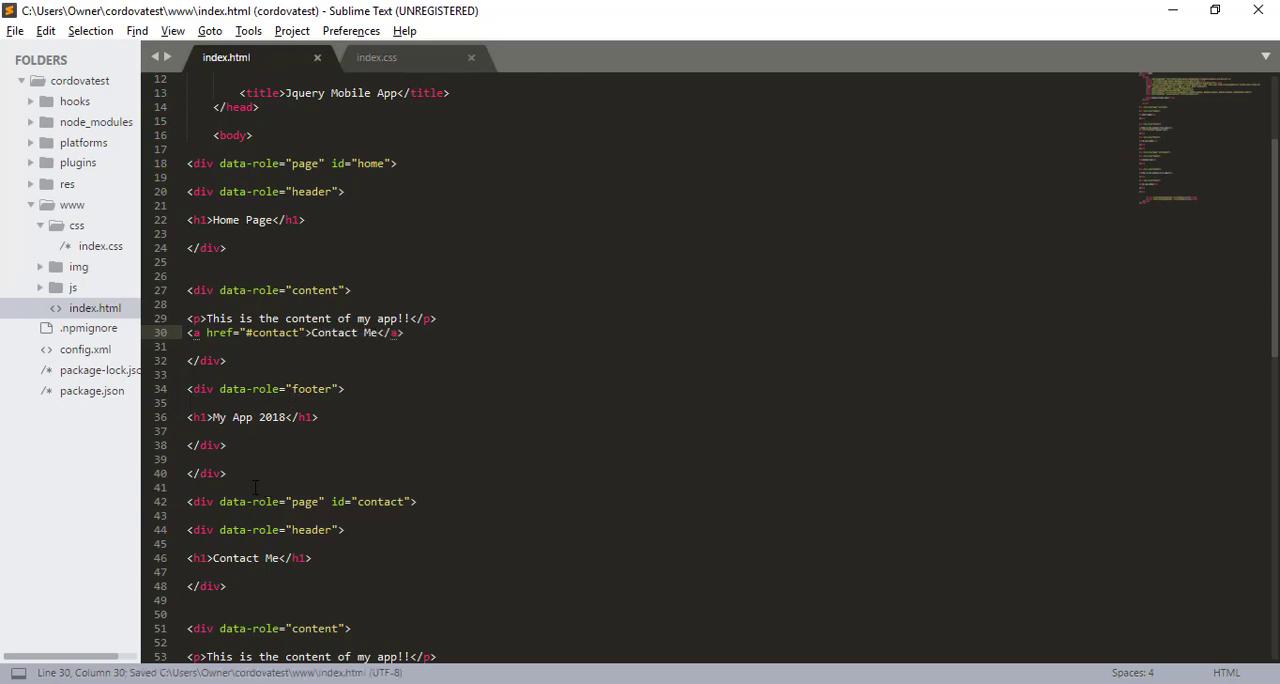
{"action": "scroll", "scroll_direction": "down", "scroll_amount": 3}
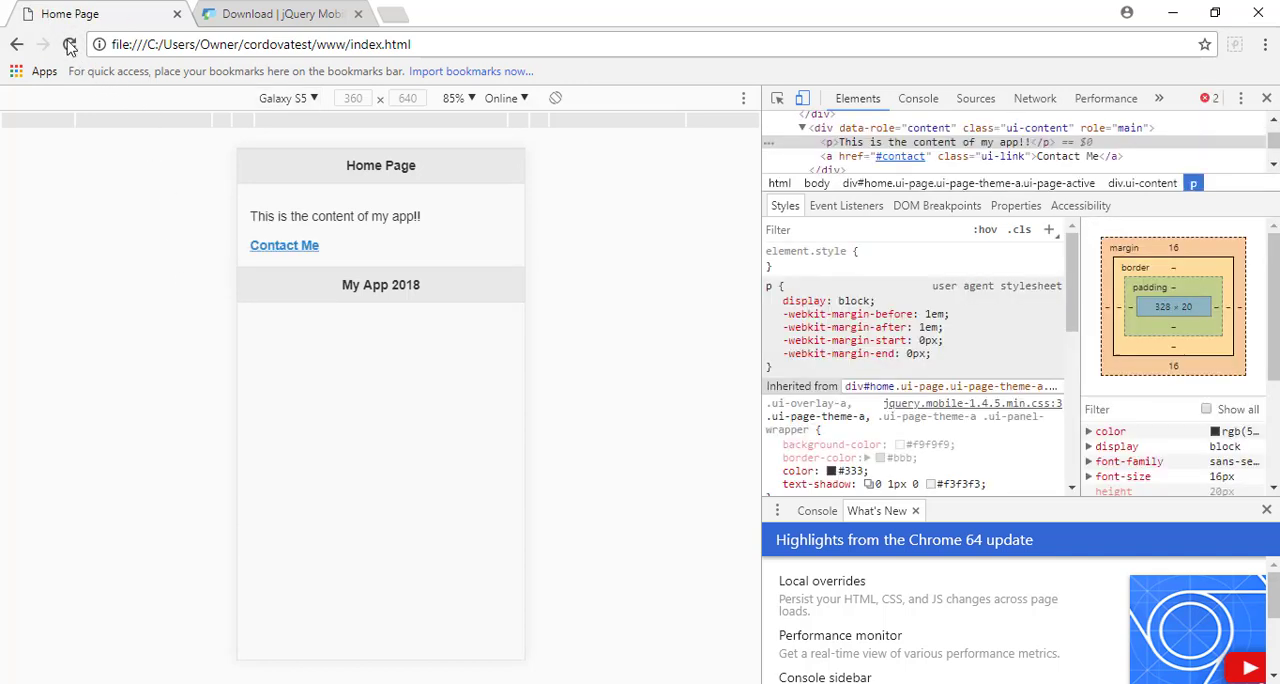
- Follow Contact Me to the contact page and Go Home back, then select the head's CDN lines
{"action": "left_click", "coordinate": [284, 246]}
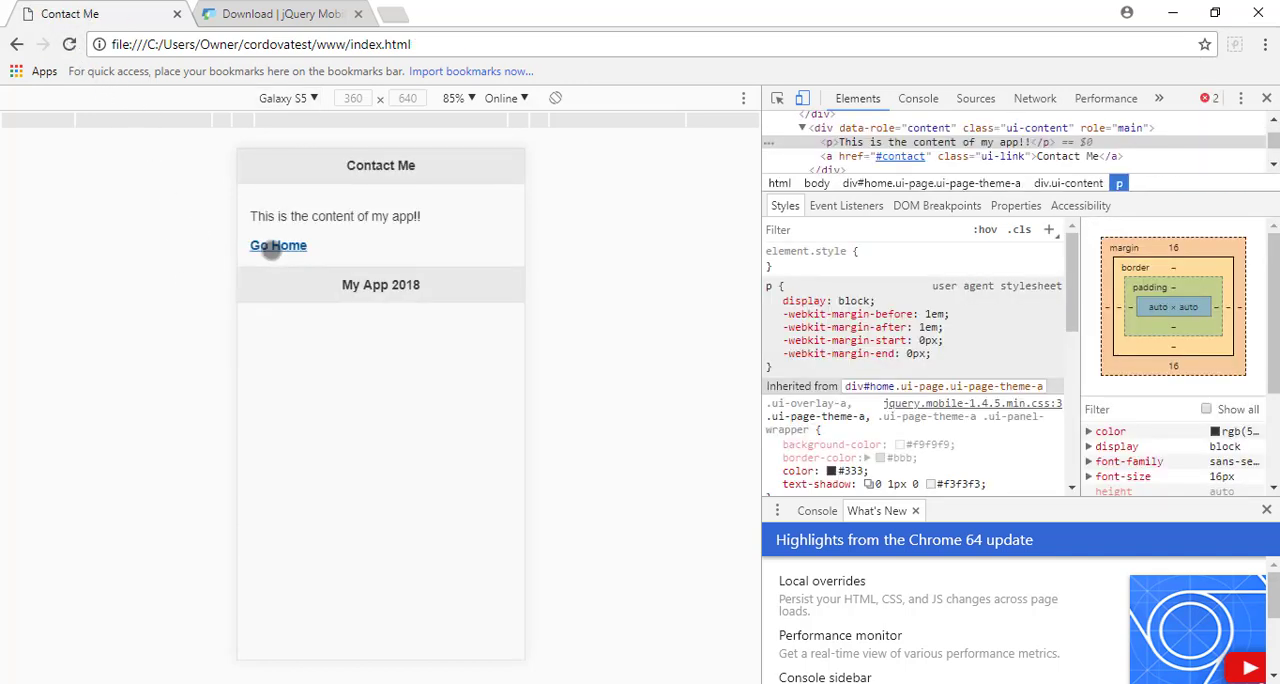
{"action": "left_click", "coordinate": [278, 246]}
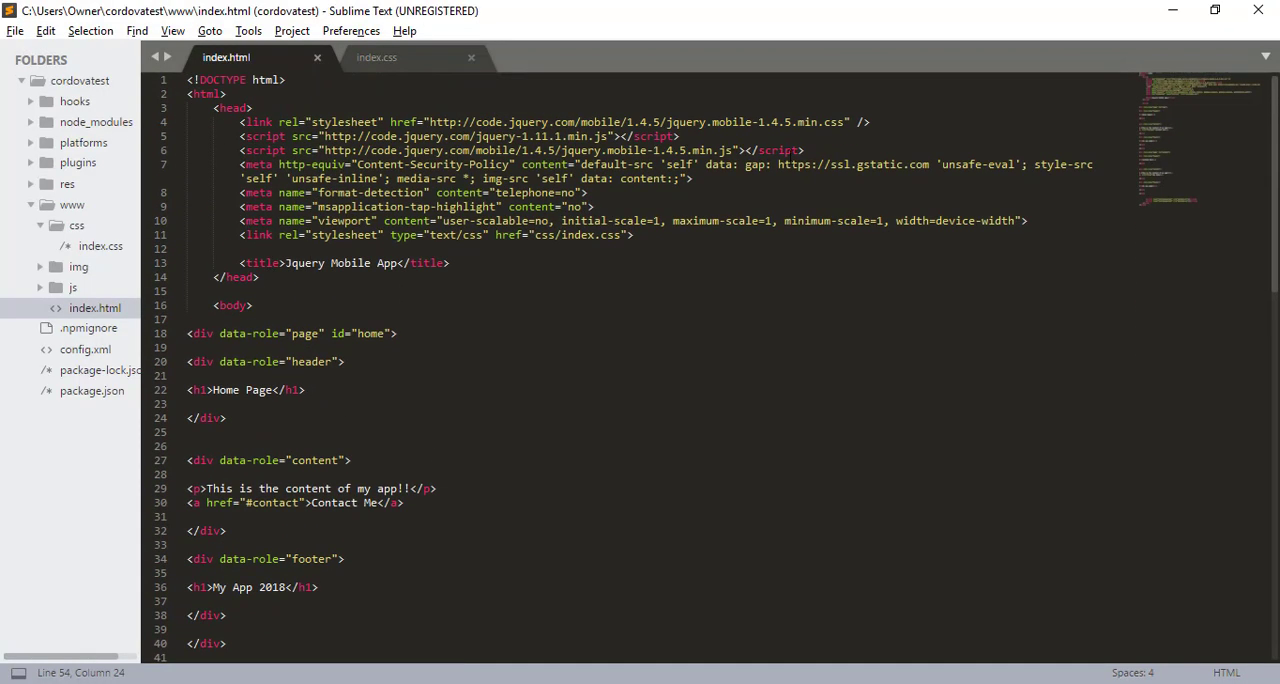
{"action": "left_click_drag", "start_coordinate": [240, 122], "coordinate": [800, 150]}
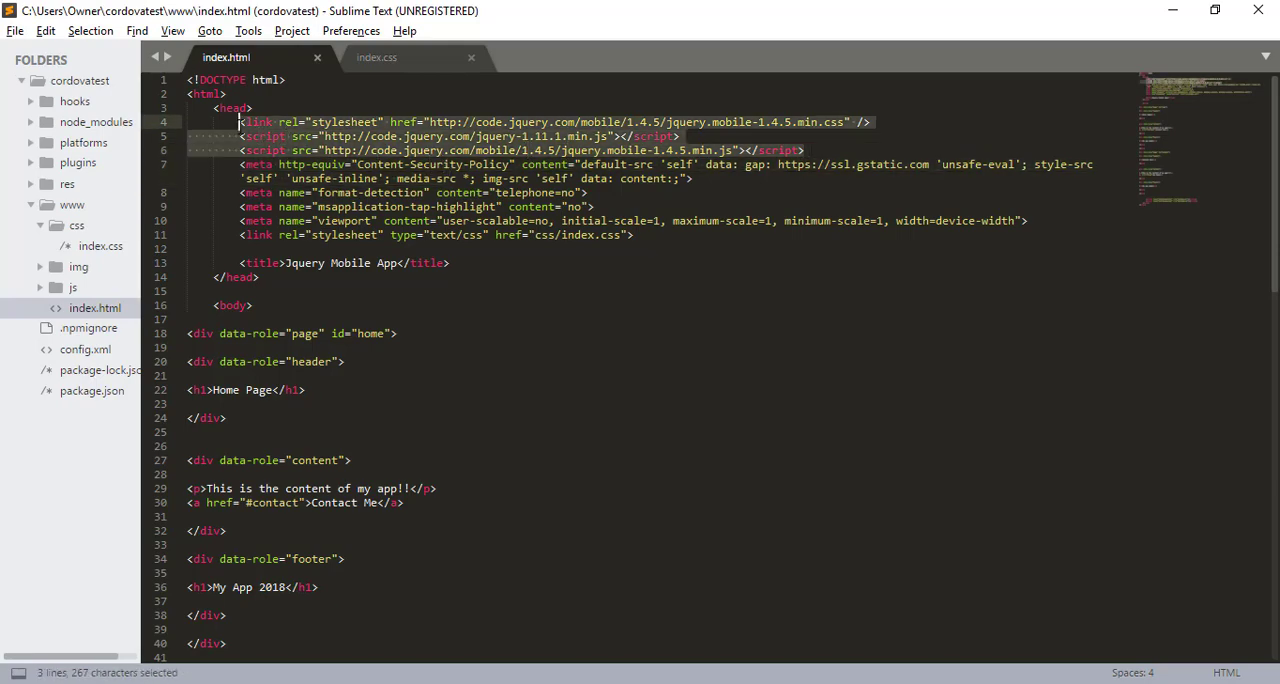